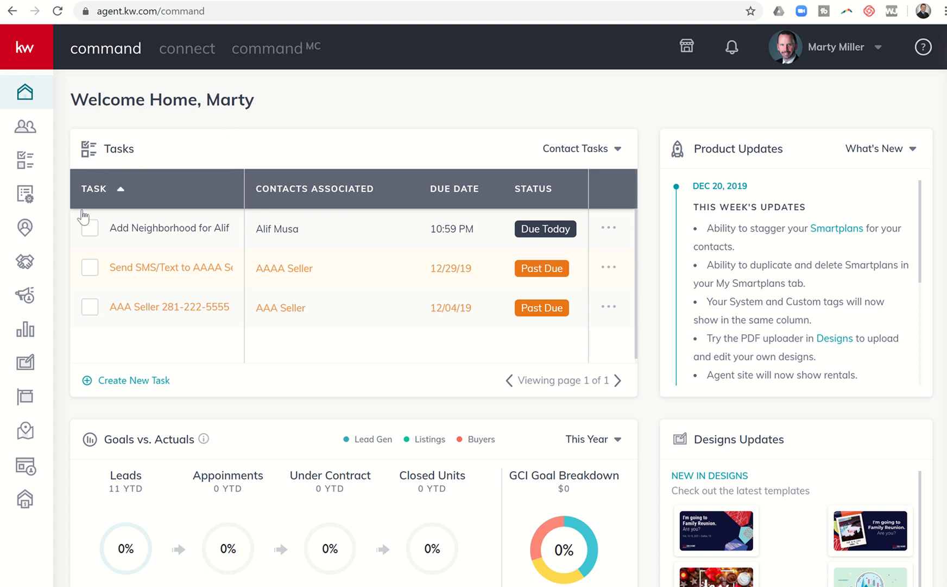
mouse_move(24, 362)
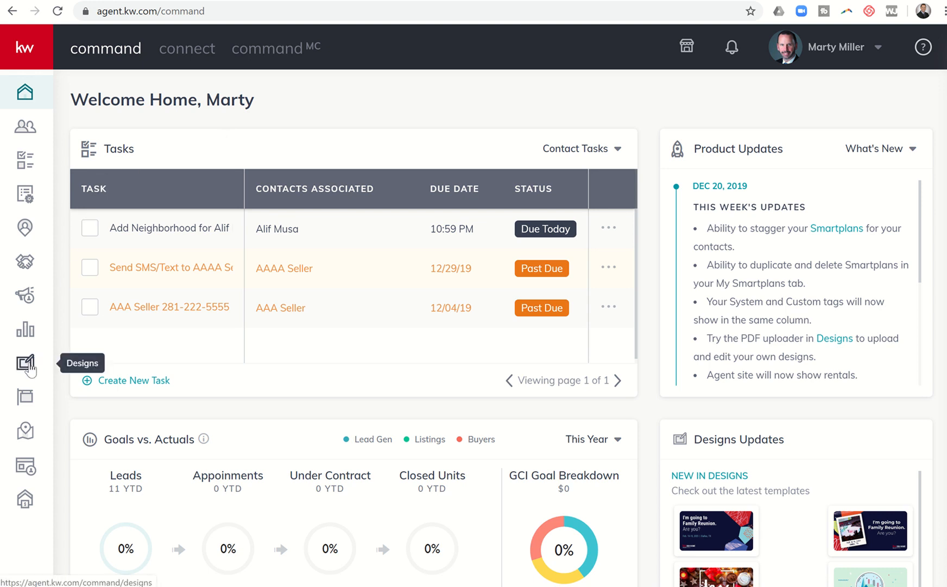
Step: Open the Designs section to list saved templates like JustListed-Classic_PC and 05_OH_FB
left_click(24, 361)
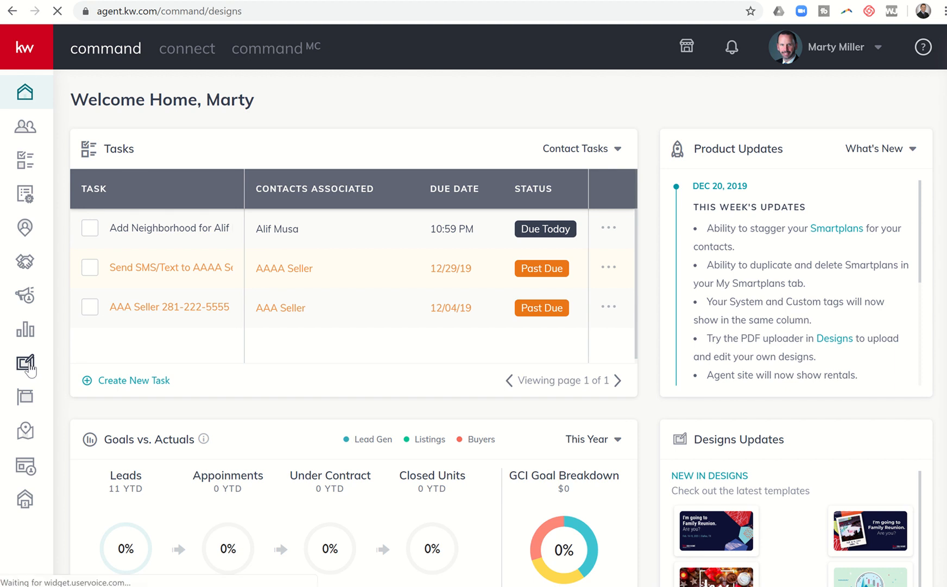
left_click(25, 362)
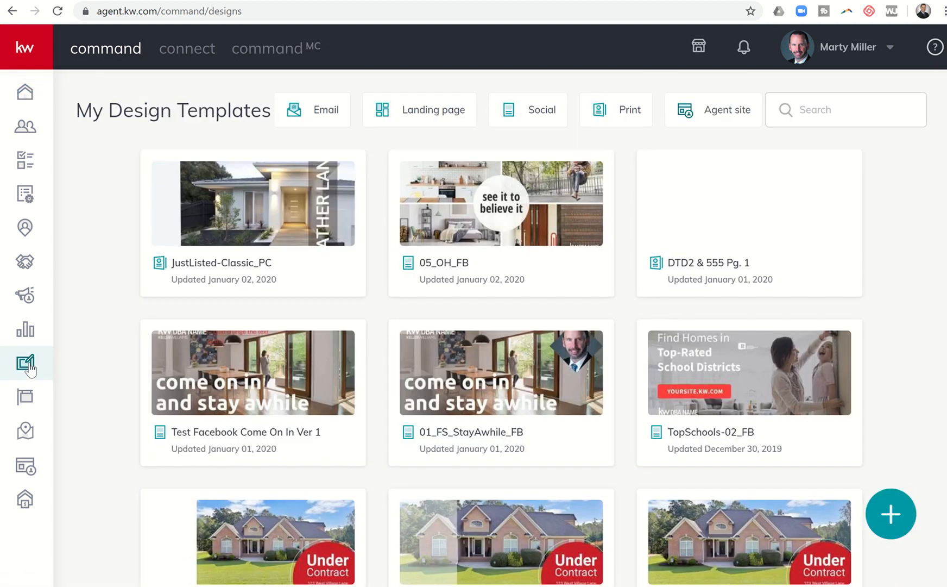
mouse_move(375, 312)
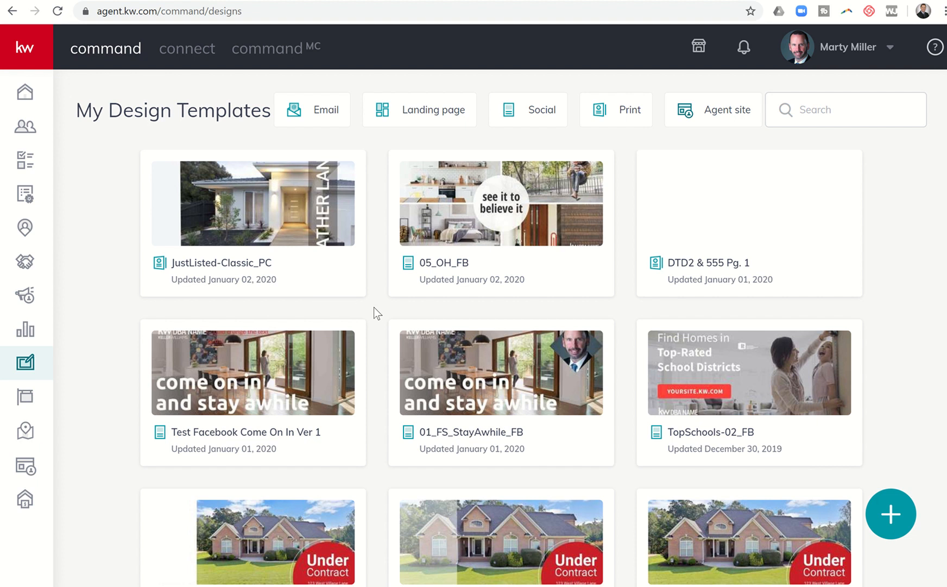
mouse_move(385, 312)
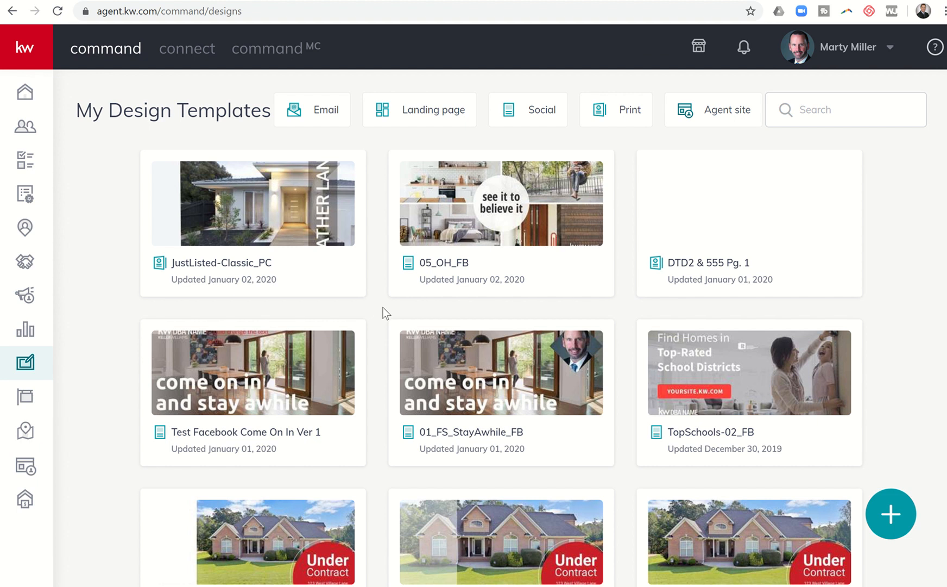
mouse_move(644, 313)
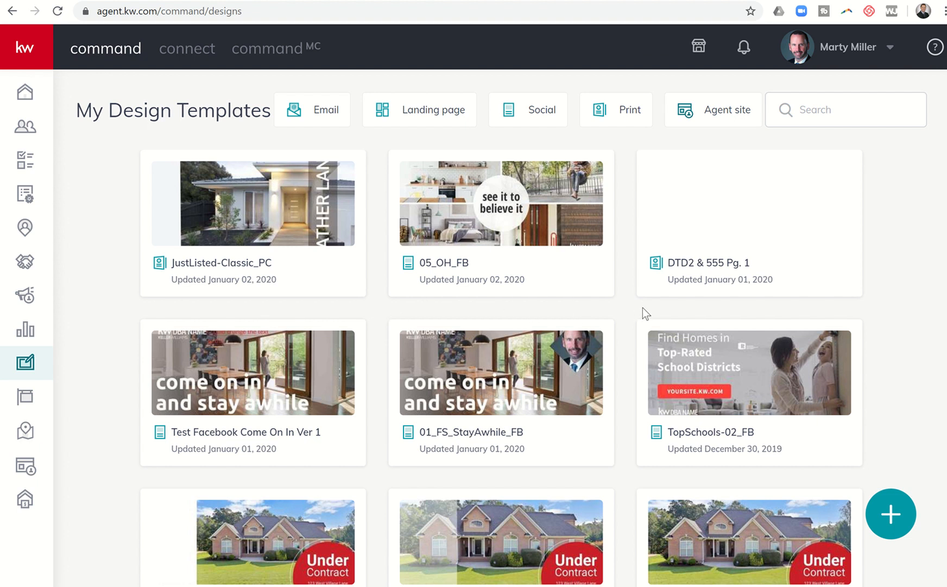
mouse_move(886, 382)
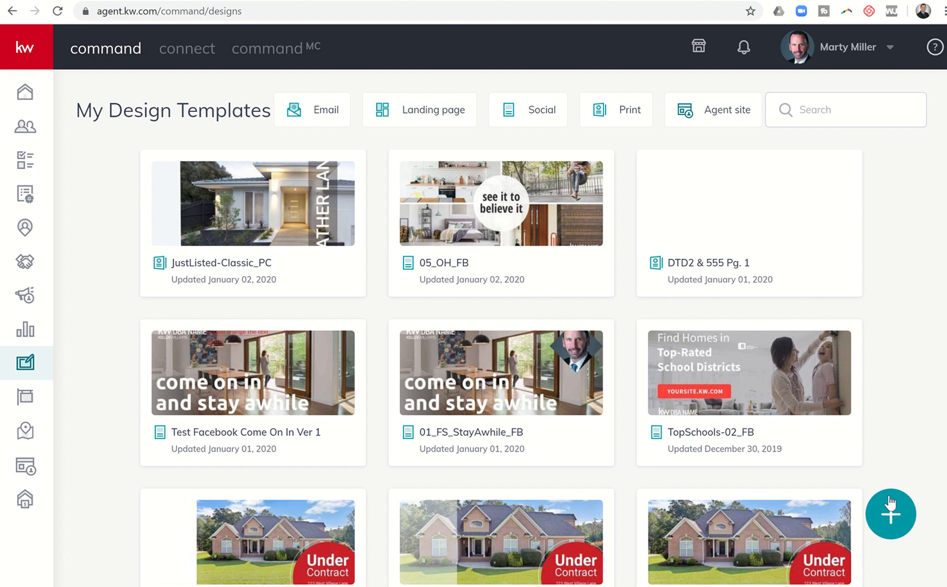
Step: Start a new design from the Open House category's 05_OH_FB template
left_click(891, 513)
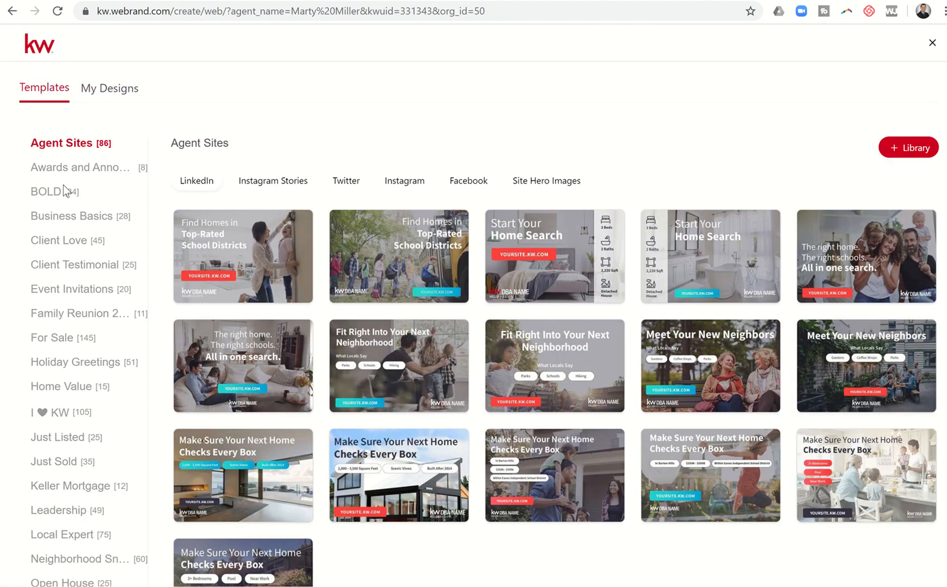
scroll("down", 3)
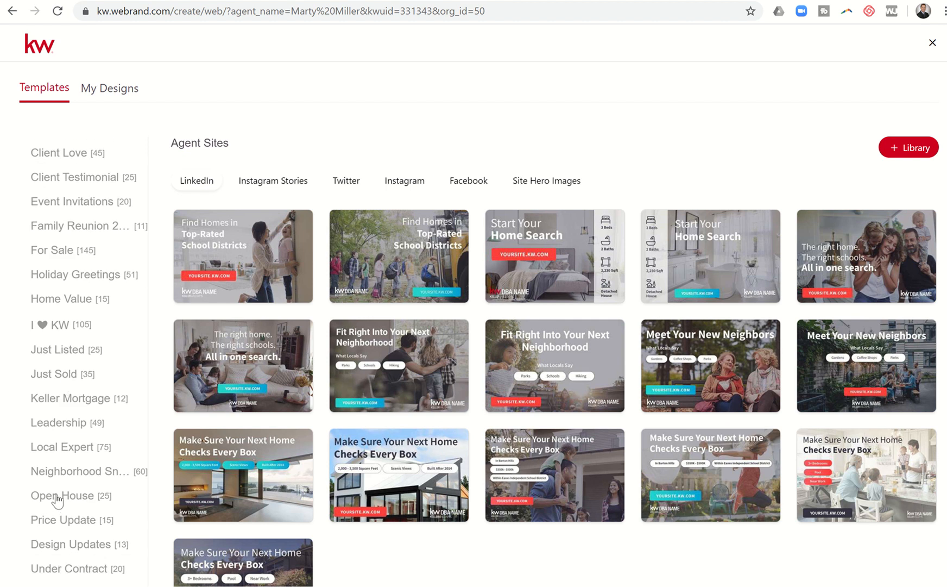
left_click(63, 495)
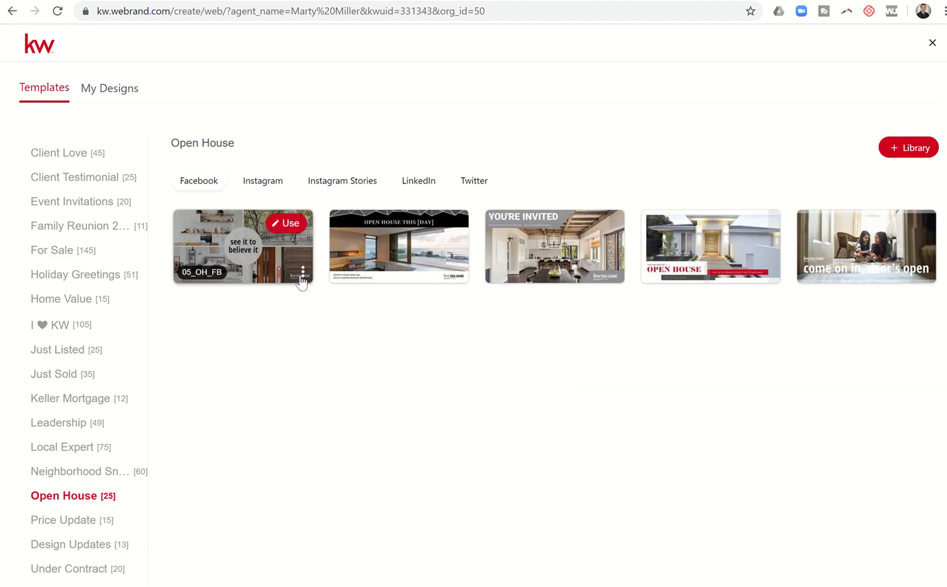
mouse_move(268, 249)
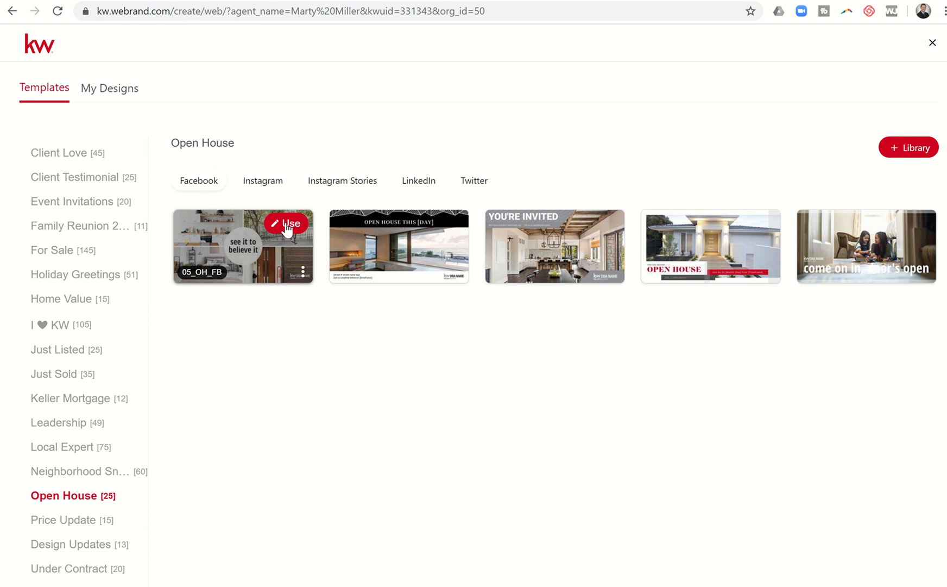
left_click(288, 223)
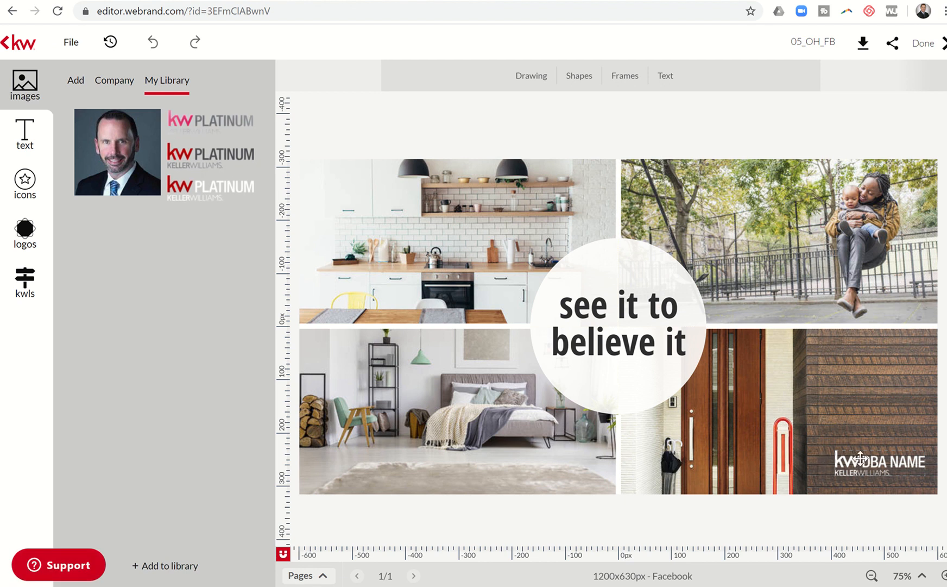
Step: Browse the KW listing search panel, then return to the My Library images panel
left_click(618, 330)
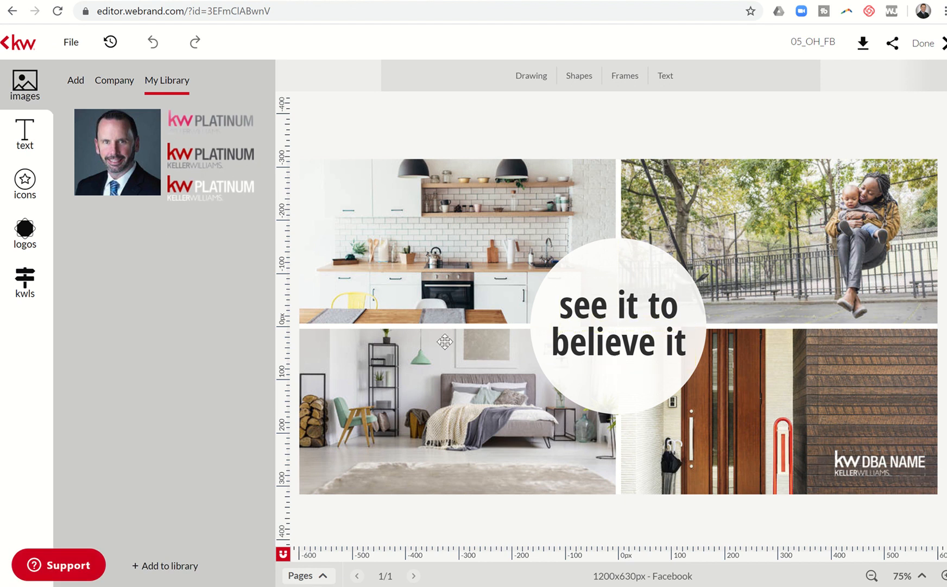
mouse_move(711, 209)
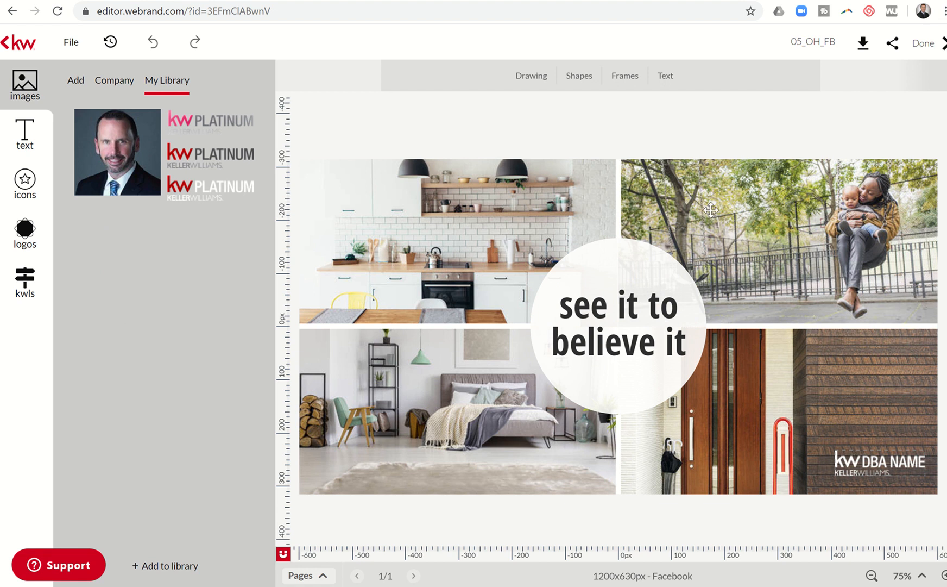
mouse_move(338, 222)
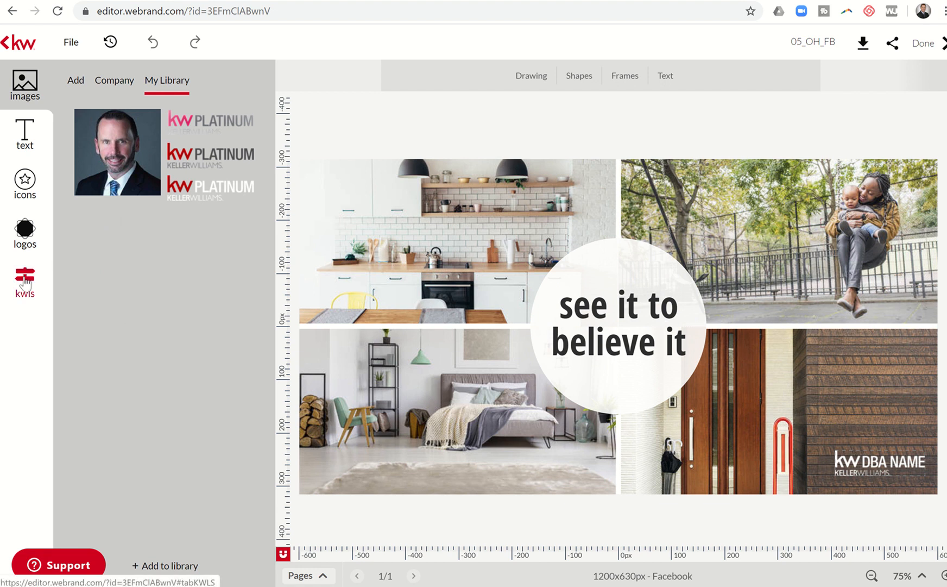
left_click(24, 278)
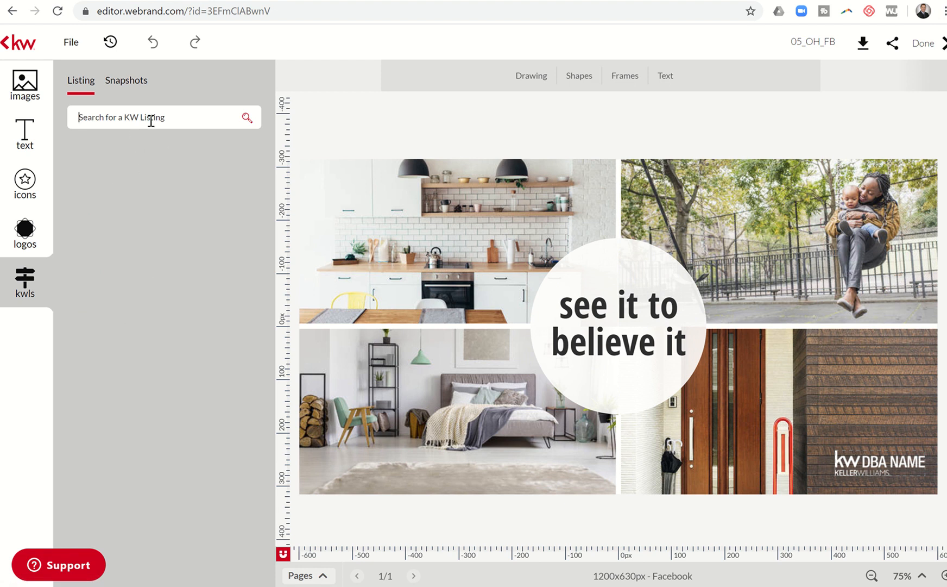
mouse_move(204, 123)
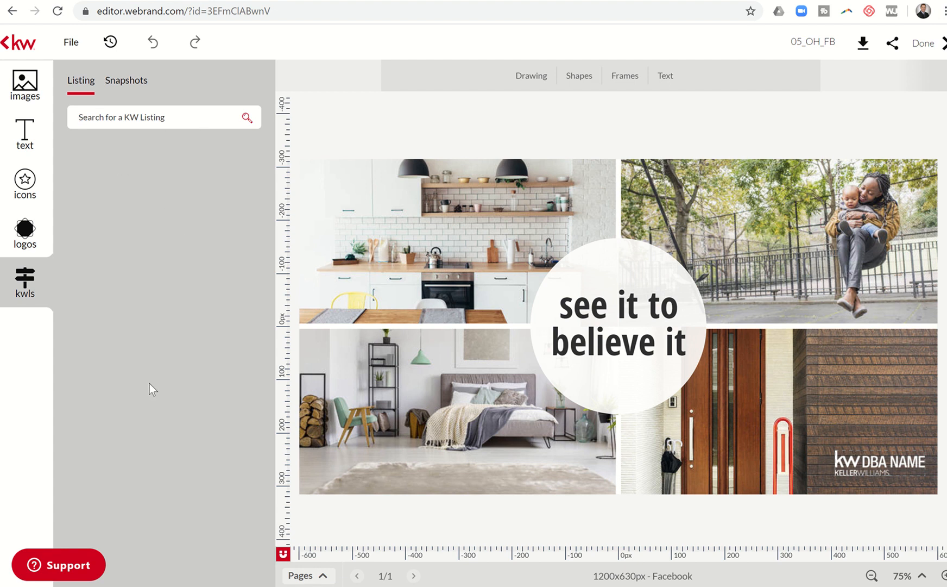
left_click(24, 84)
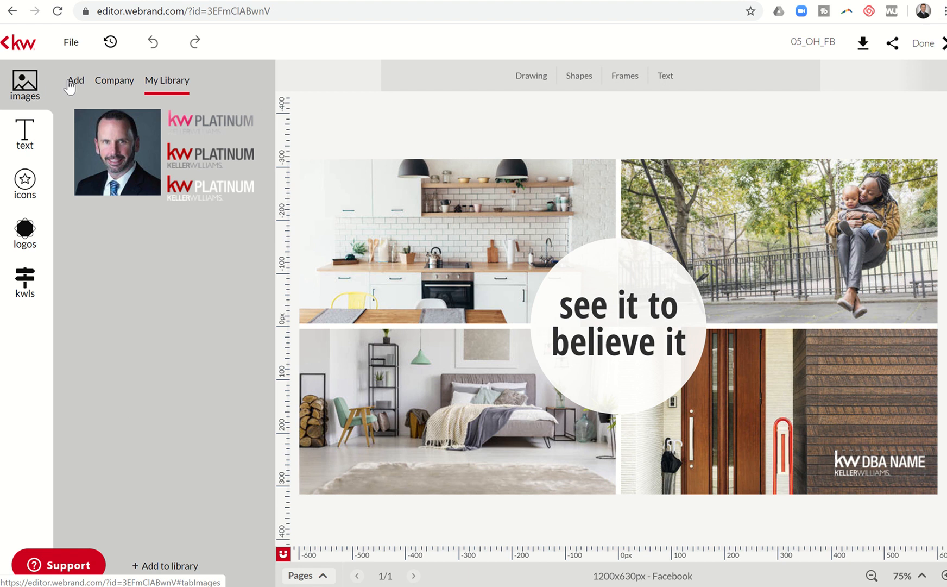
left_click(76, 81)
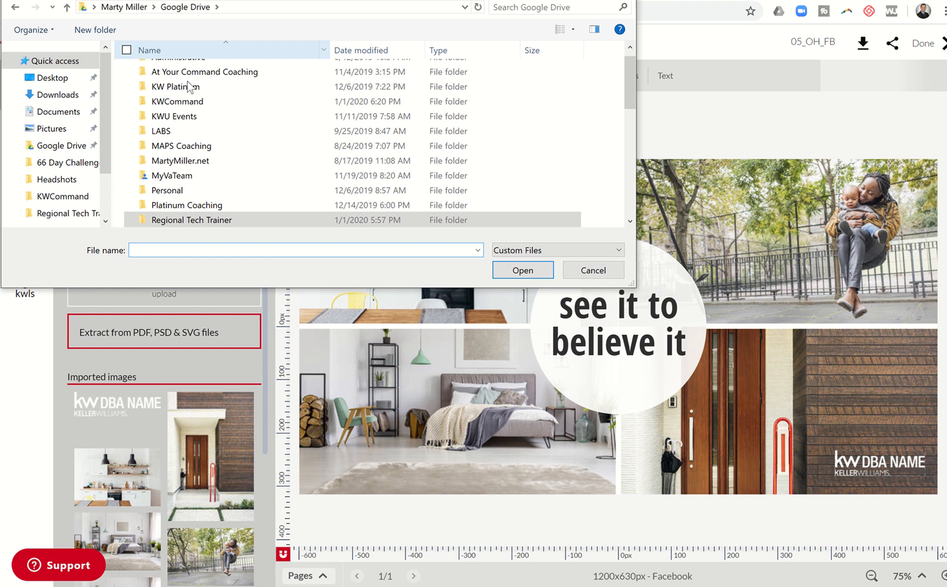
scroll("down", 3)
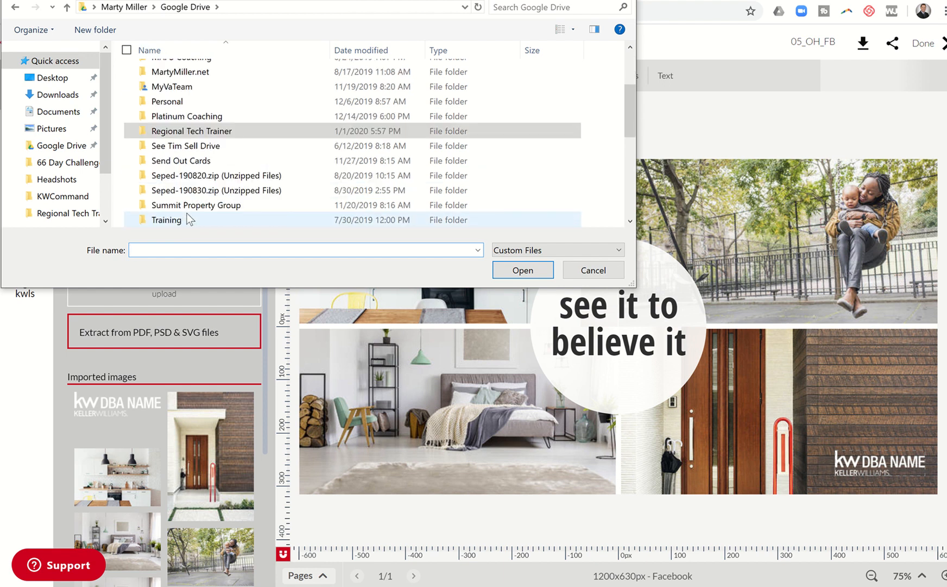
double_click(195, 205)
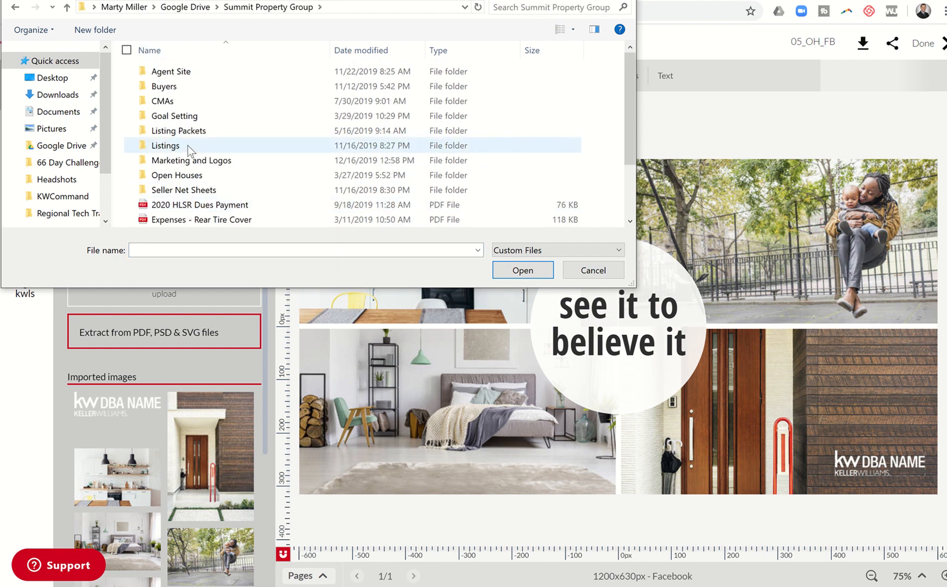
double_click(165, 145)
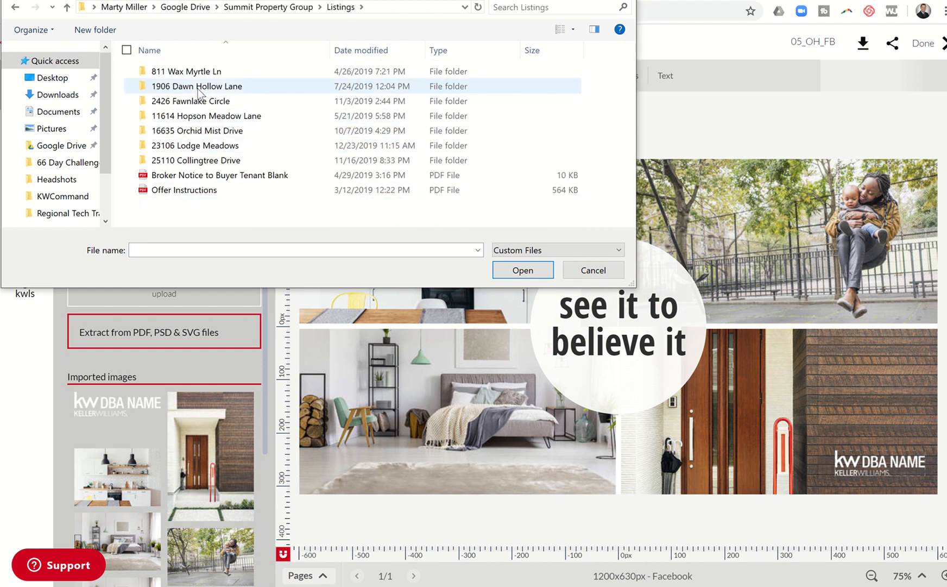
double_click(197, 86)
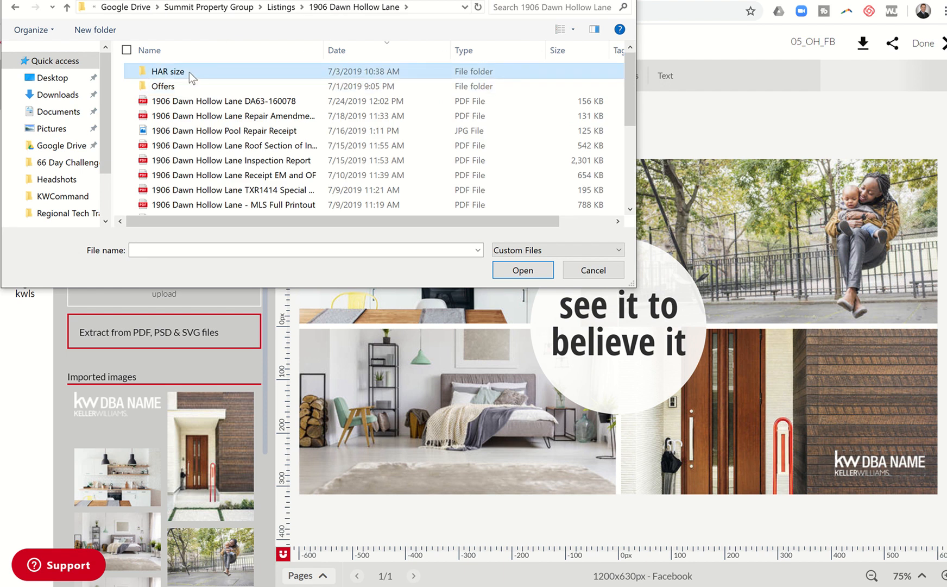
double_click(169, 71)
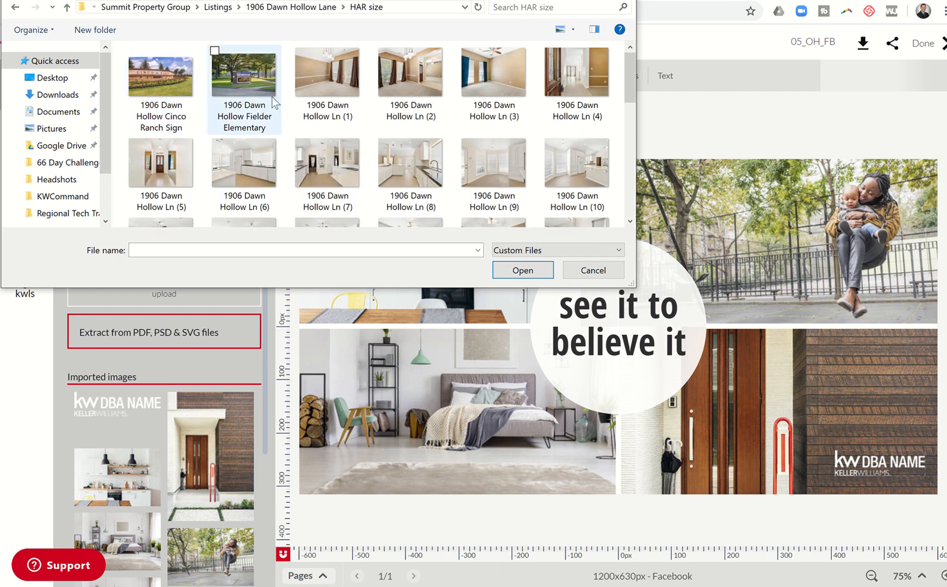
Step: Select the Cinco Ranch sign and pool Ln (28) photos for upload
left_click(160, 76)
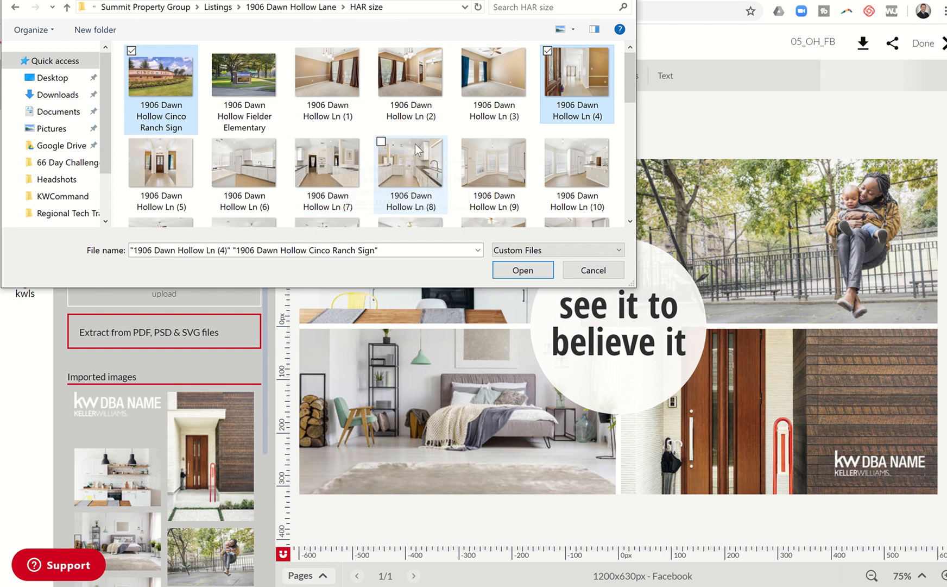
scroll("down", 3)
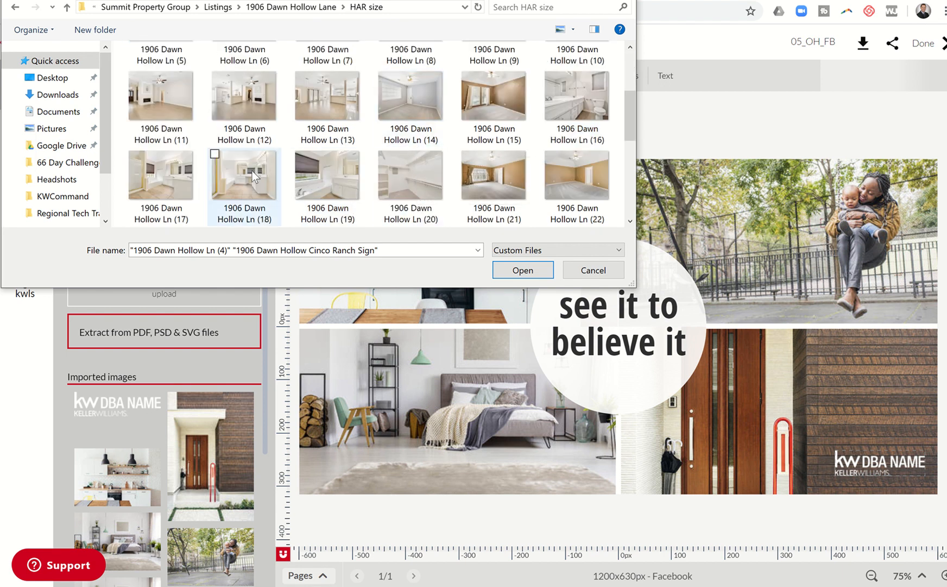
mouse_move(253, 108)
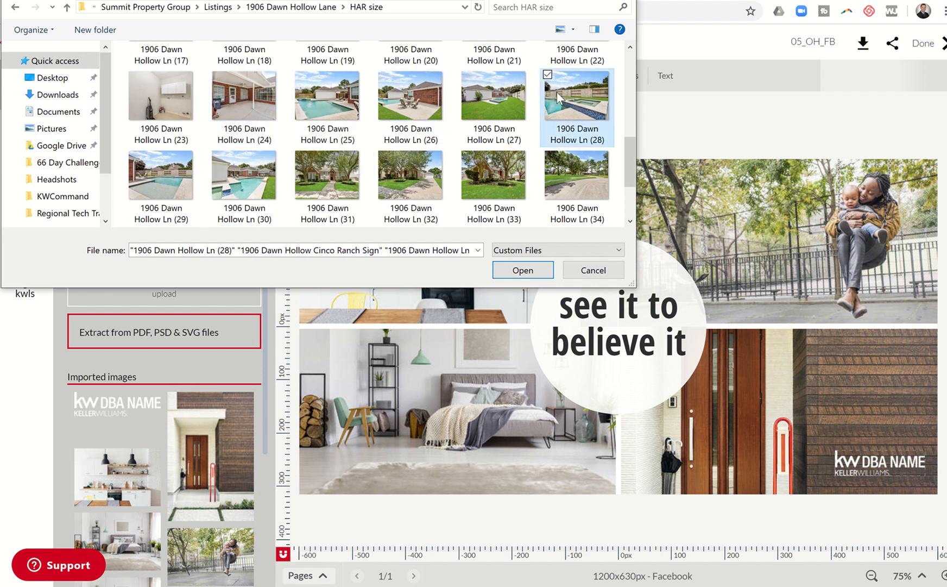
left_click(523, 270)
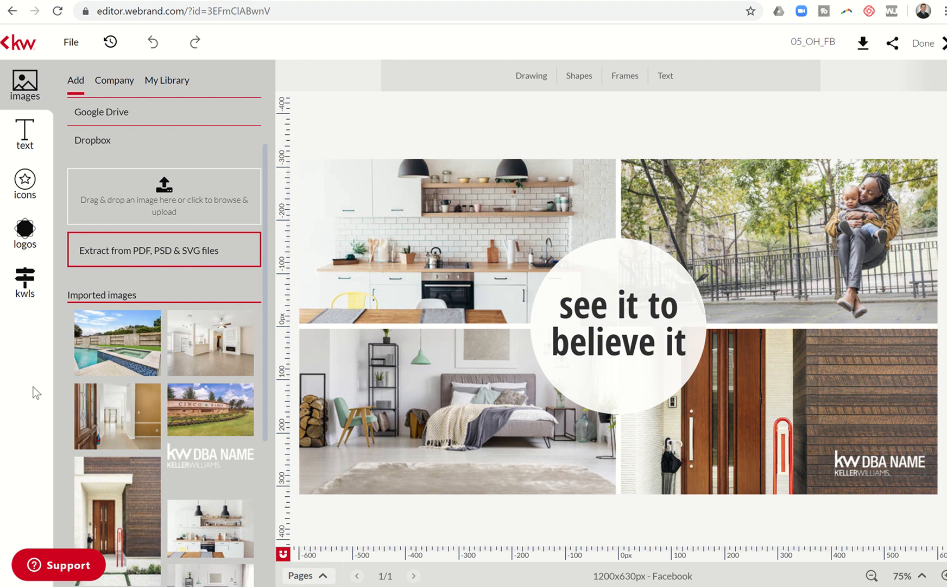
mouse_move(452, 225)
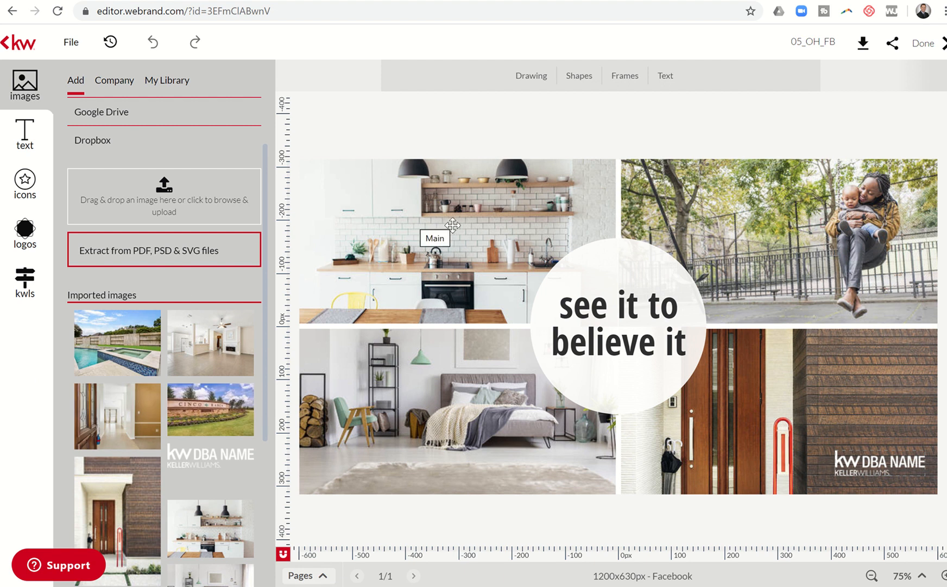
mouse_move(485, 297)
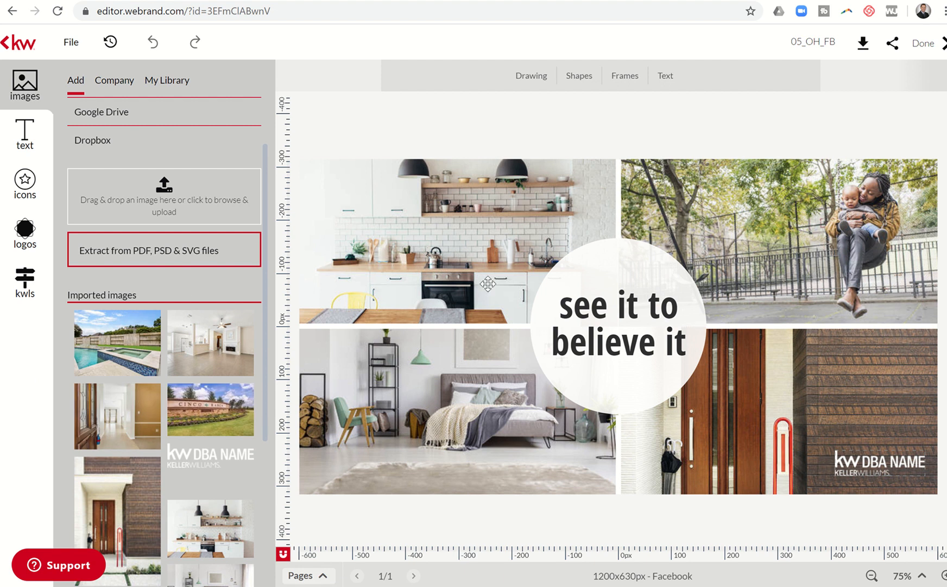
mouse_move(117, 342)
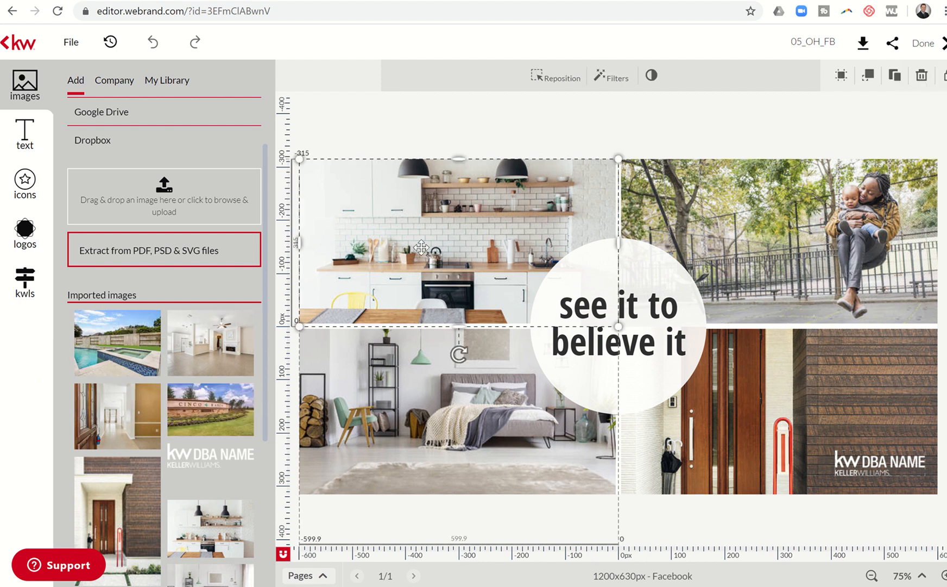
mouse_move(119, 412)
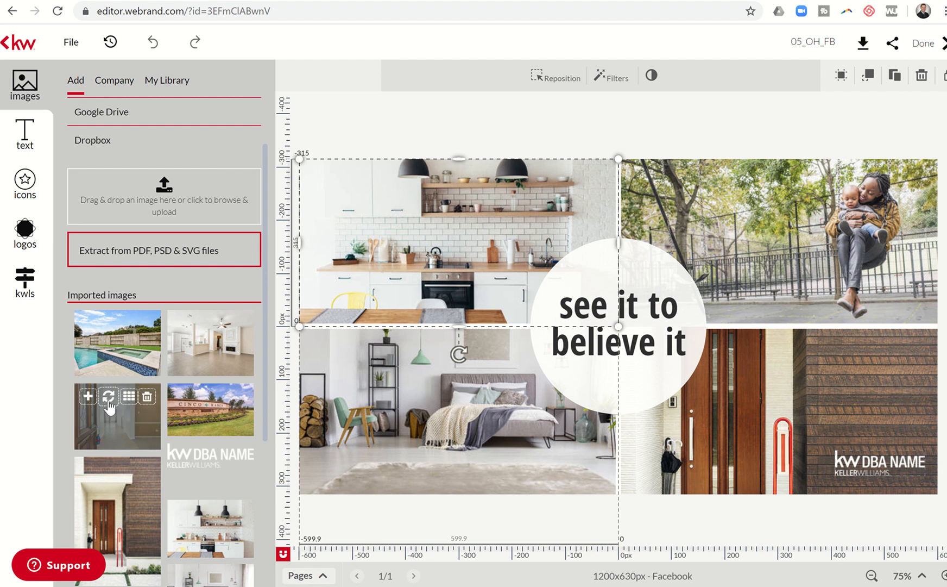
Step: Swap the collage photos for the hallway, living room, pool and Cinco Ranch entrance shots
left_click(107, 396)
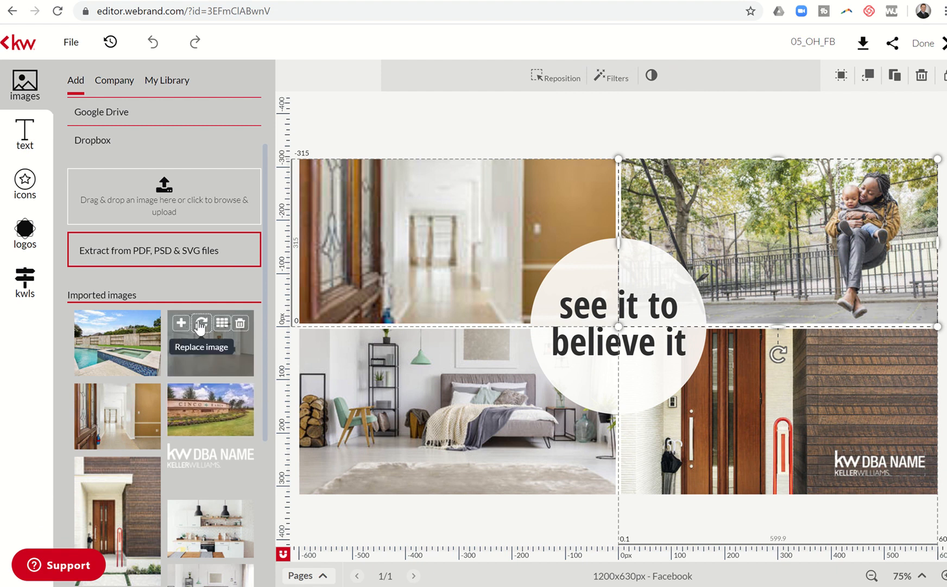
left_click(202, 323)
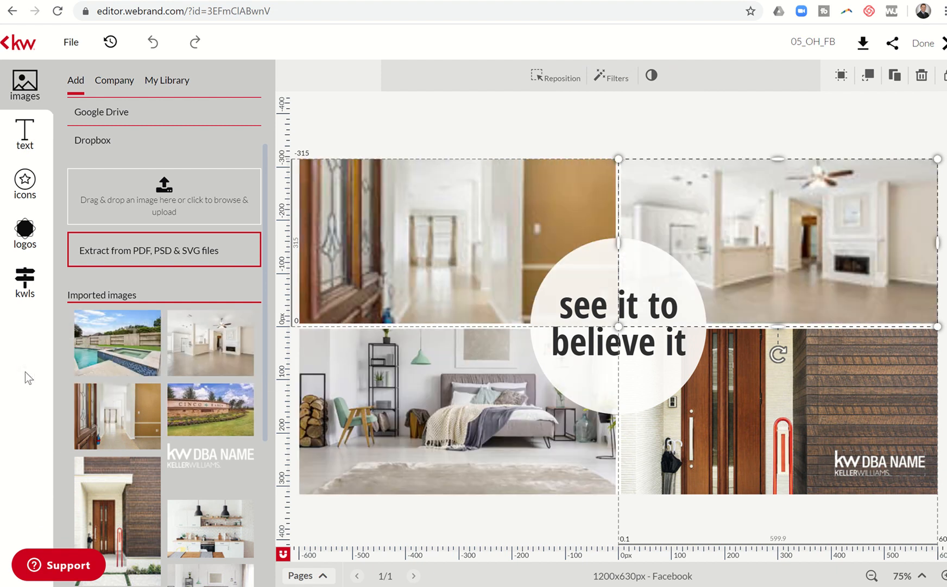
left_click(456, 411)
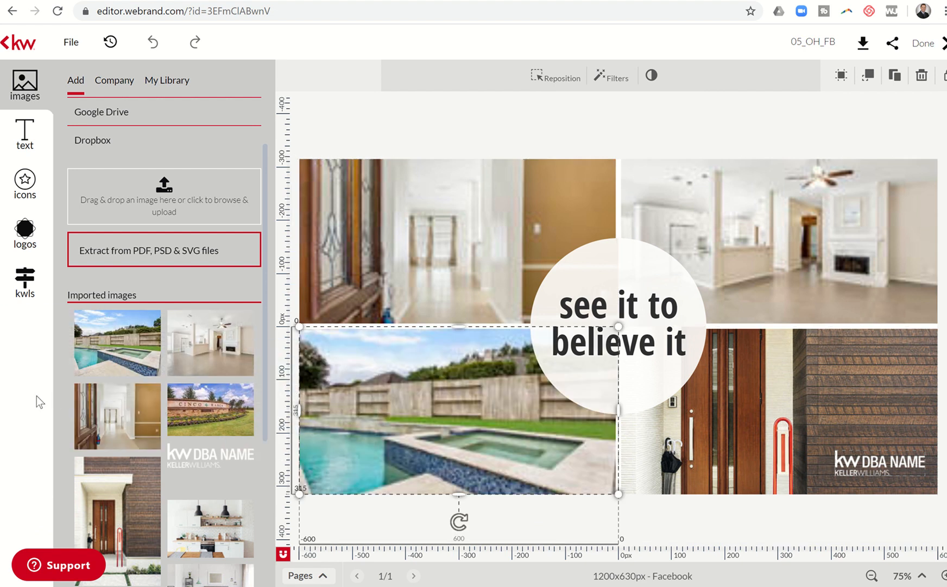
mouse_move(822, 397)
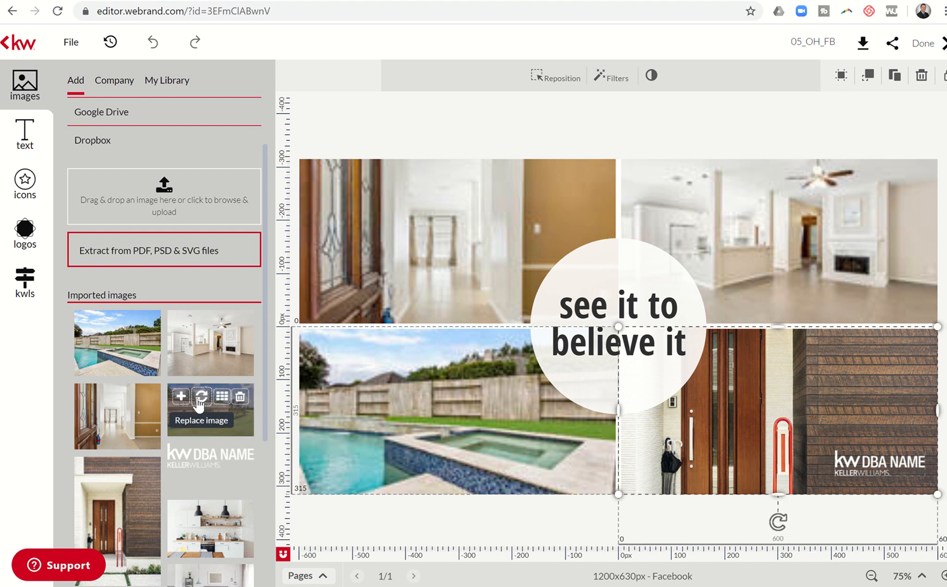
left_click(202, 395)
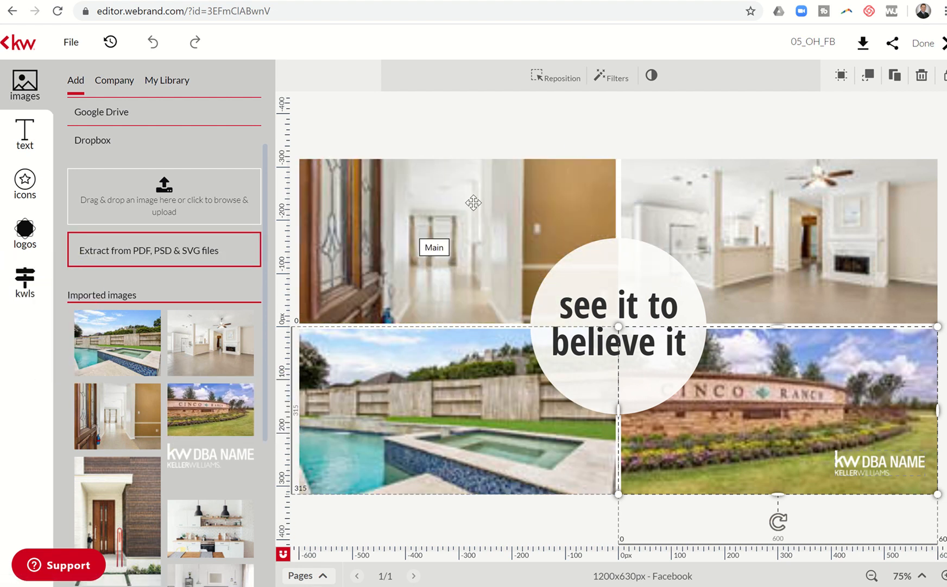
mouse_move(712, 199)
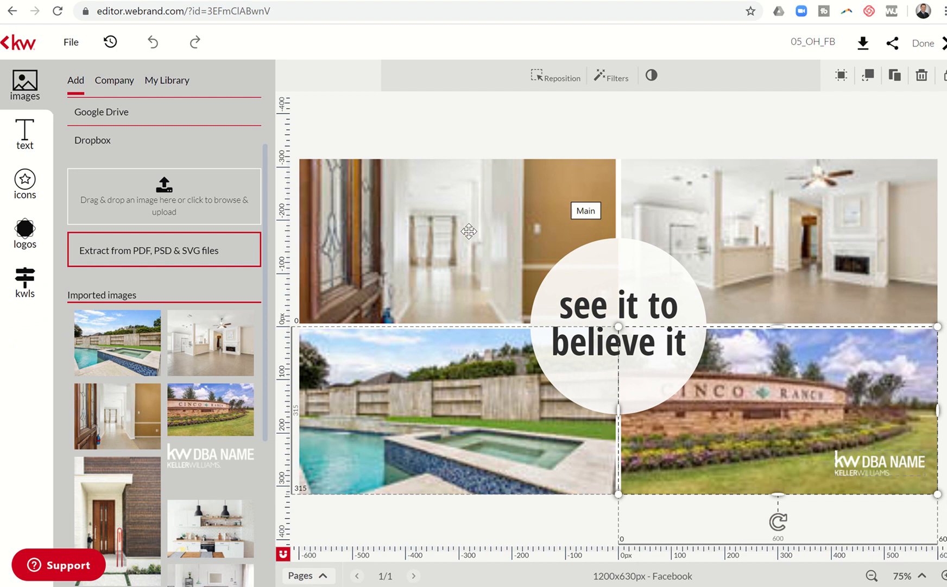
mouse_move(490, 230)
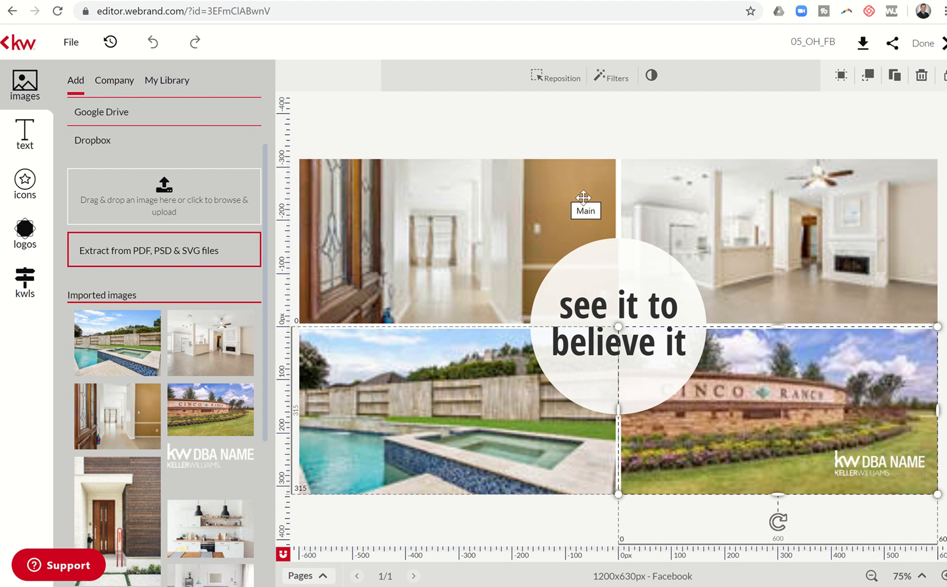
mouse_move(495, 214)
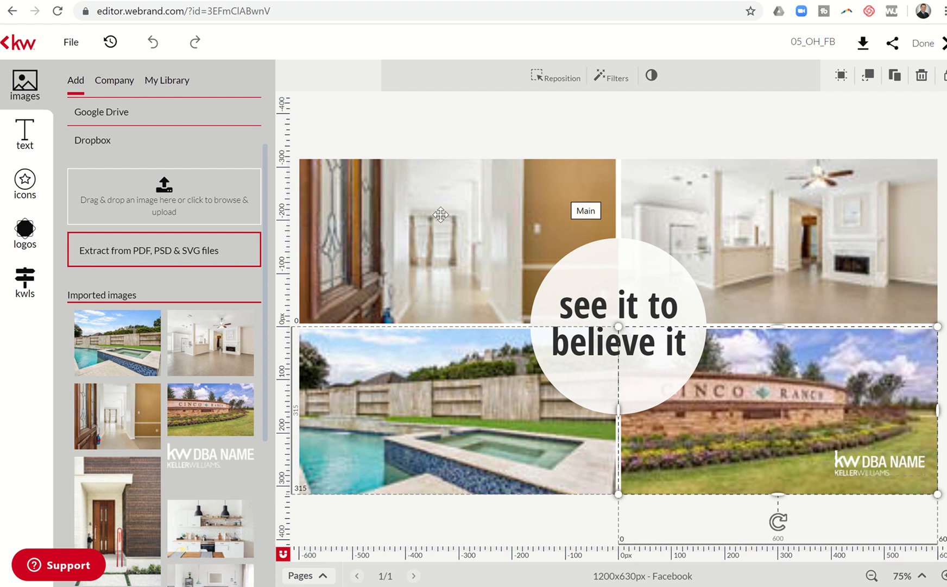
mouse_move(442, 223)
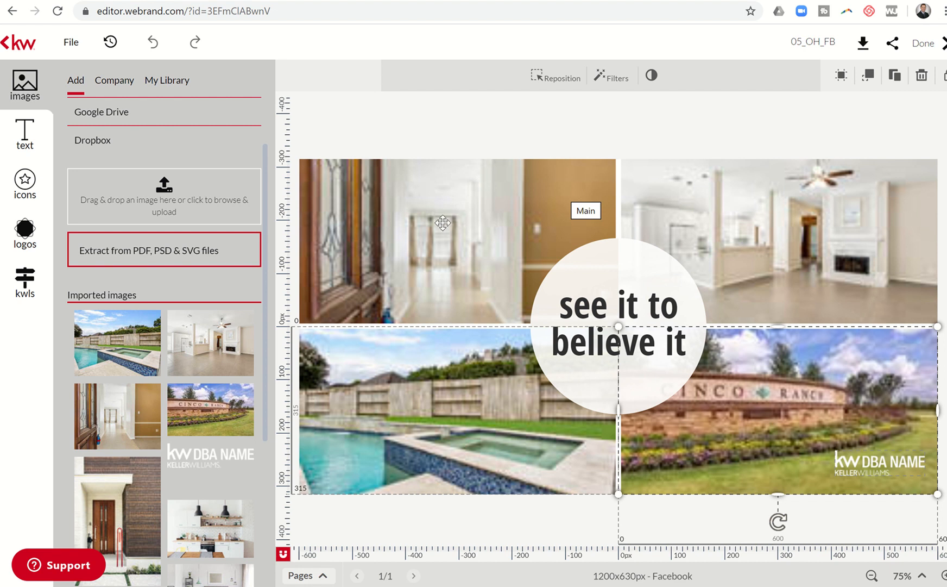
mouse_move(655, 184)
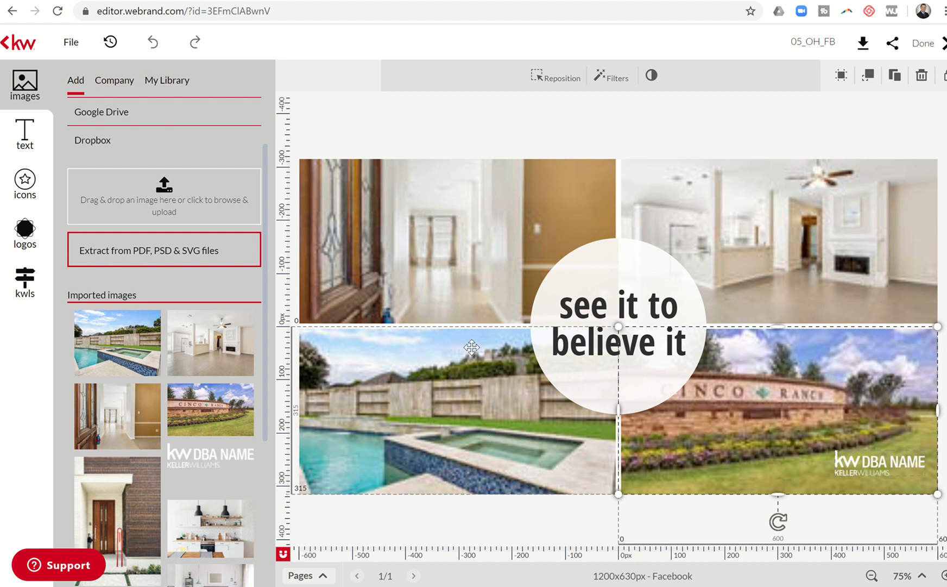
mouse_move(599, 251)
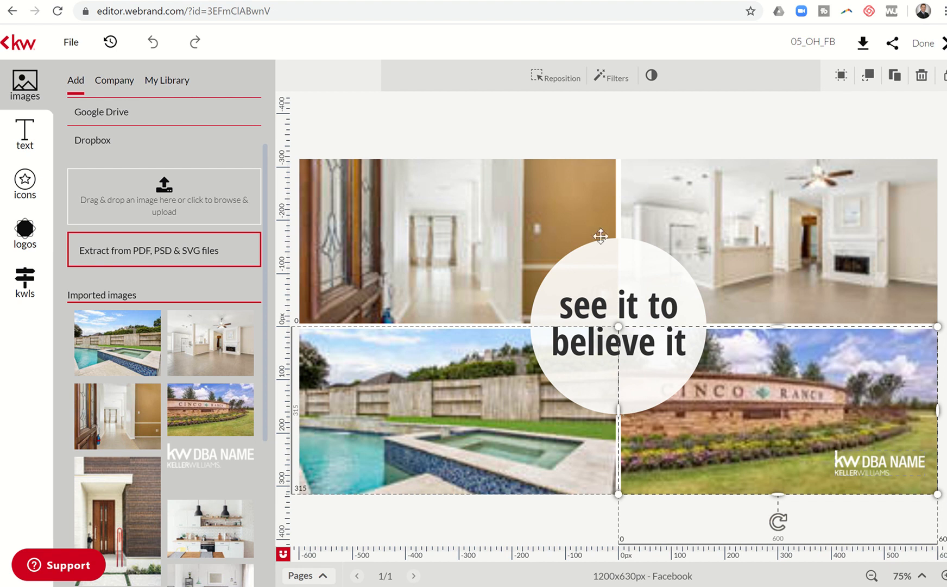
mouse_move(761, 222)
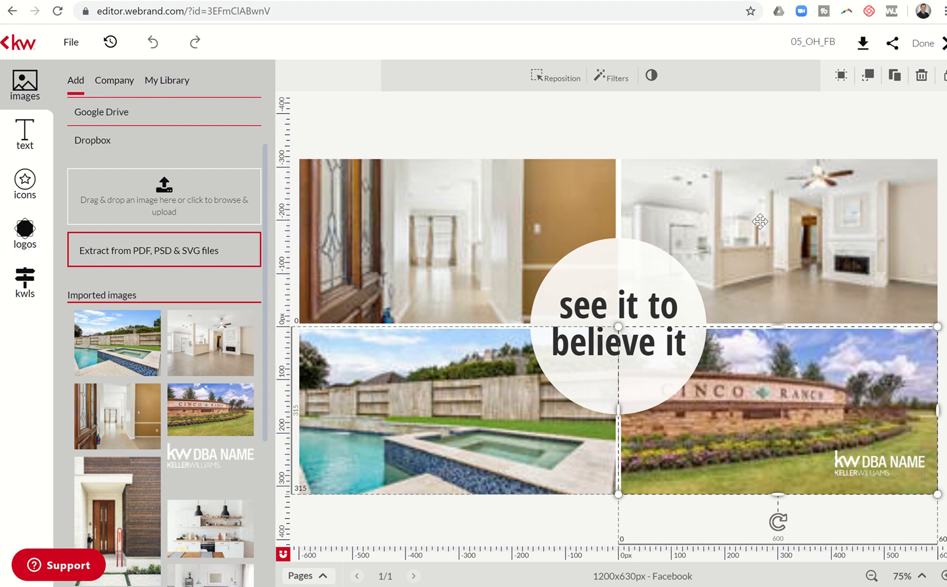
mouse_move(776, 338)
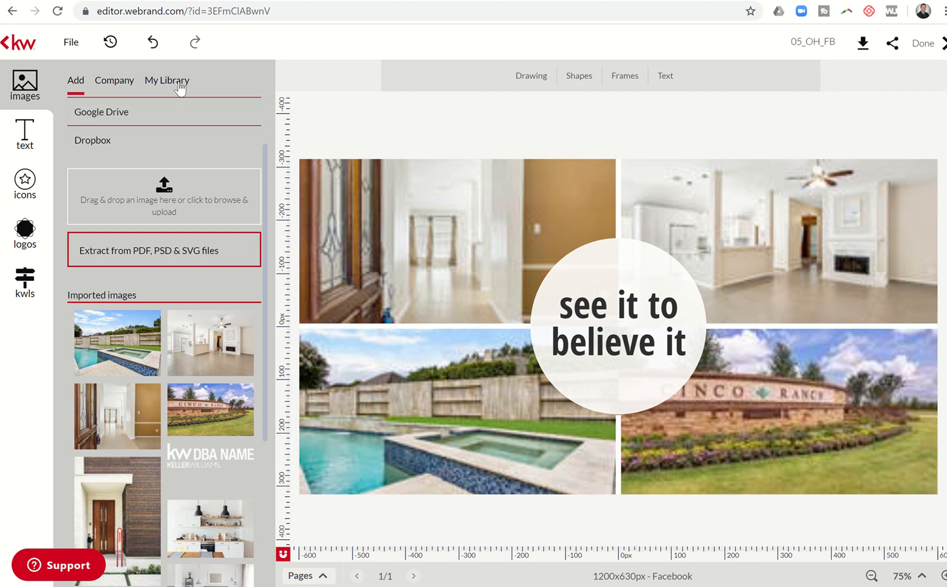
Step: Add the white KW Platinum logo from My Library, shrunk in the bottom-right corner
left_click(168, 80)
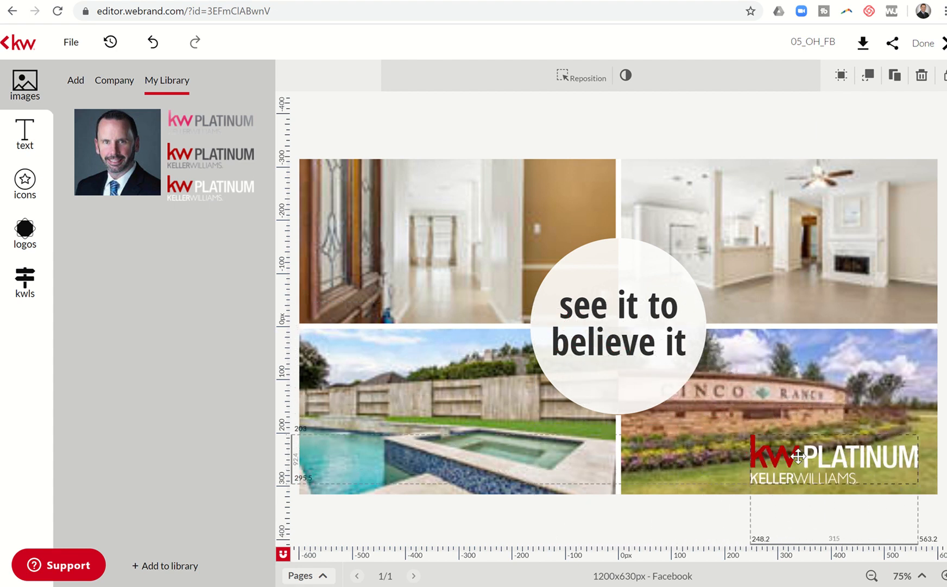
left_click_drag(798, 457, 814, 459)
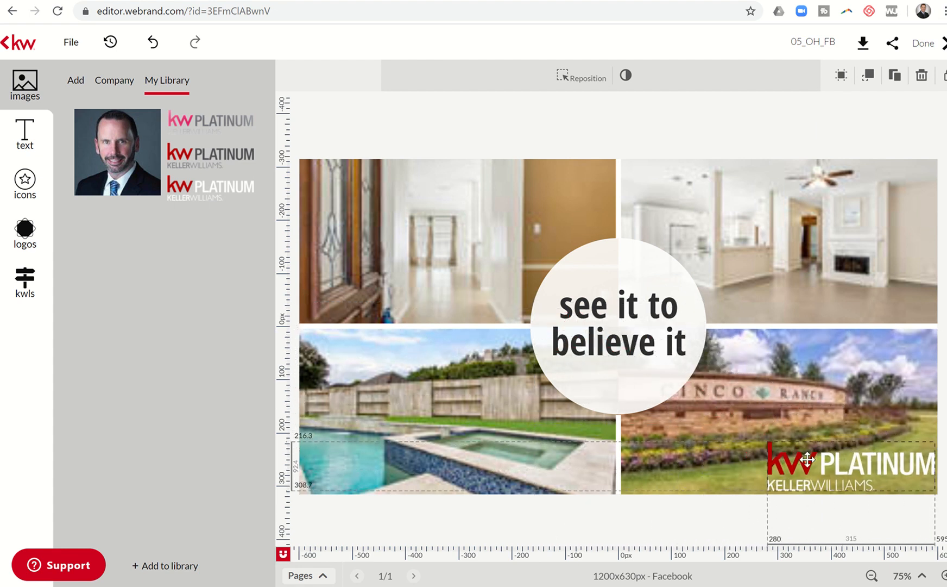
left_click(810, 459)
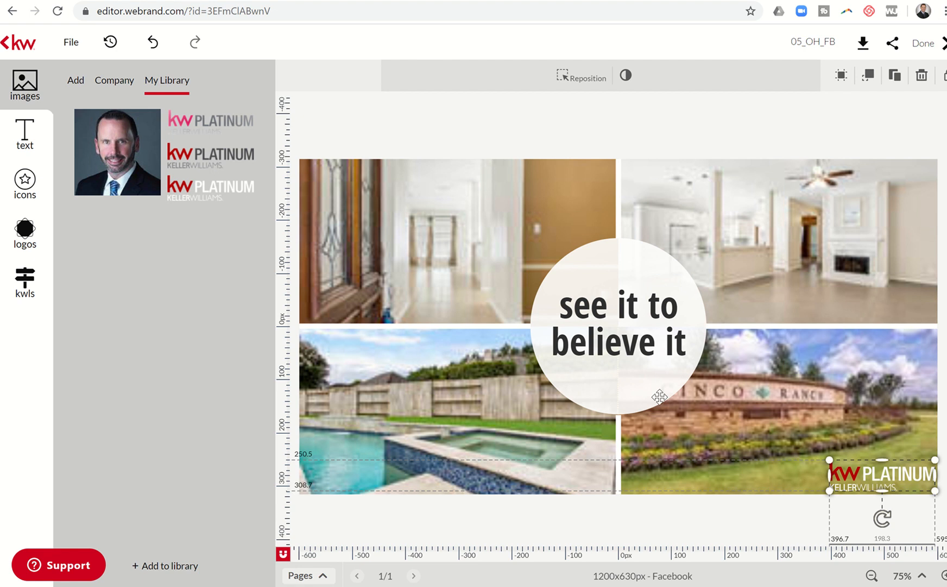
left_click(616, 350)
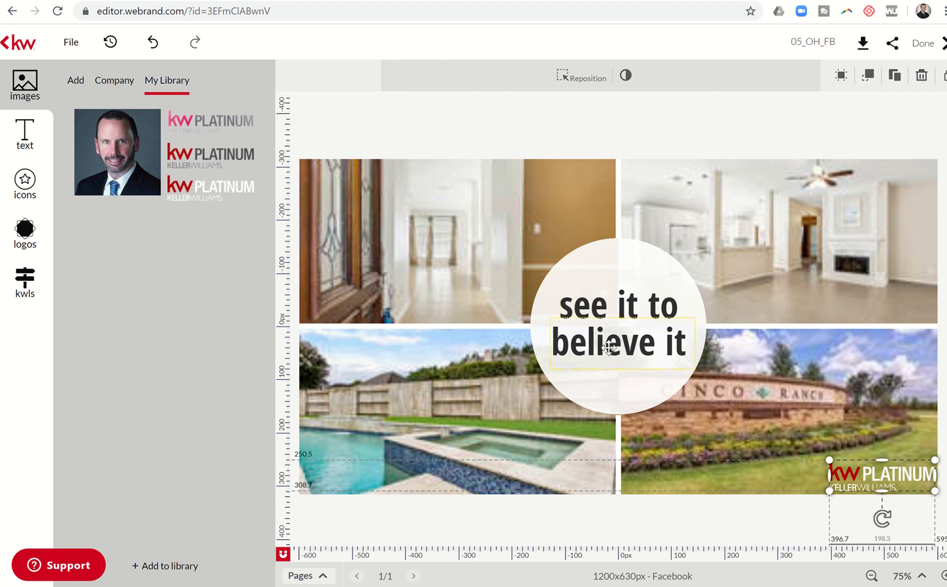
Step: Move the 'see it to believe it' headline higher inside the white circle
left_click(607, 351)
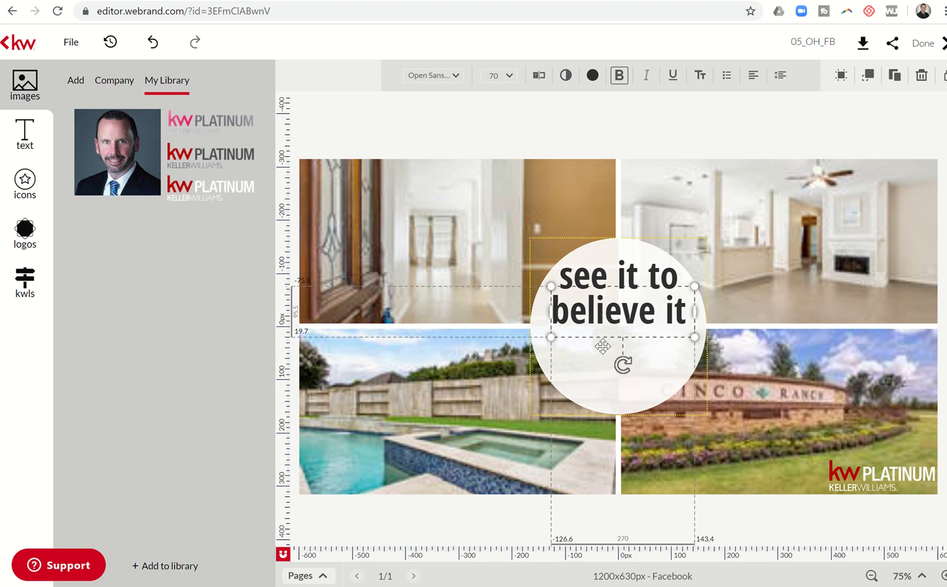
mouse_move(612, 306)
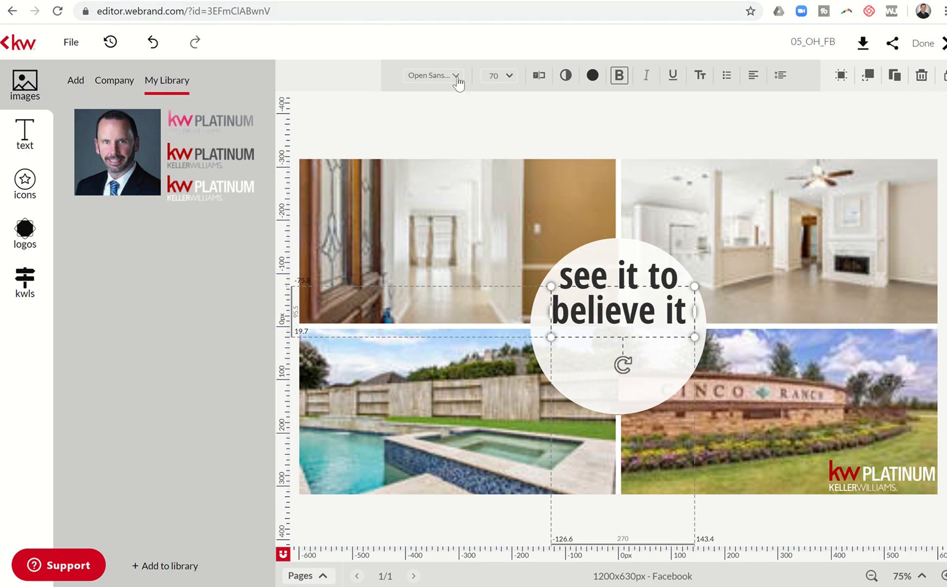
left_click(433, 75)
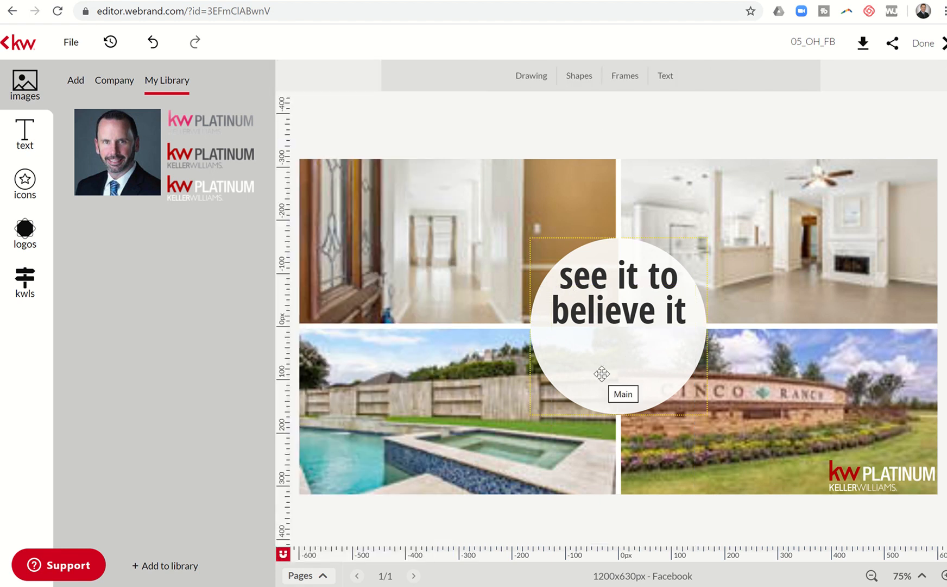
Step: Add a bold Open Sans Subtitle text box just below the headline
left_click(666, 75)
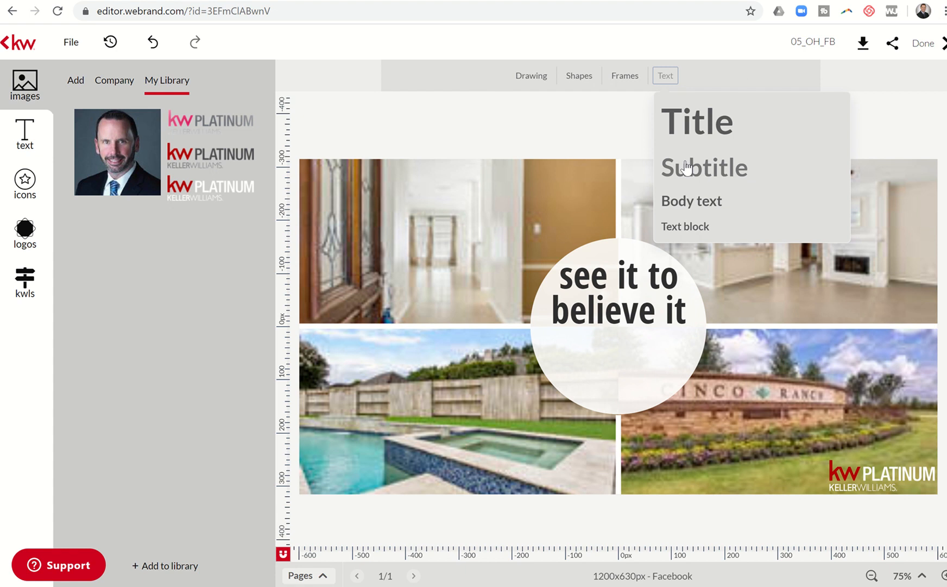
left_click(704, 168)
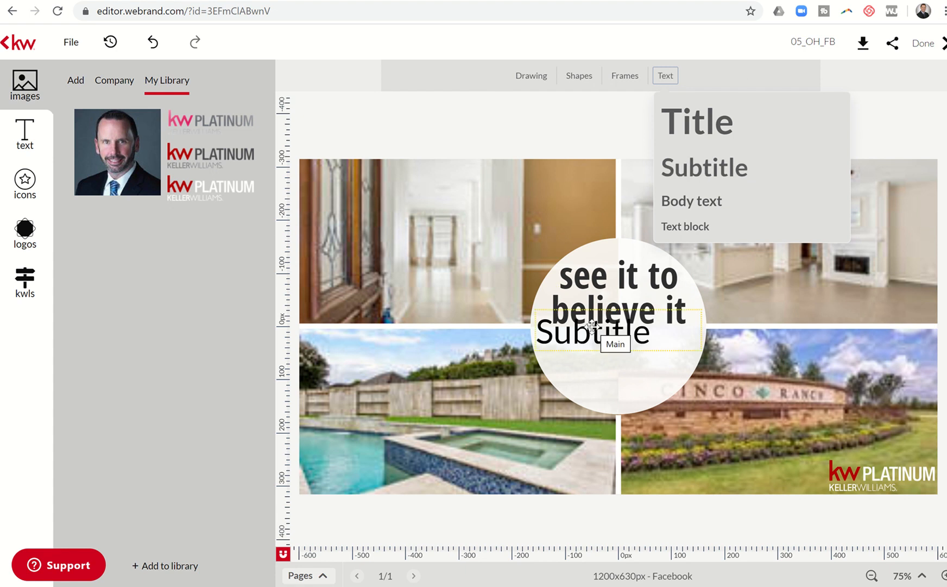
left_click(588, 334)
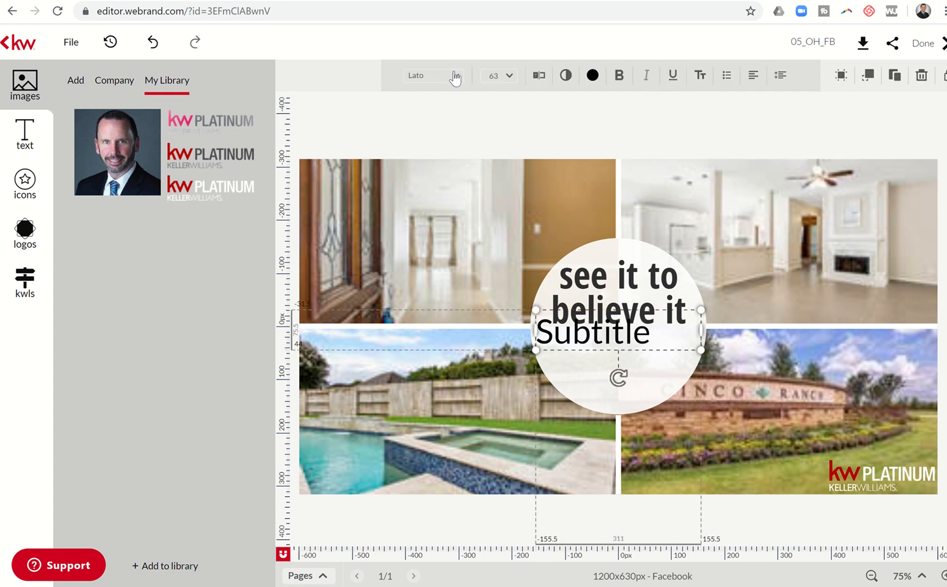
left_click(434, 75)
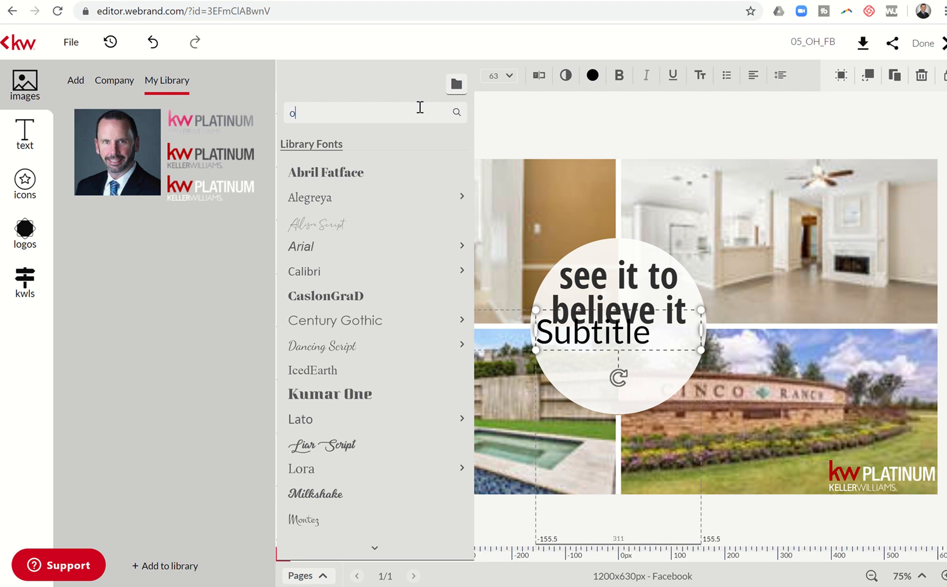
type("pen s")
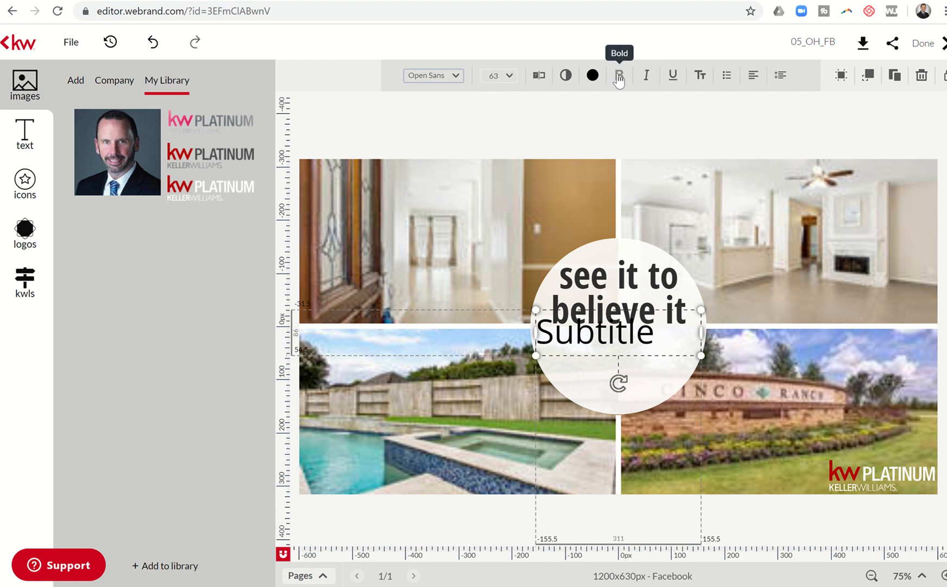
left_click(618, 75)
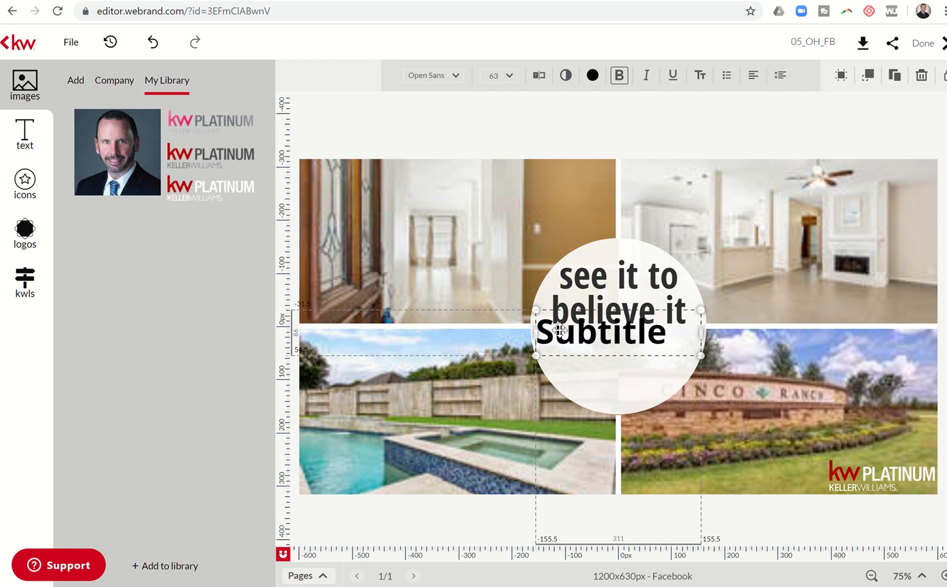
left_click_drag(602, 331, 602, 346)
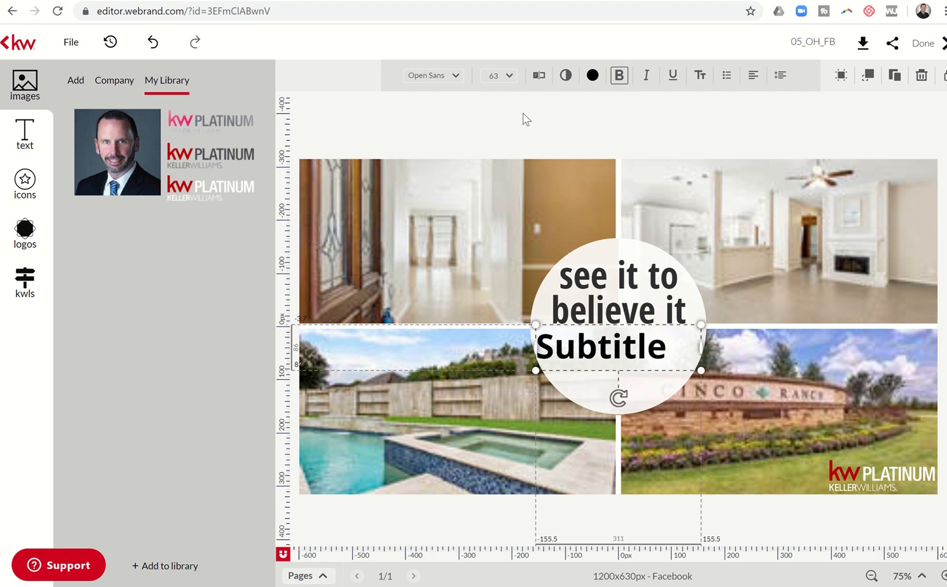
mouse_move(539, 75)
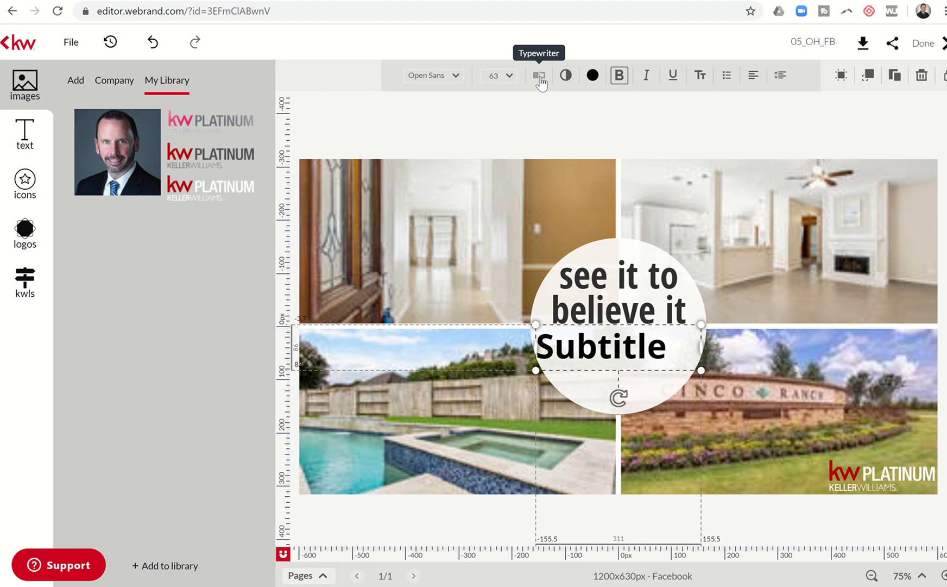
Step: Type 'OPEN HOUSE / Saturday, 1/3 / 11 AM - 1 PM' into the subtitle
double_click(600, 347)
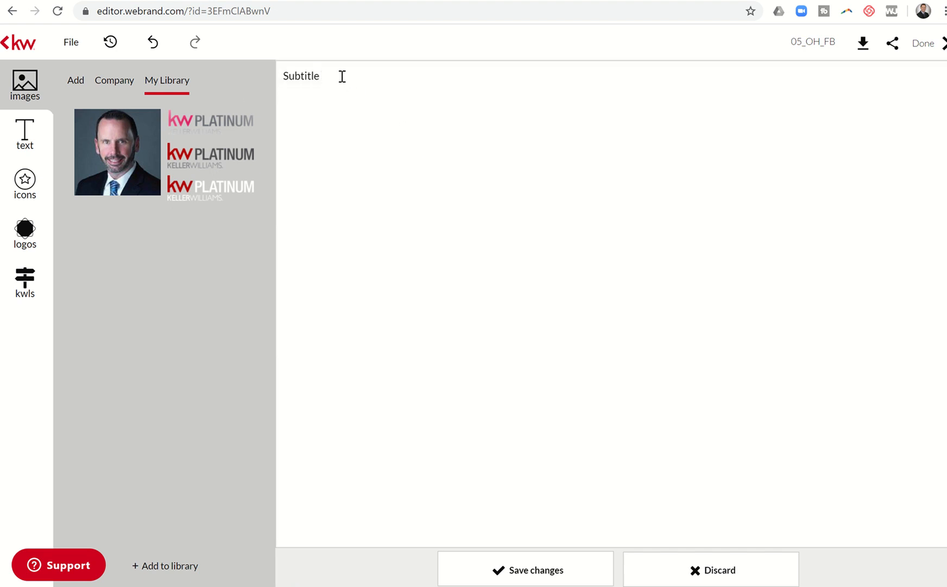
type("OE")
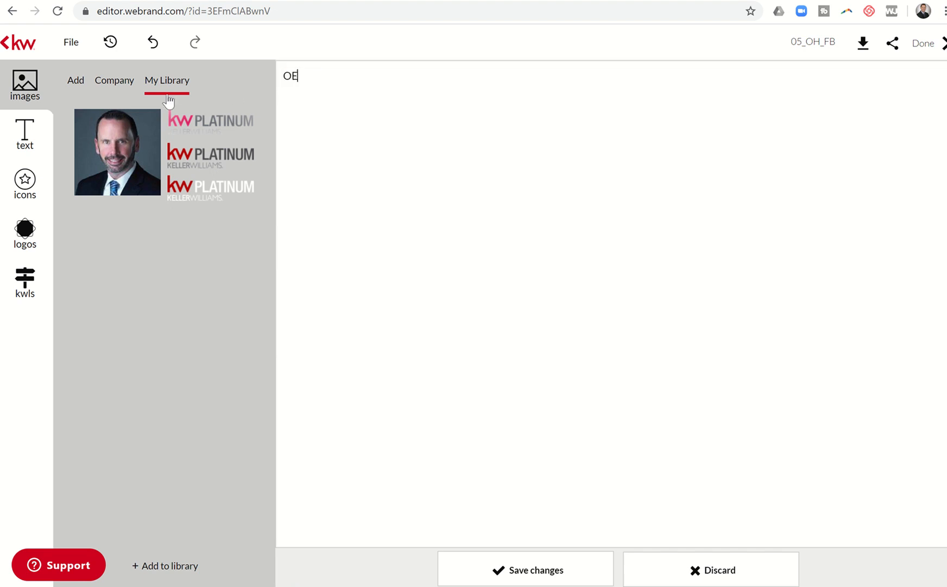
type("PEM")
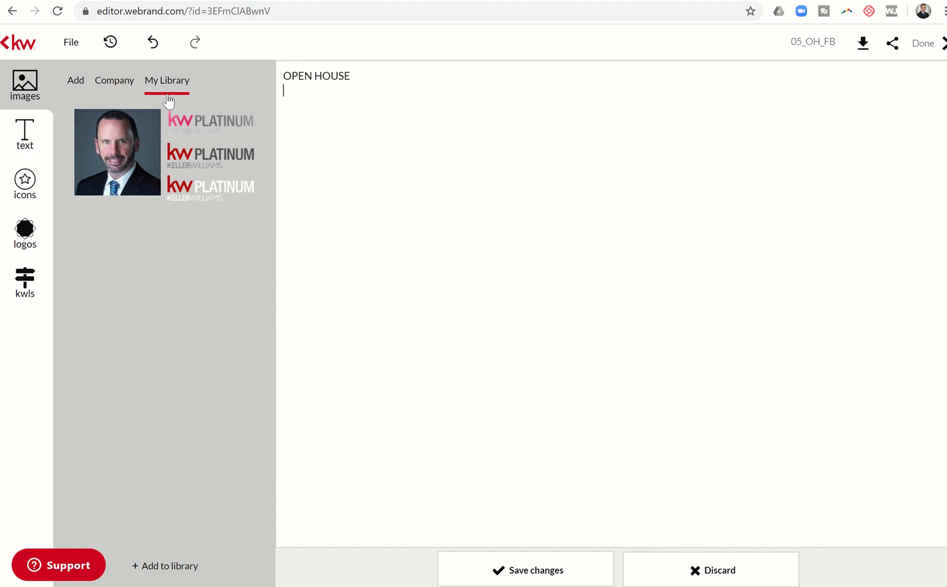
type("Thurs")
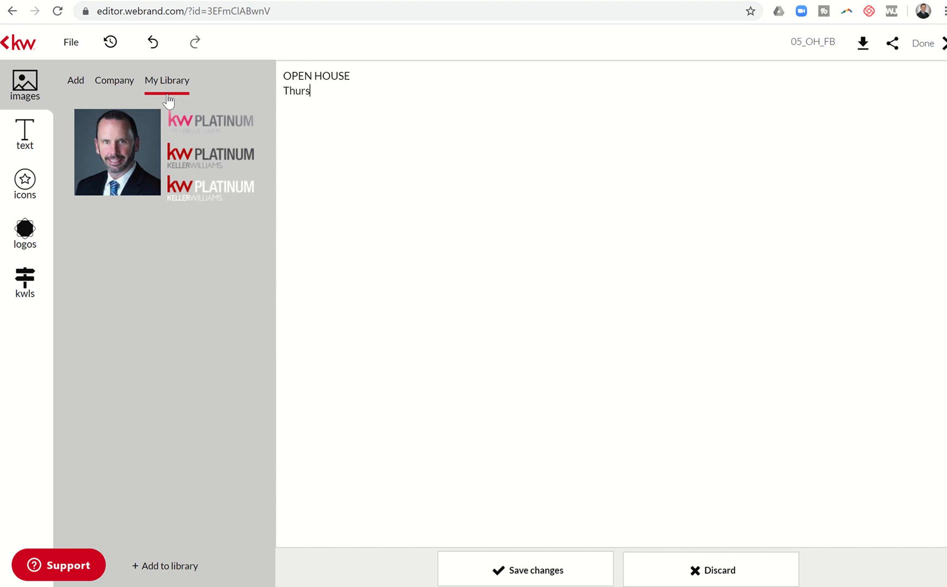
key("Backspace")
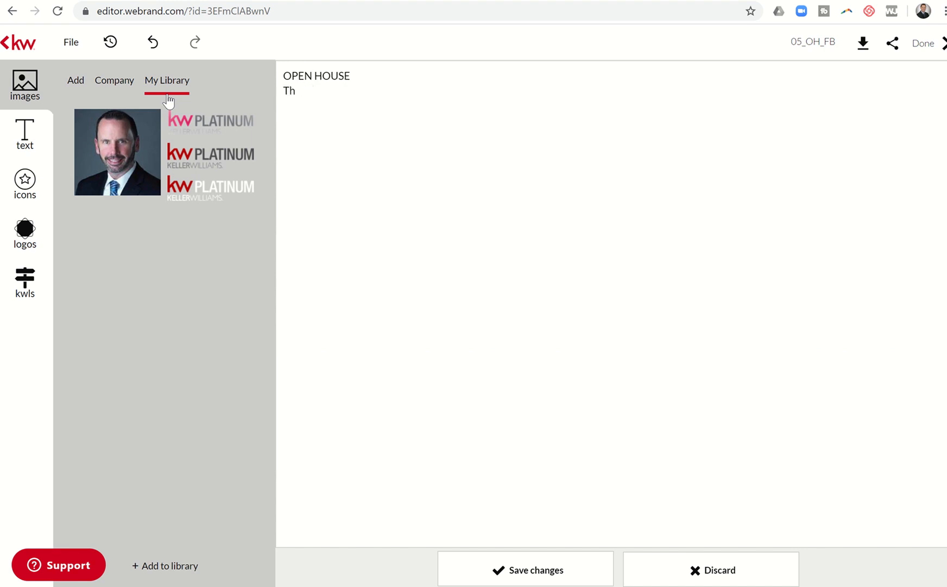
type("Saturday,")
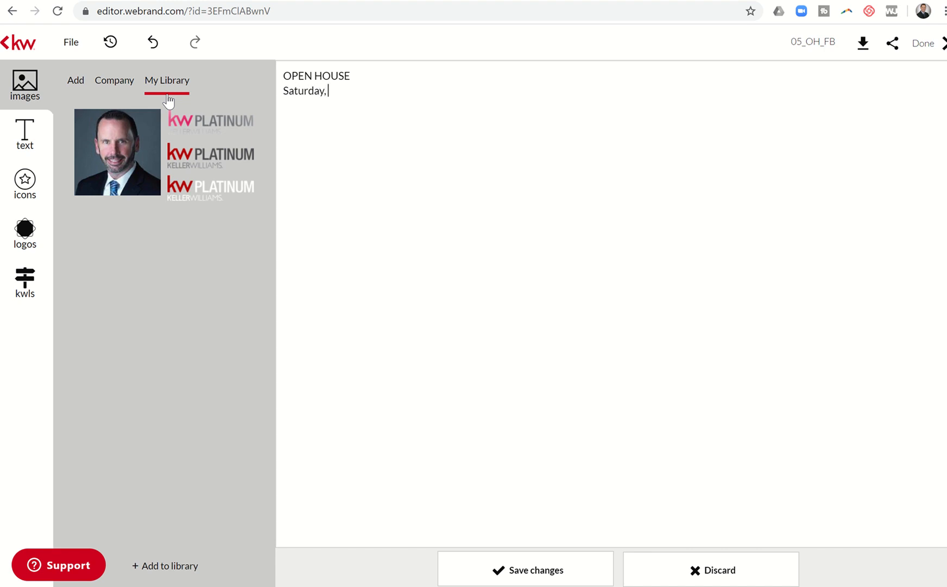
type("1/3")
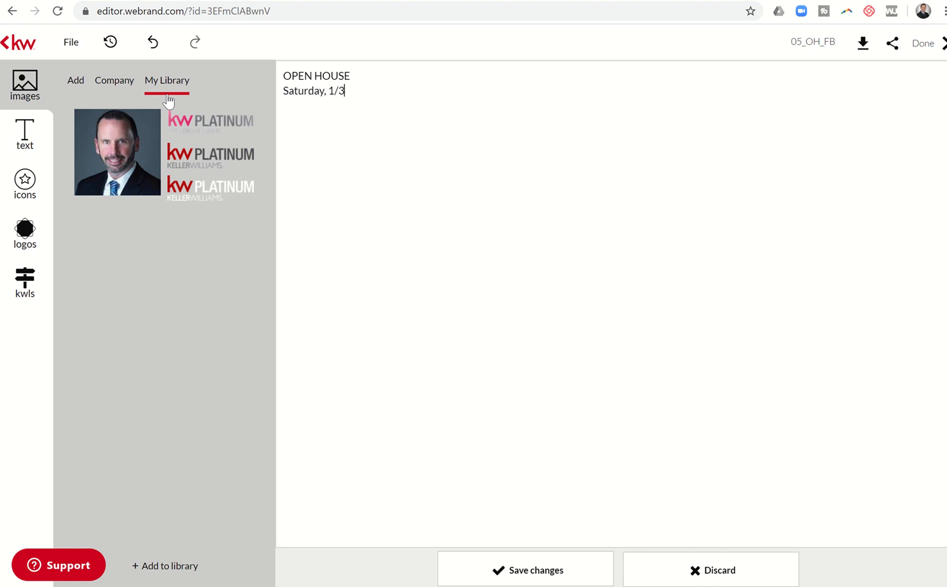
type("11")
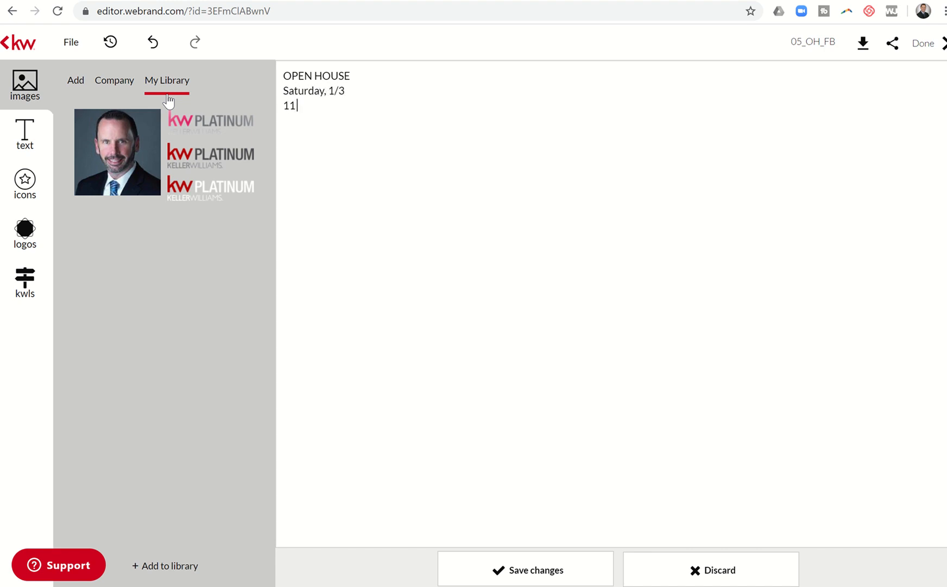
type("AM - 1 PM")
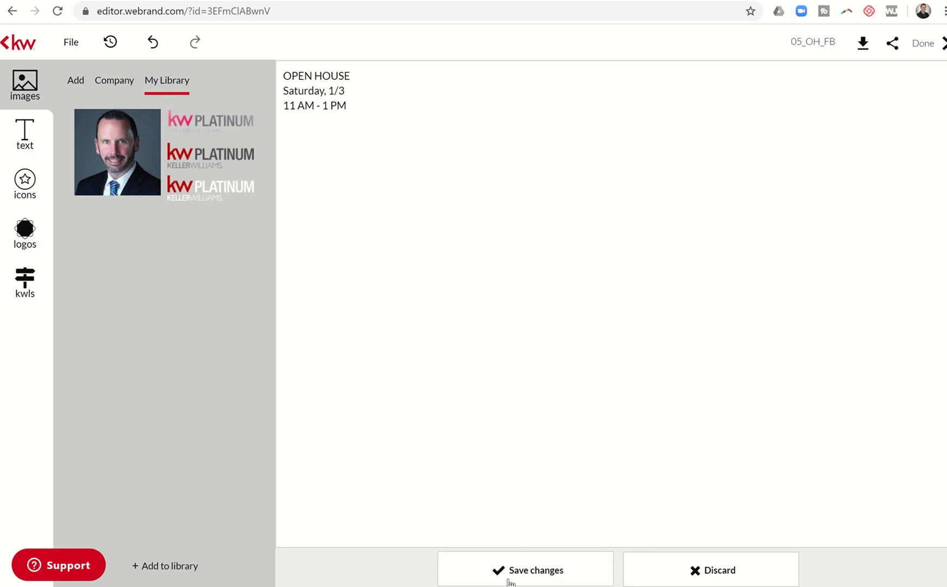
Step: Save the open house text and set its font size to 26 pt
left_click(526, 571)
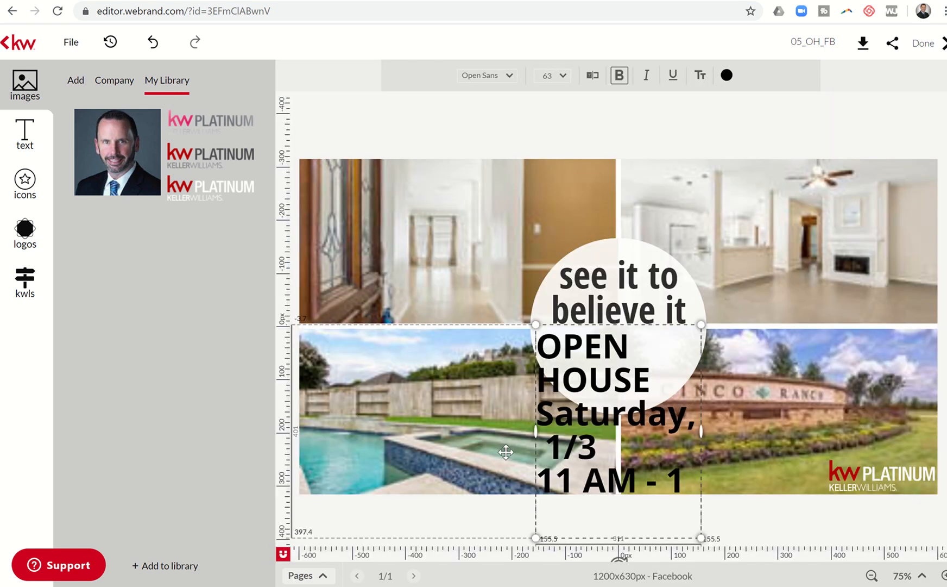
mouse_move(543, 358)
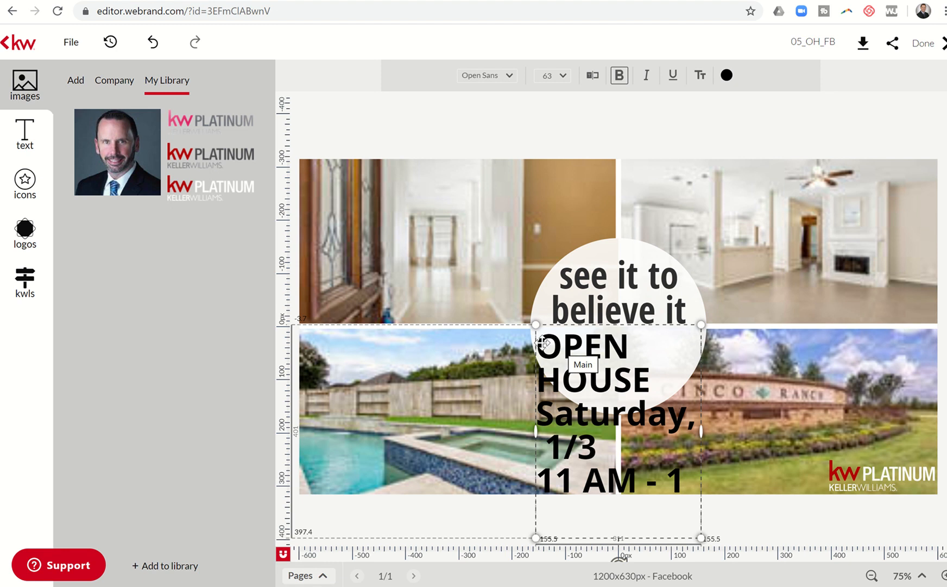
mouse_move(568, 92)
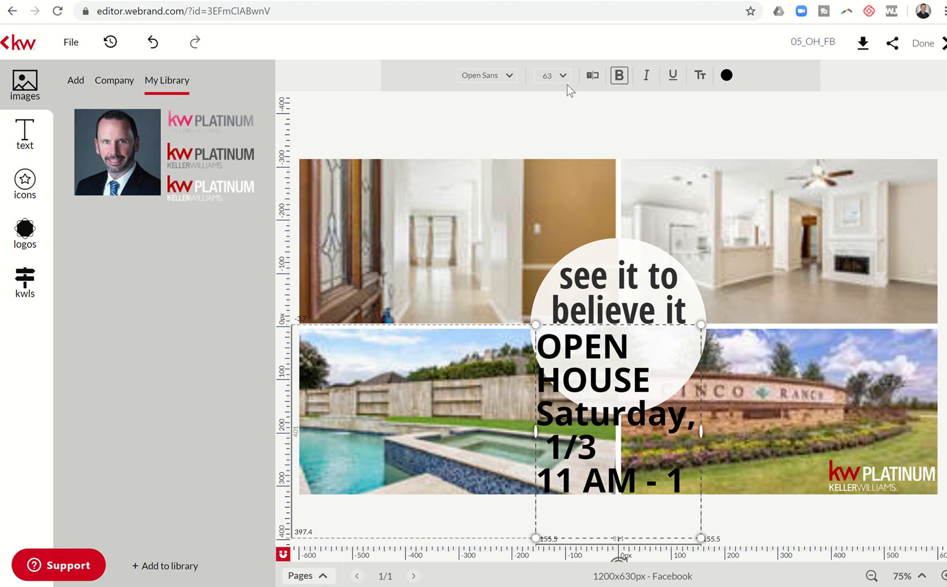
left_click(565, 76)
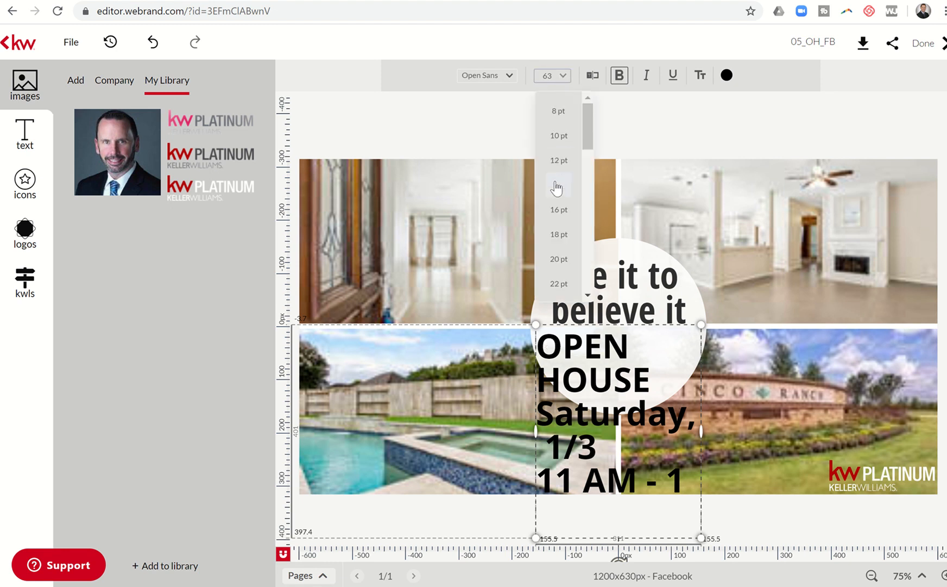
left_click(558, 185)
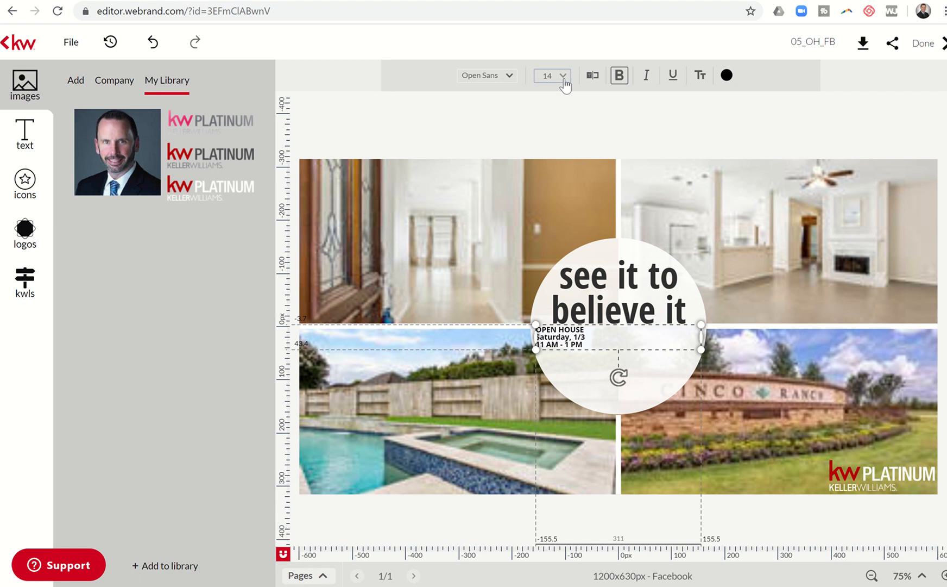
left_click(567, 75)
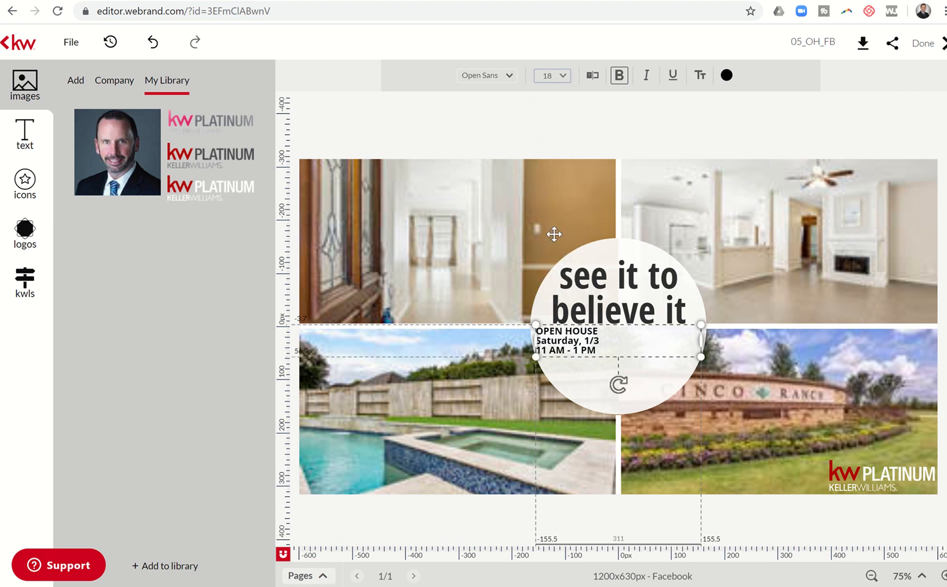
left_click(565, 75)
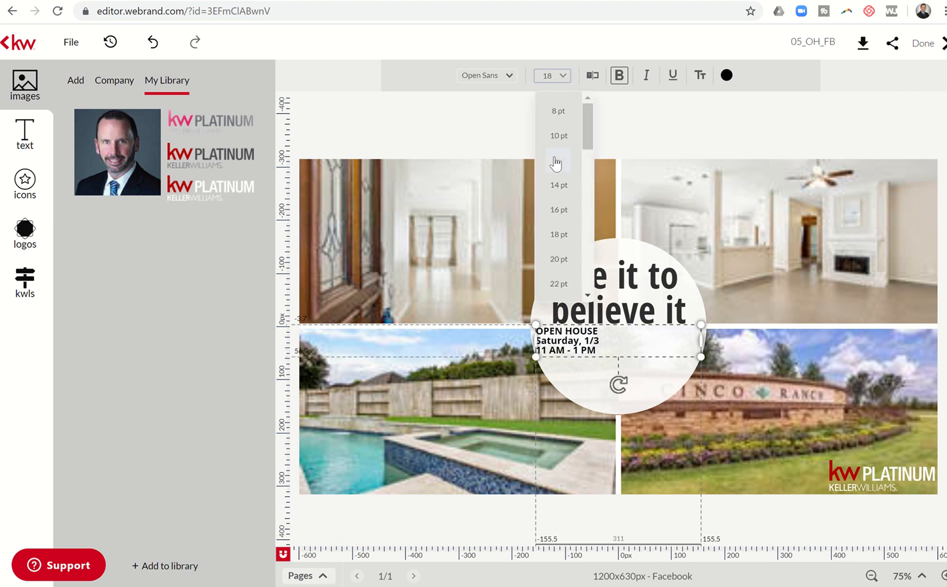
scroll("down", 3)
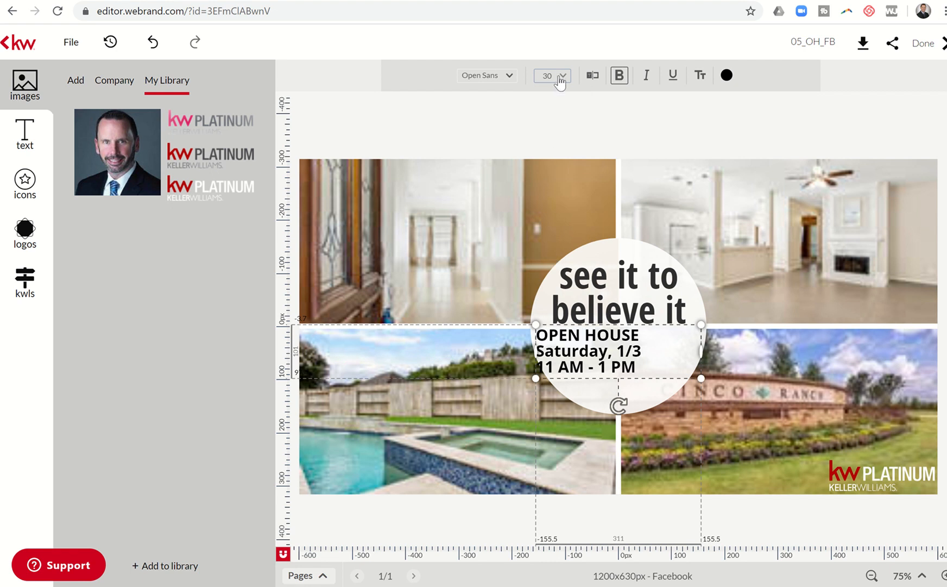
left_click(564, 76)
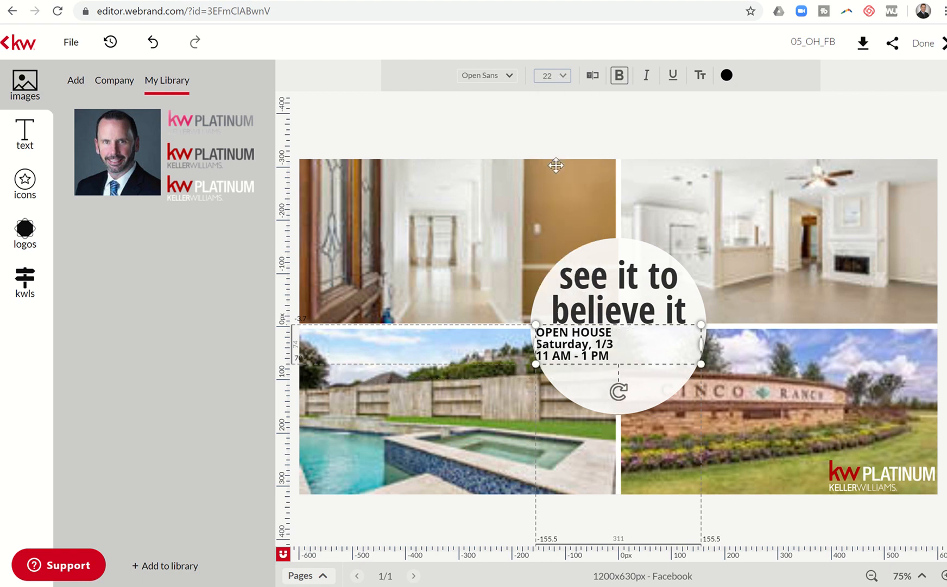
left_click(553, 75)
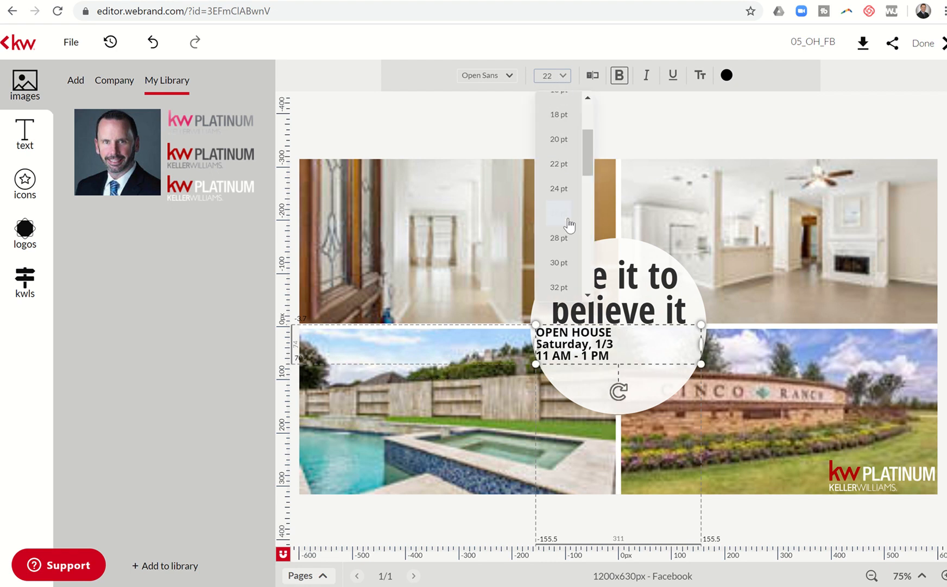
left_click(559, 213)
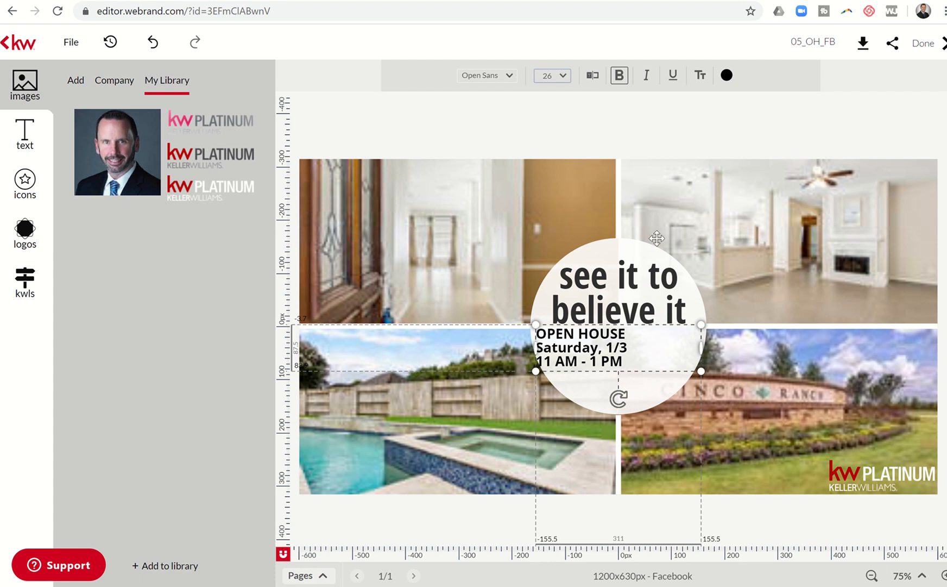
mouse_move(616, 356)
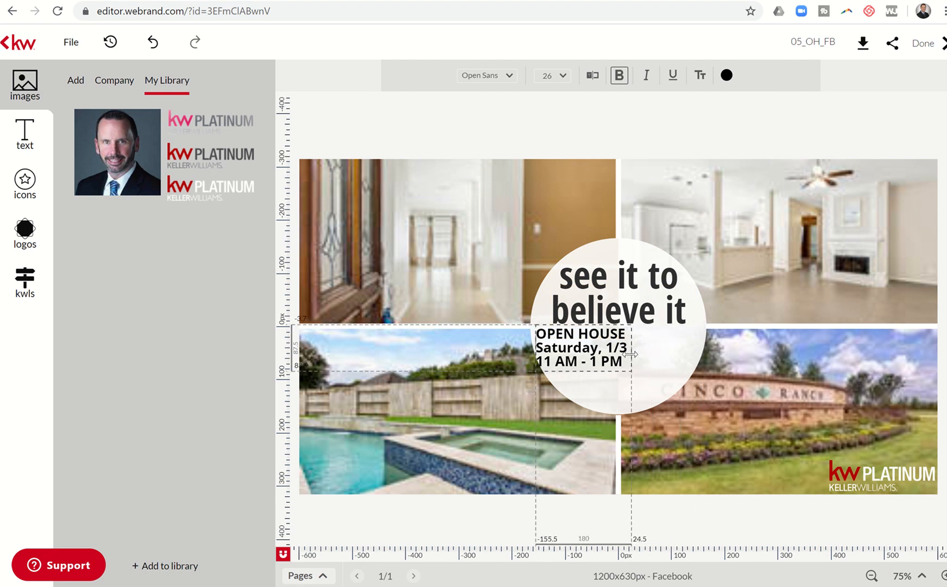
Step: Centre-align the open house lines and widen the text box within the circle
left_click(587, 347)
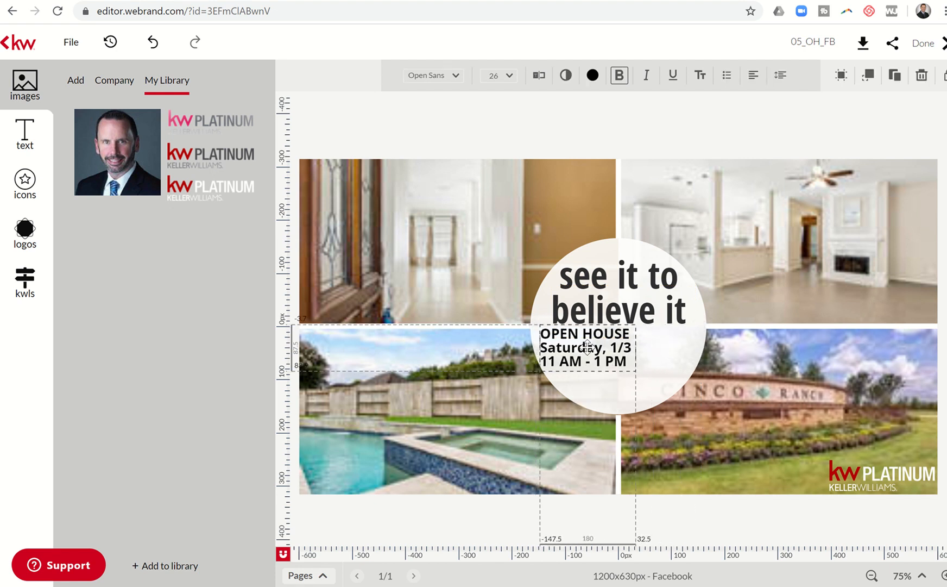
left_click_drag(585, 346, 611, 346)
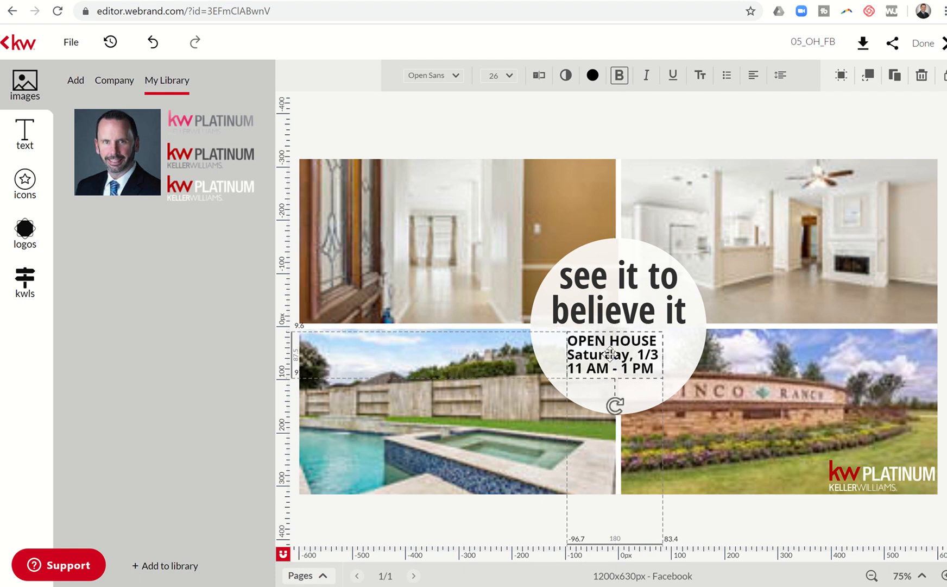
mouse_move(753, 75)
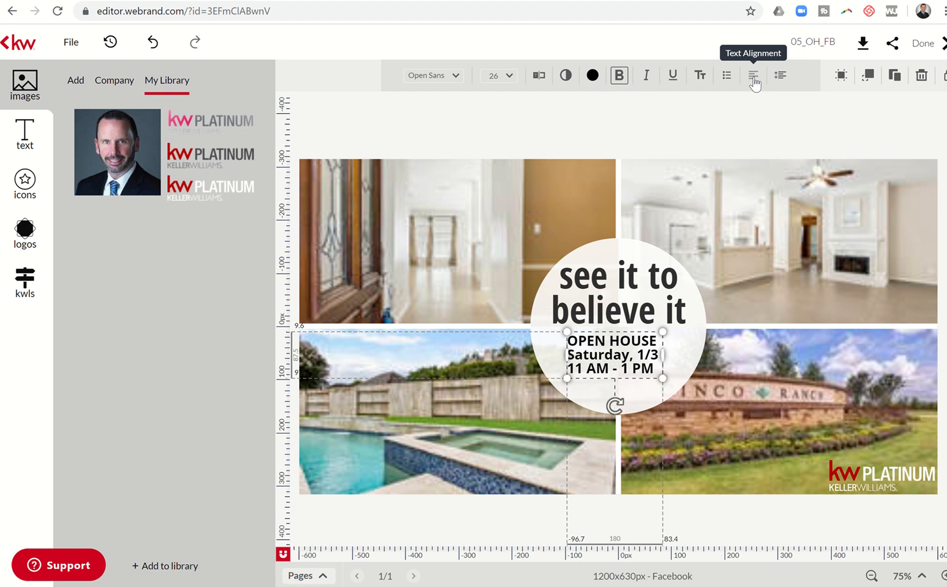
left_click(754, 75)
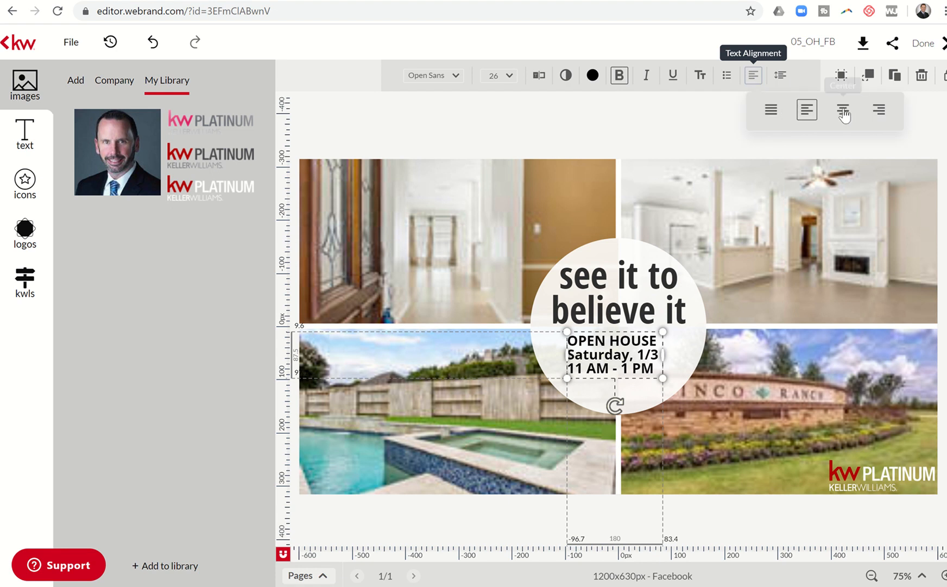
left_click(843, 110)
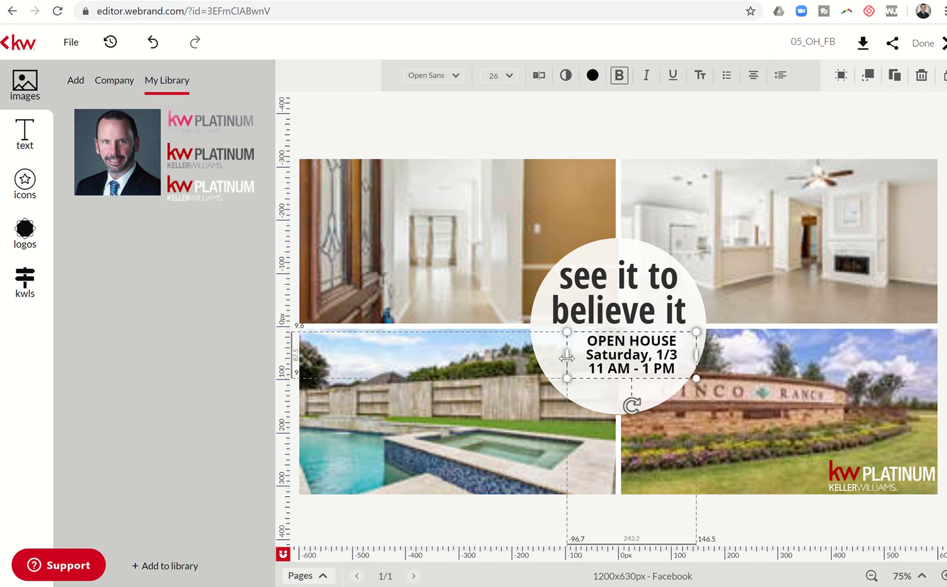
left_click_drag(567, 357, 543, 357)
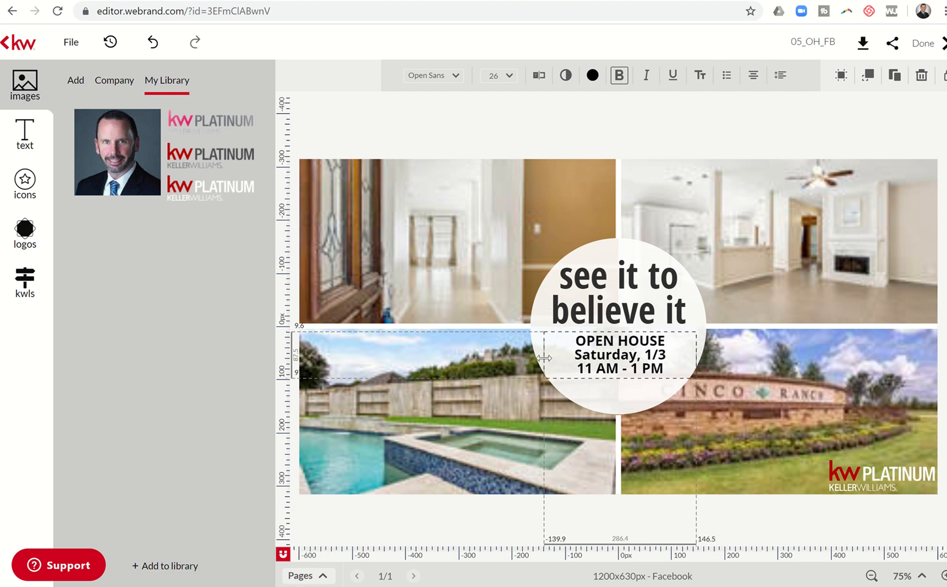
left_click_drag(543, 358, 536, 359)
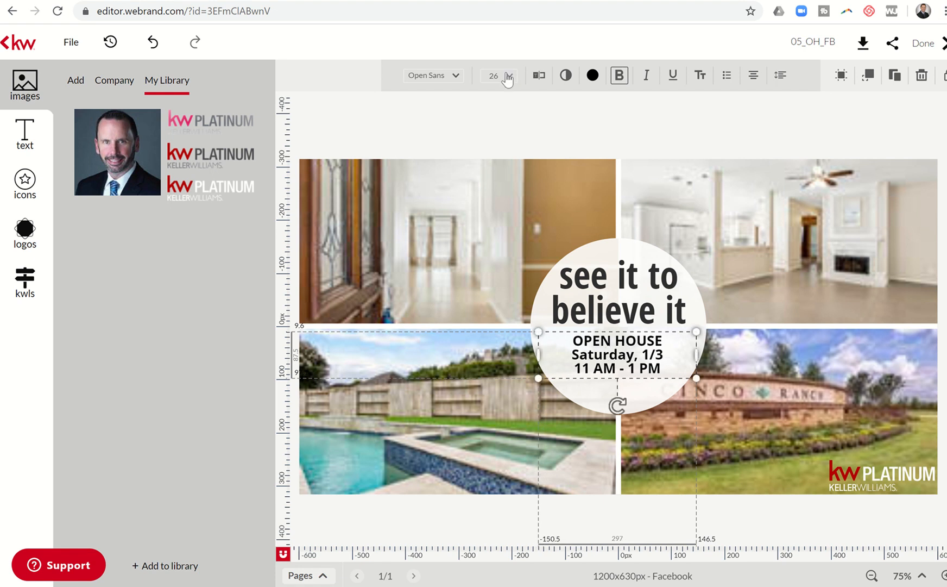
left_click(510, 76)
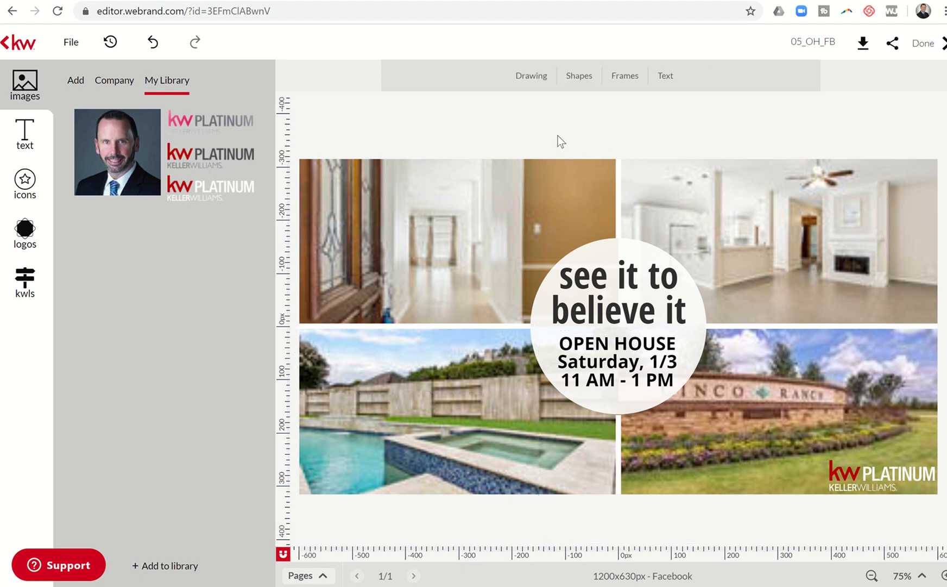
Step: Rename the design from 05_OH_FB to 'Open House - Lodge Meadows Sat. 1-3'
left_click(619, 362)
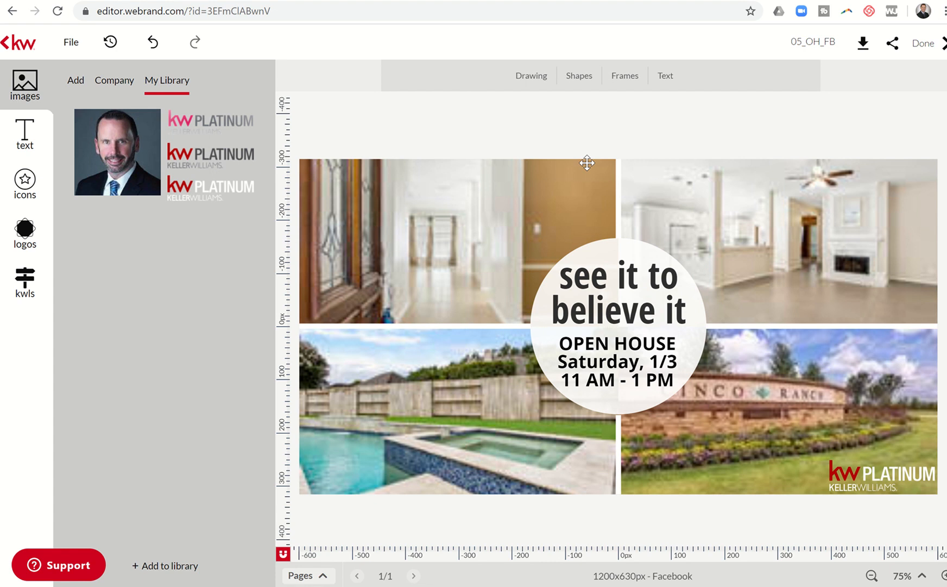
mouse_move(685, 197)
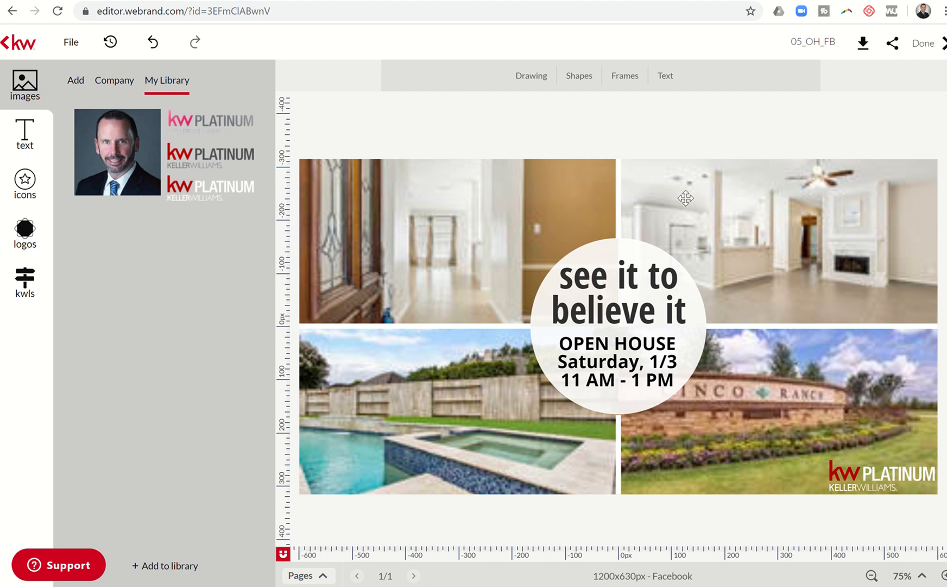
mouse_move(779, 265)
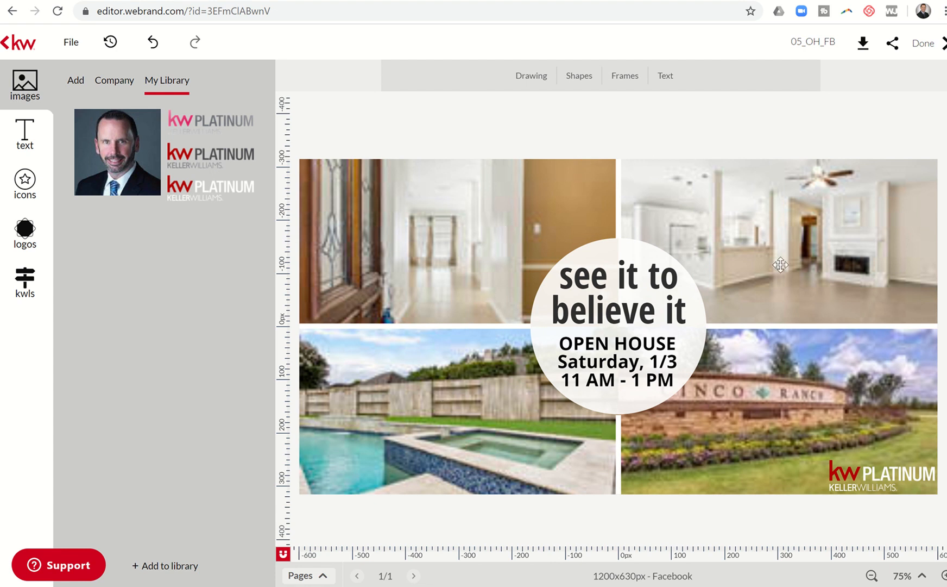
mouse_move(469, 321)
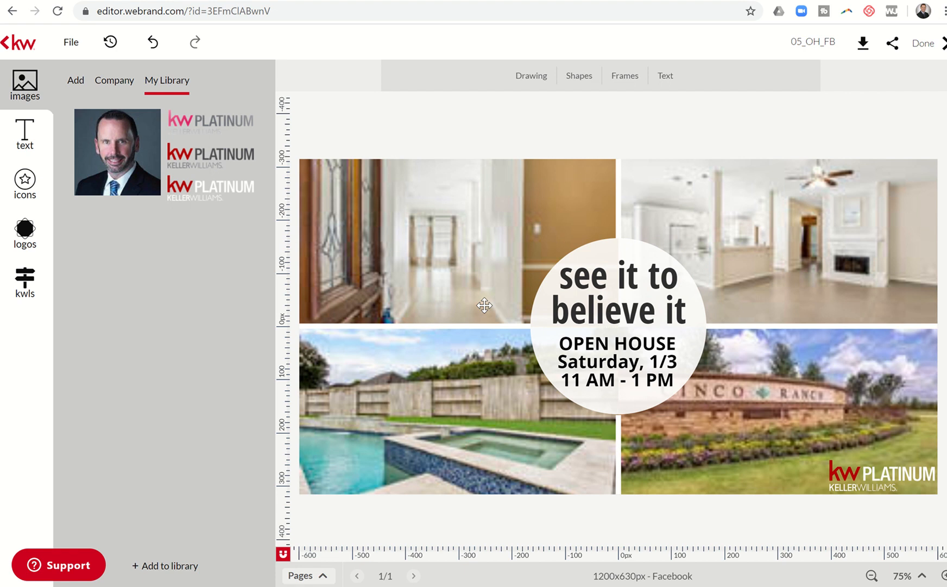
mouse_move(484, 307)
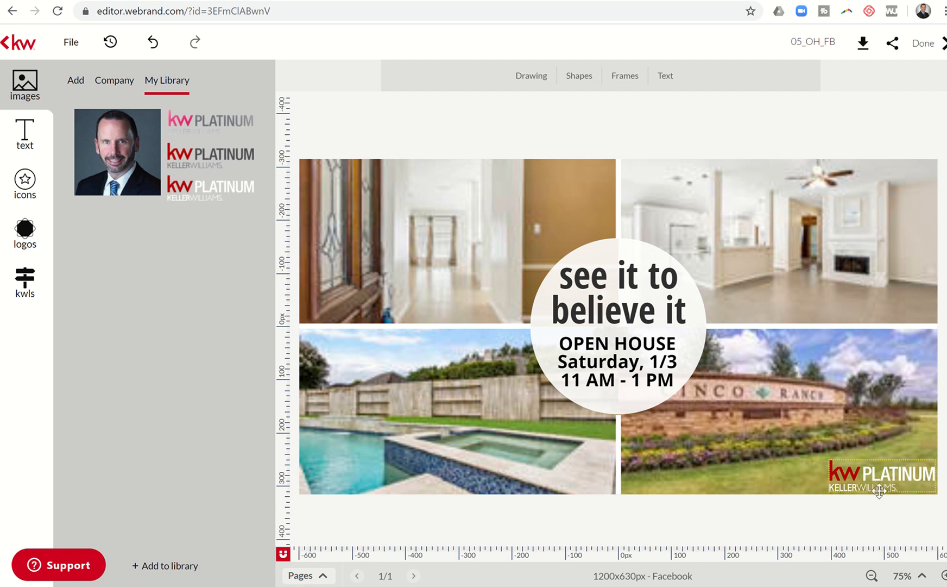
mouse_move(786, 443)
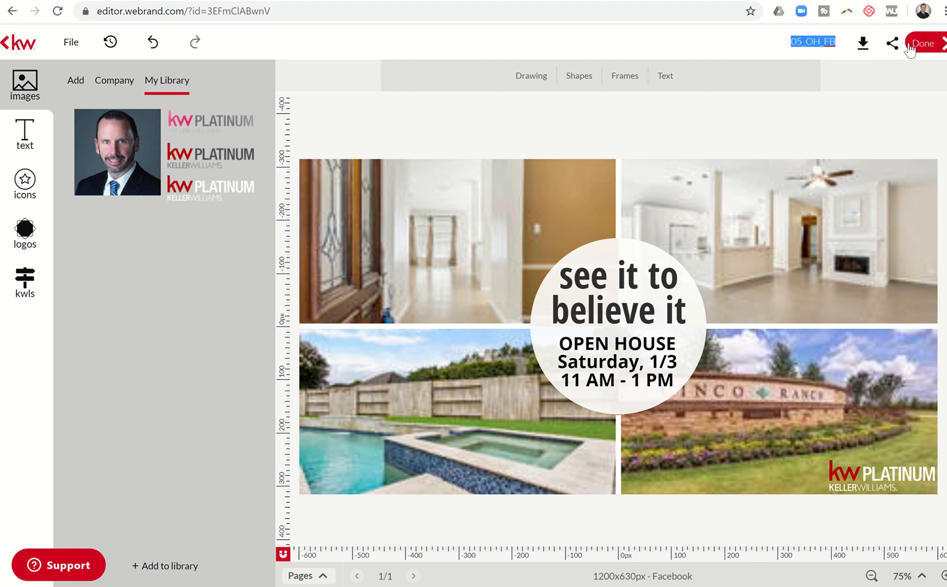
type("Open House - Lodge Meadows Sat.")
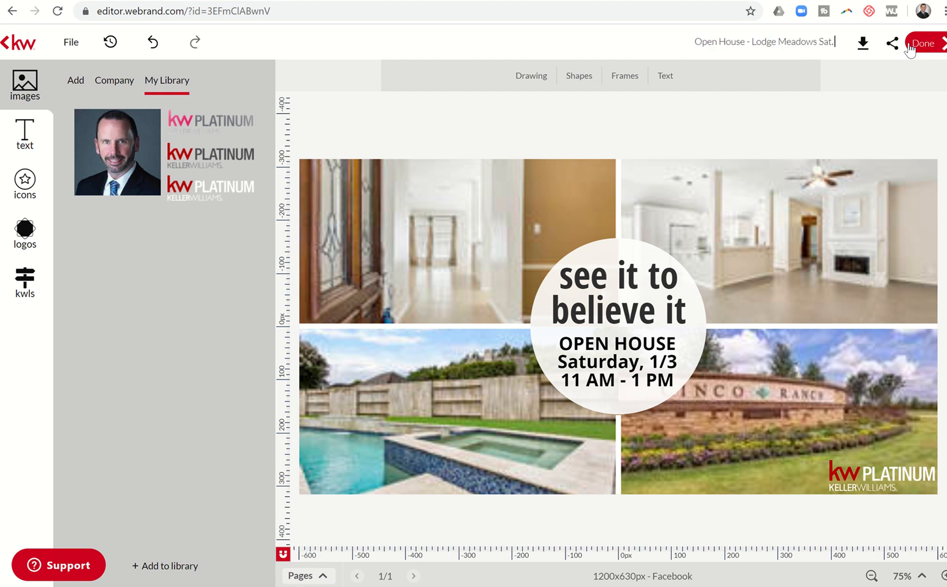
type("1-3")
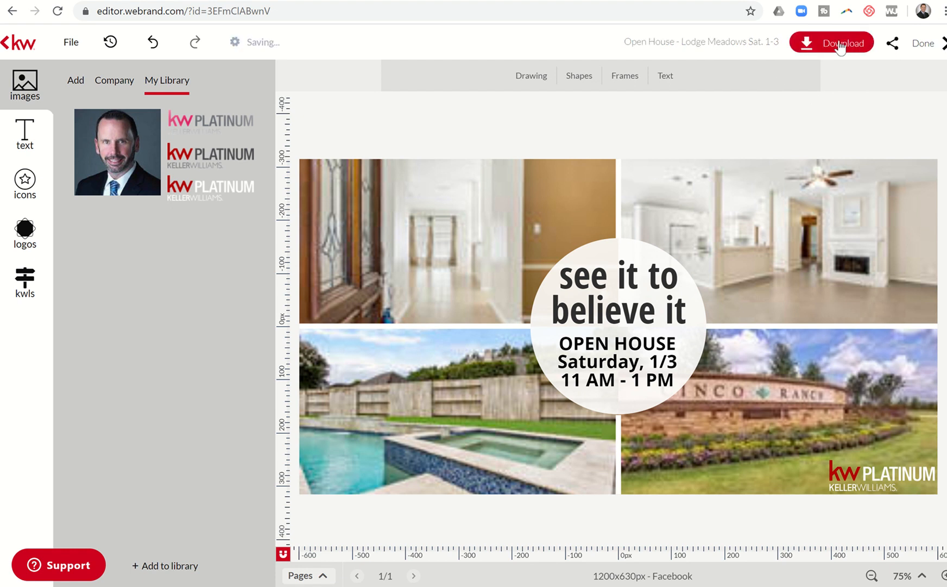
Step: Download the open house design as a JPEG at quality 93
left_click(842, 43)
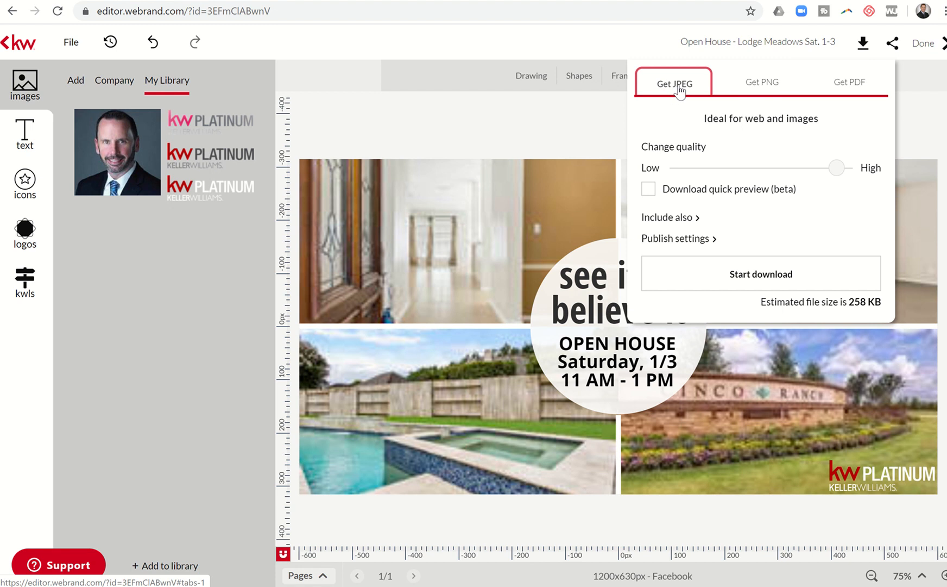
left_click_drag(837, 168, 840, 168)
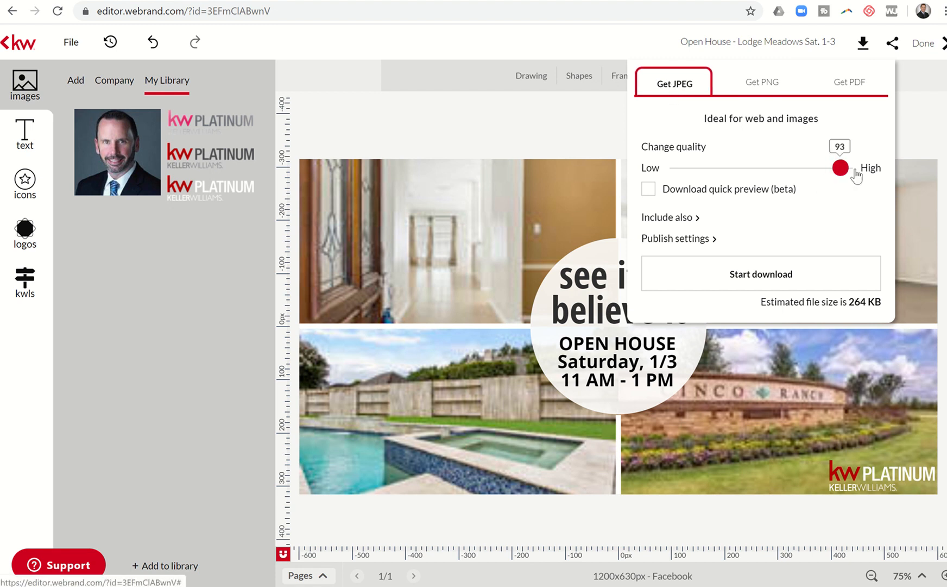
left_click(761, 274)
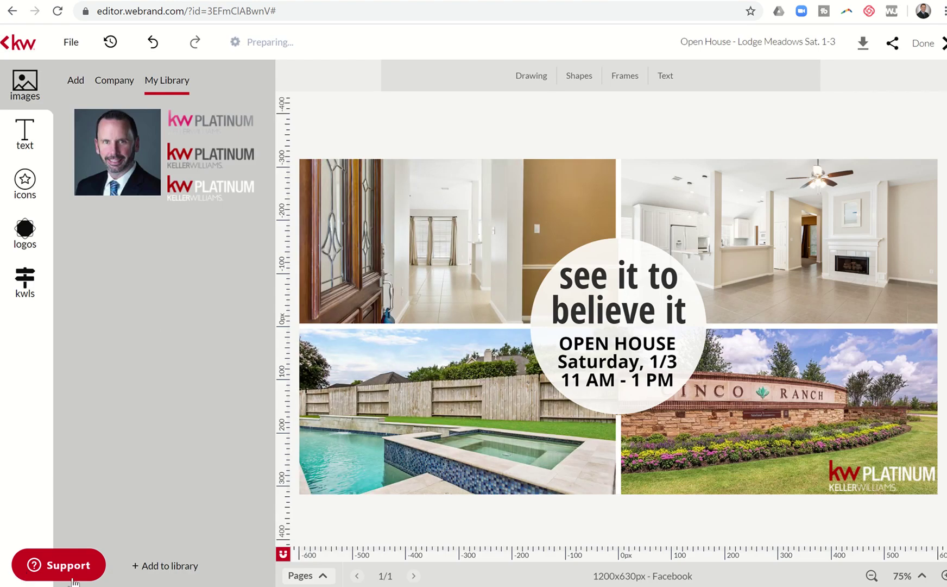
left_click(863, 43)
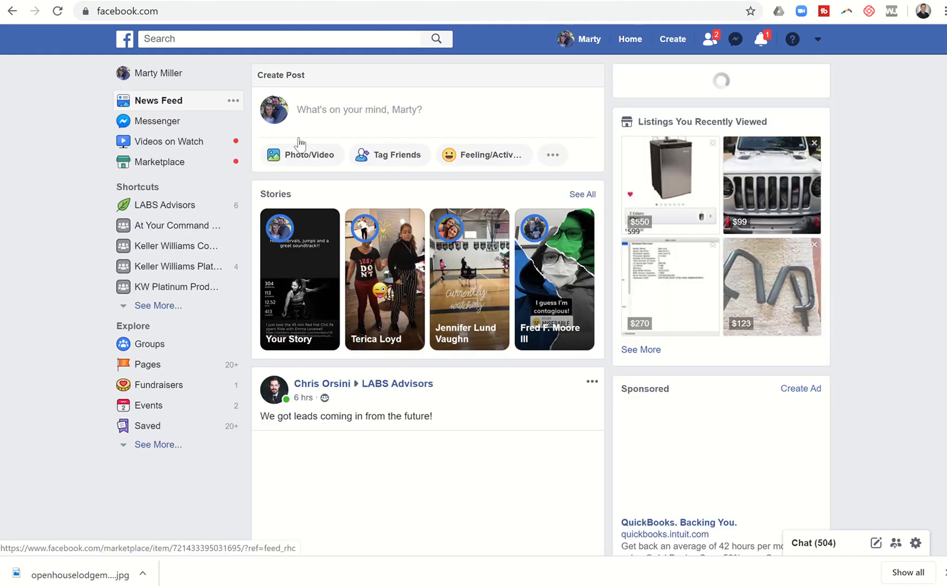
Step: Attach the downloaded open house JPG to a new Facebook post, then discard the draft
left_click(359, 109)
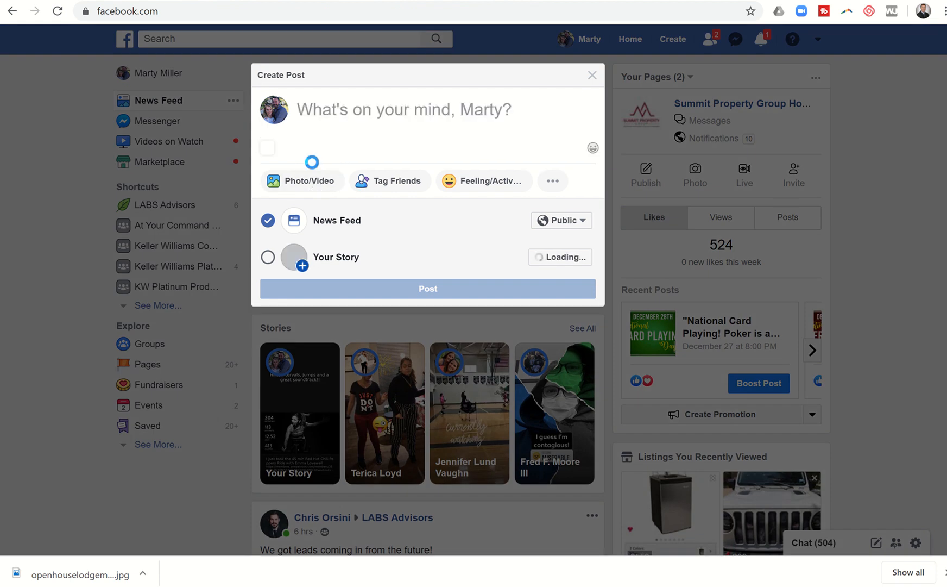
left_click(302, 181)
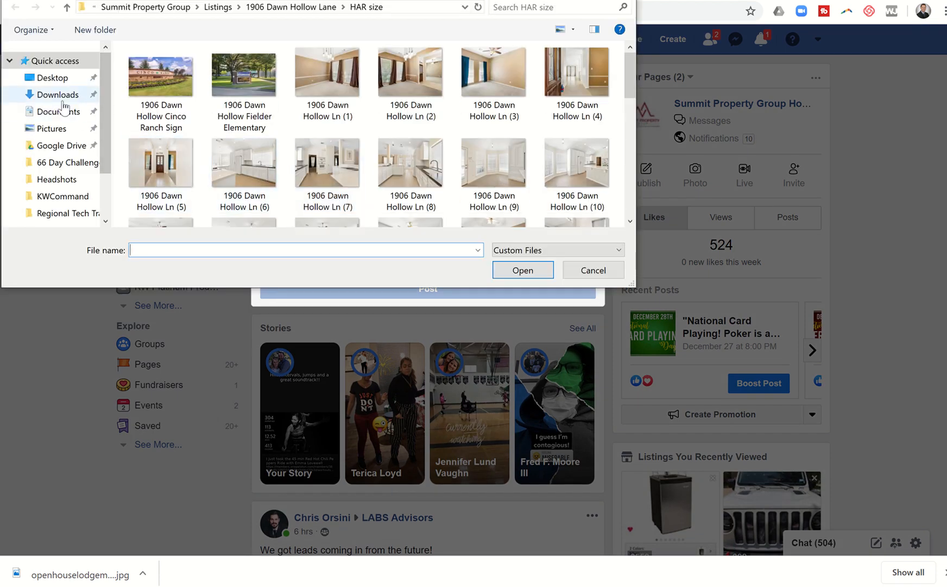
left_click(57, 95)
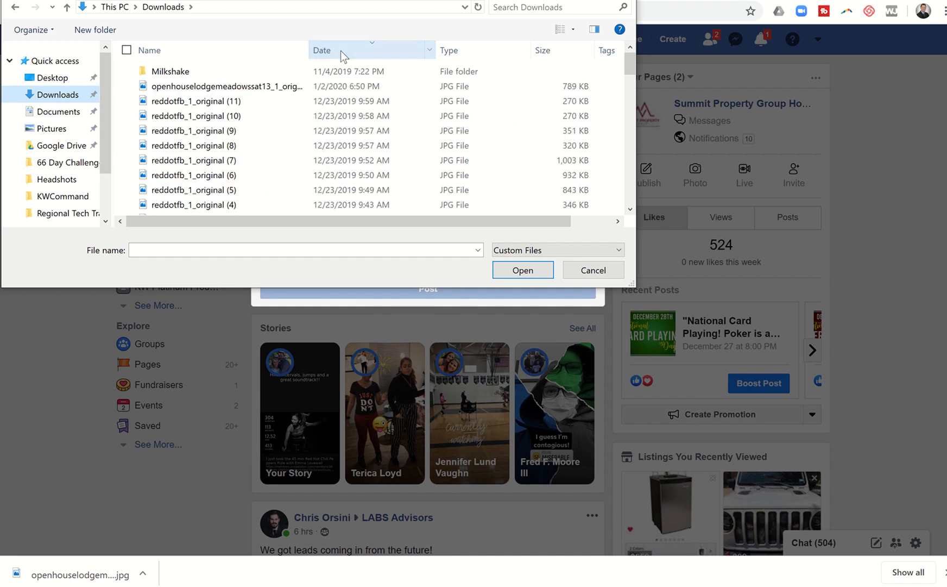
left_click(221, 85)
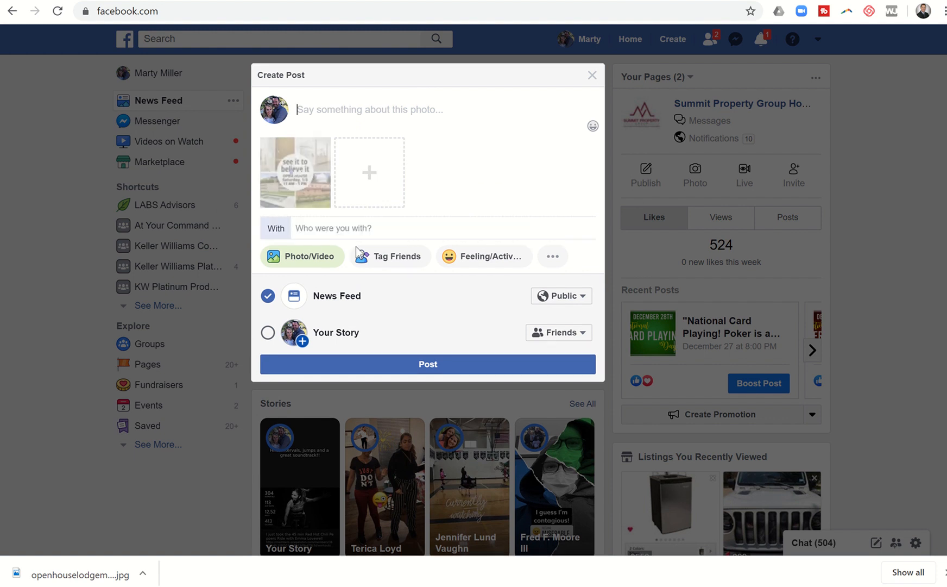
mouse_move(370, 205)
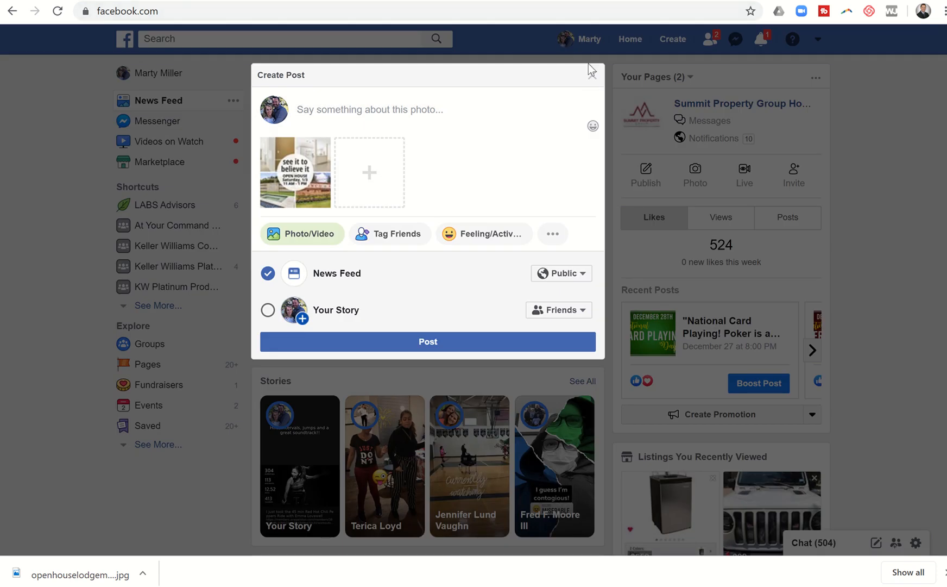
left_click(591, 69)
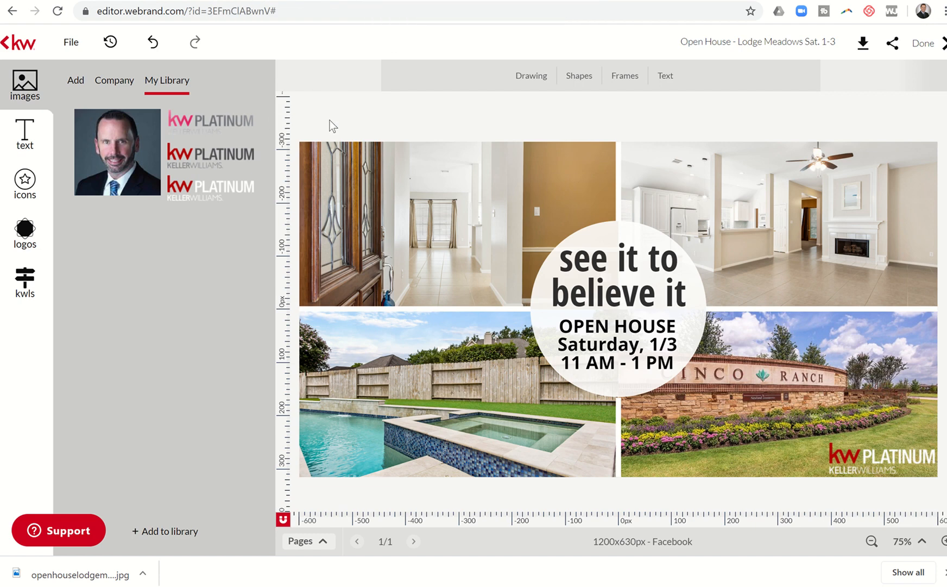
mouse_move(462, 242)
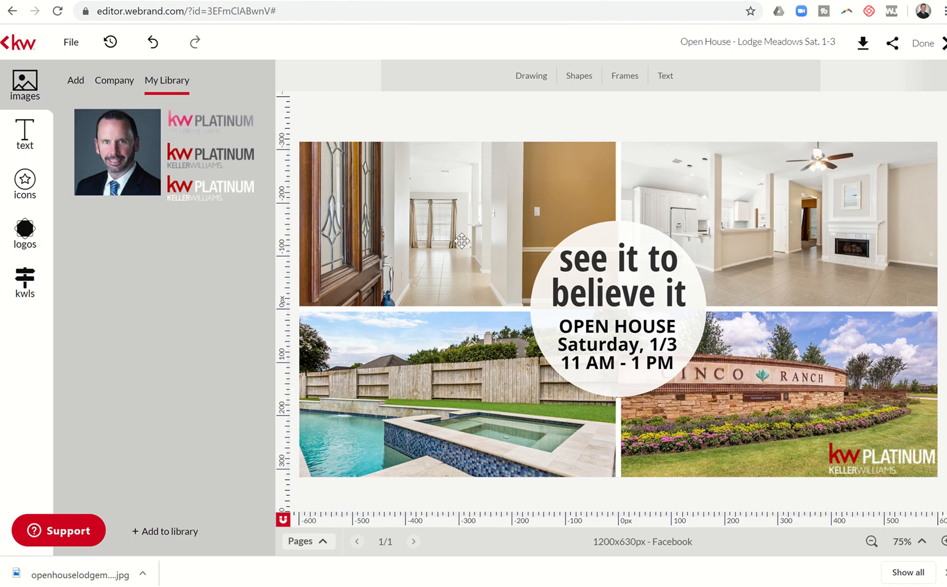
mouse_move(477, 258)
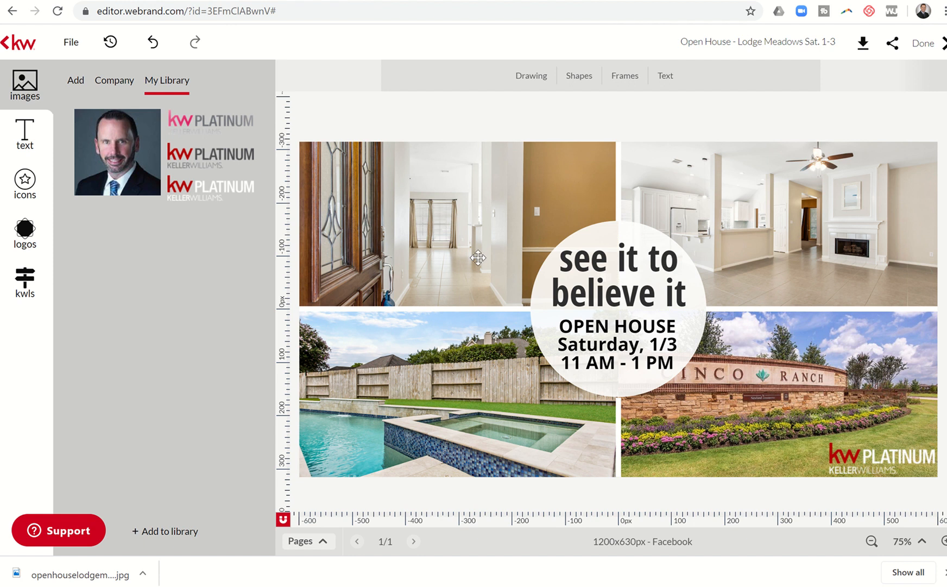
mouse_move(493, 252)
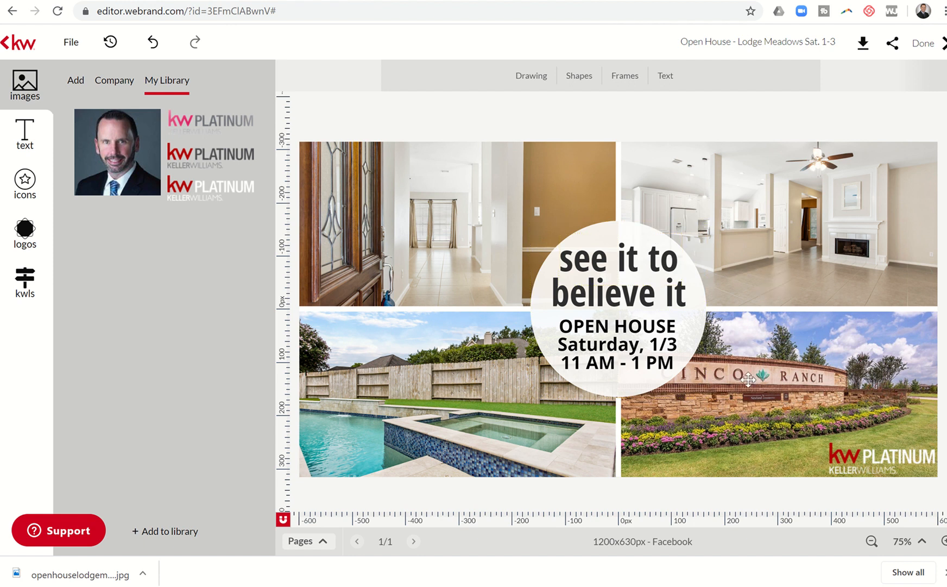
mouse_move(807, 263)
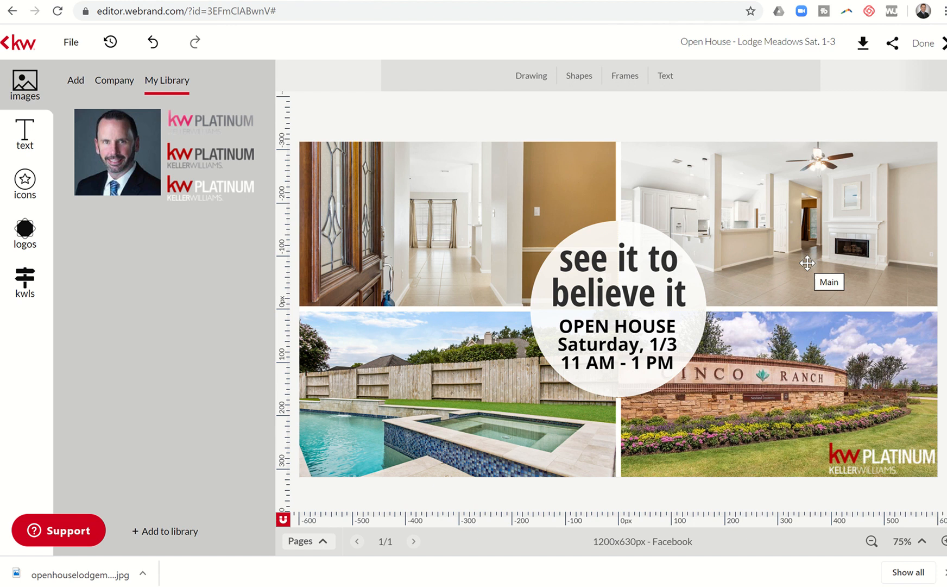
Step: Save the open house design from the File menu and exit with Done
left_click(71, 43)
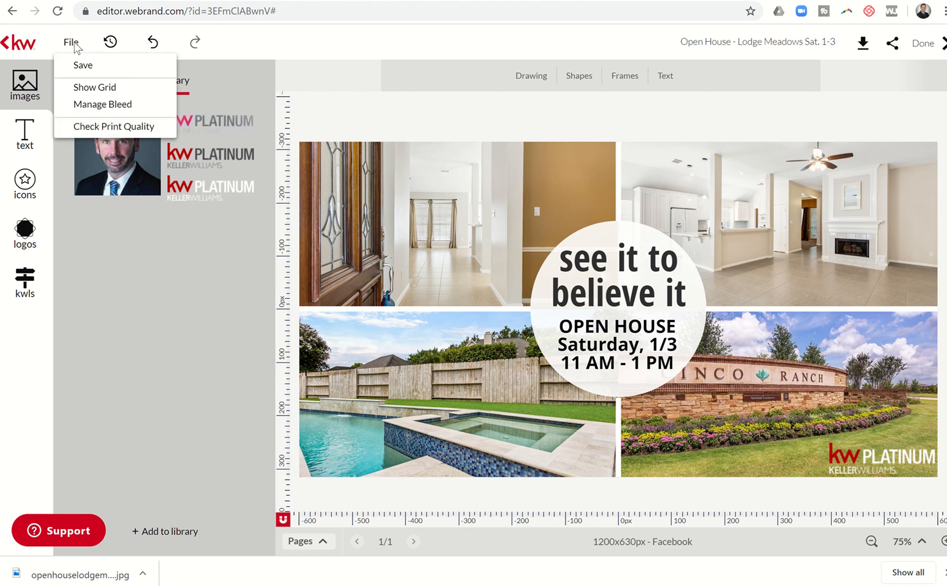
left_click(83, 65)
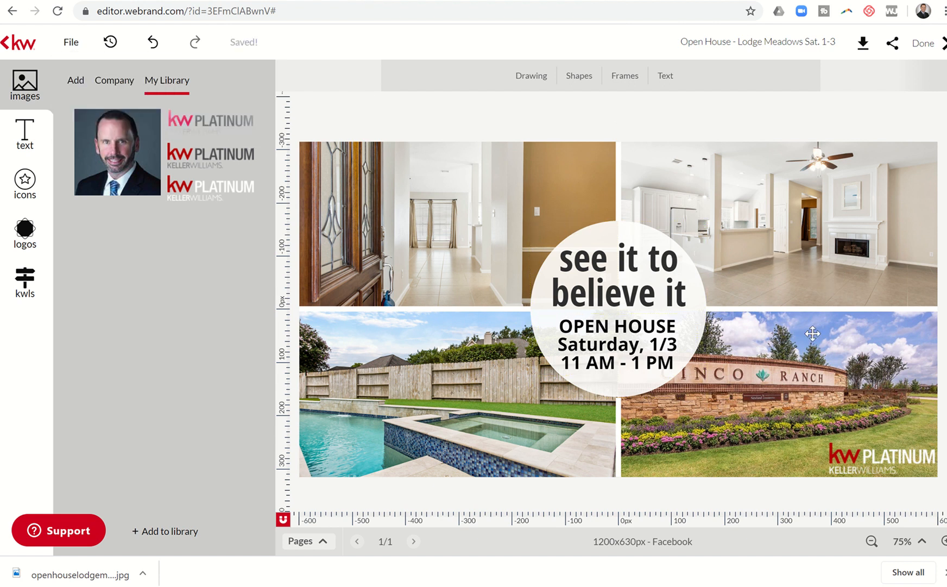
mouse_move(924, 45)
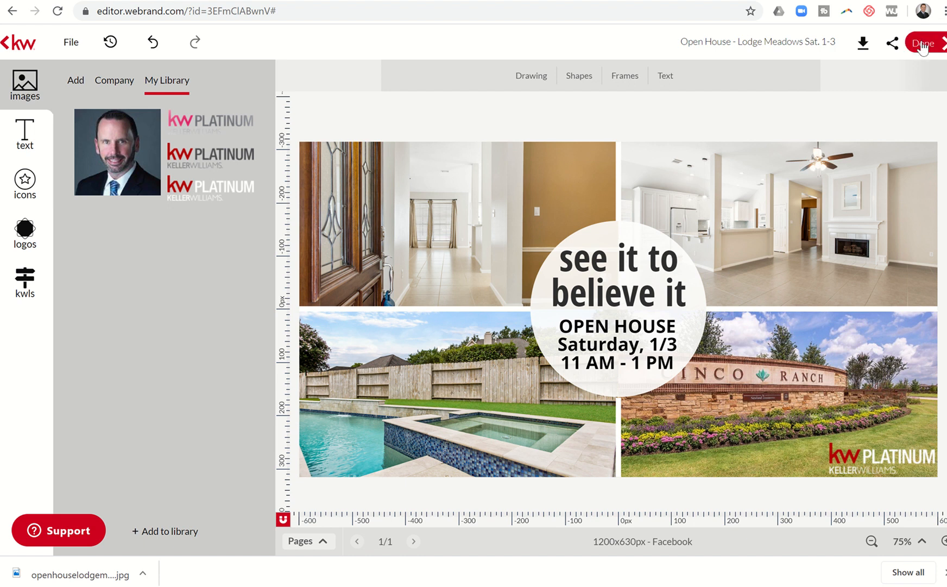
left_click(924, 43)
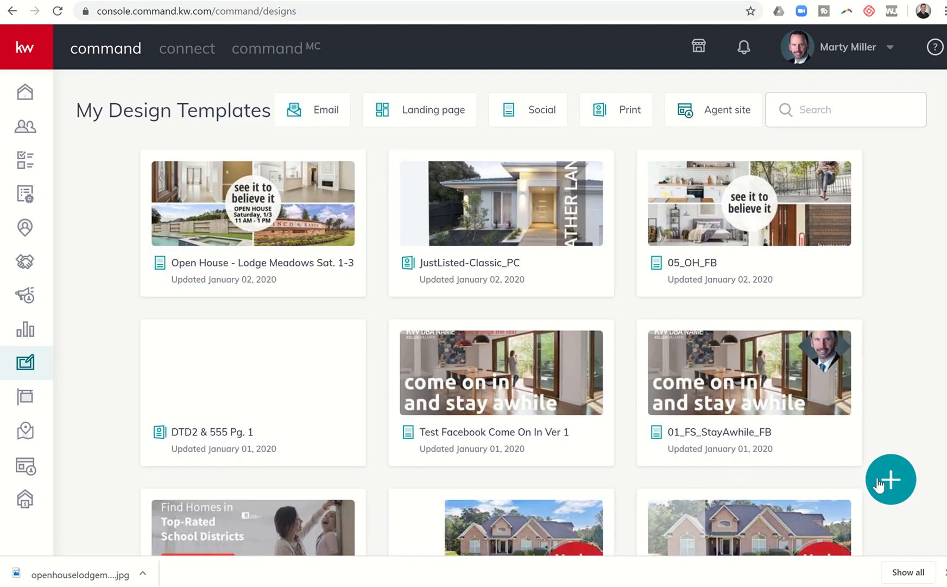
Step: Create a new design from My Design Templates with Print as the type
left_click(891, 479)
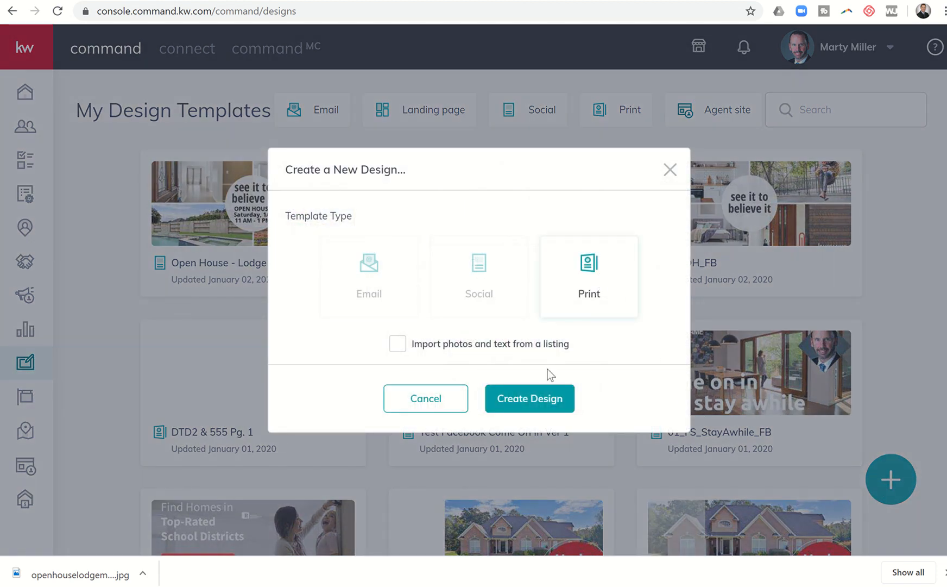
left_click(530, 398)
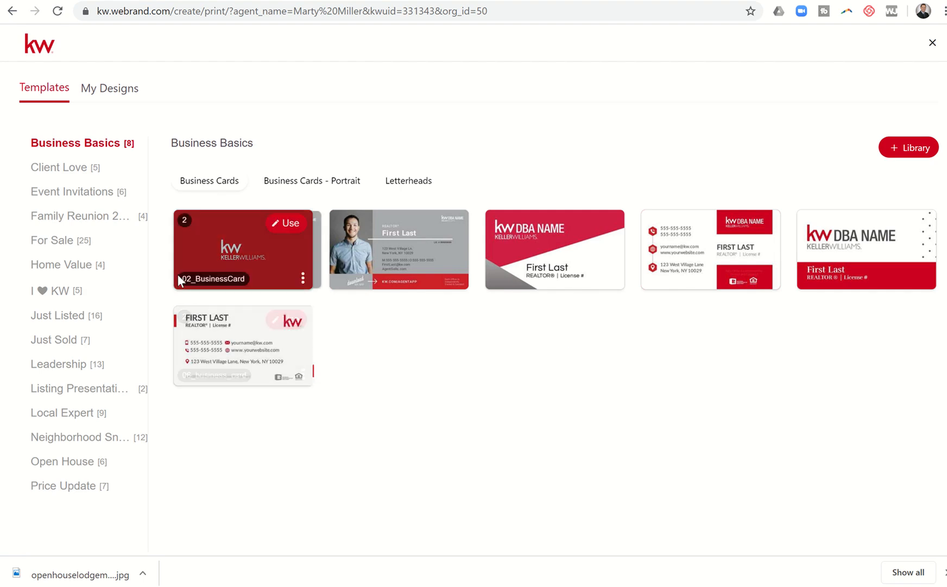
mouse_move(65, 274)
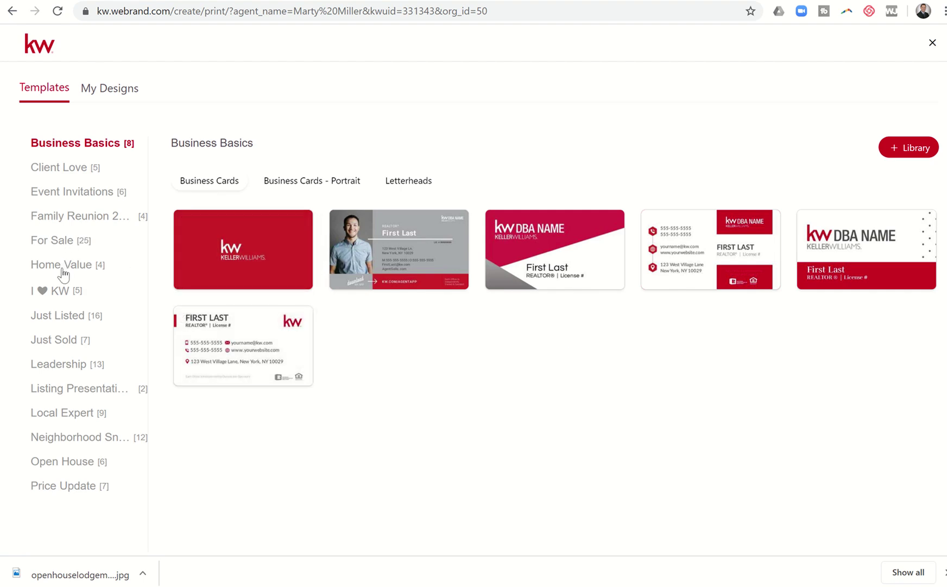
Step: Filter the Just Listed template gallery to Postcards - Portrait
left_click(59, 315)
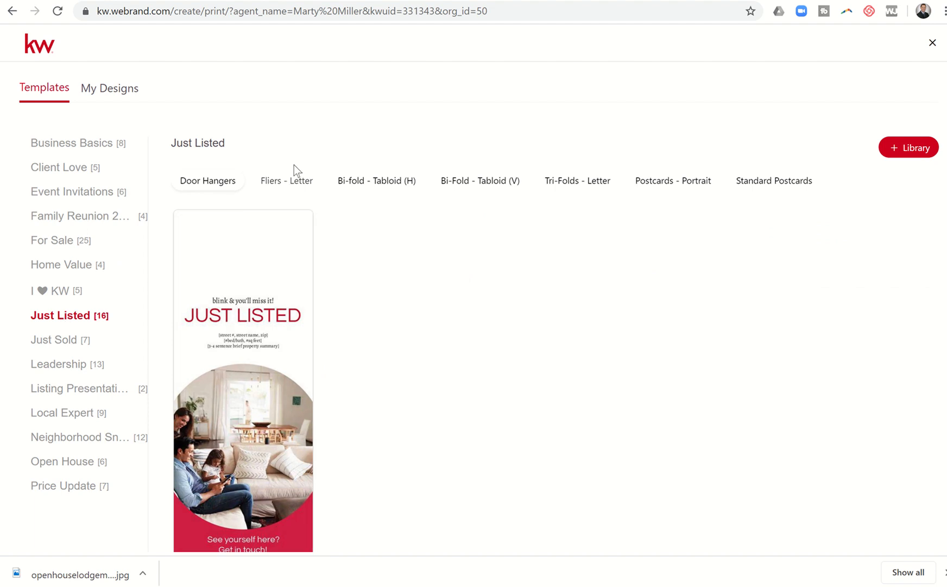
mouse_move(522, 135)
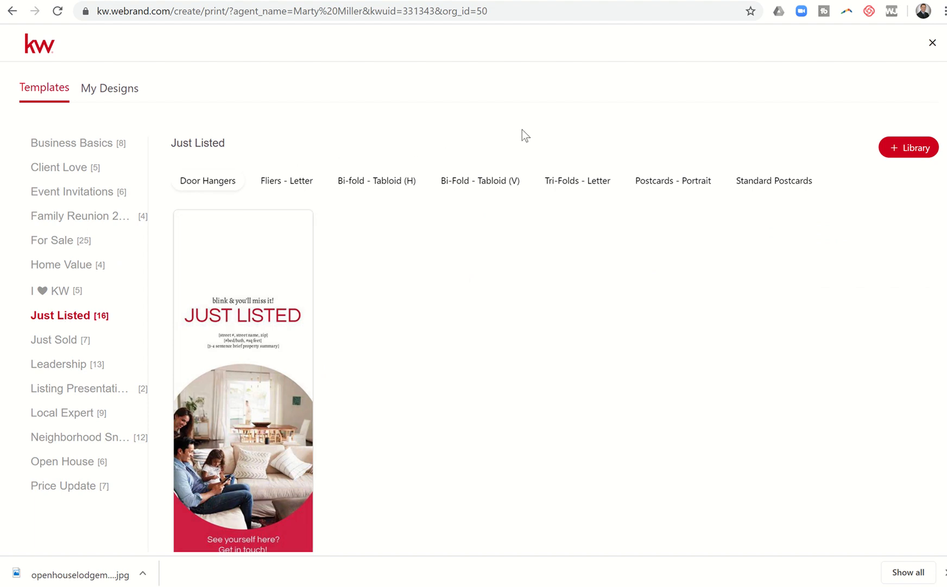
mouse_move(612, 140)
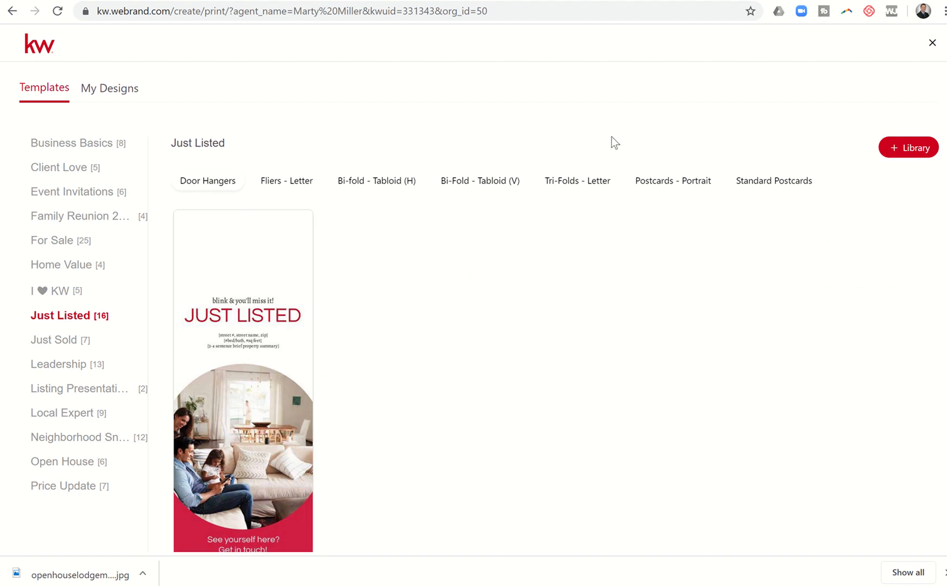
mouse_move(640, 152)
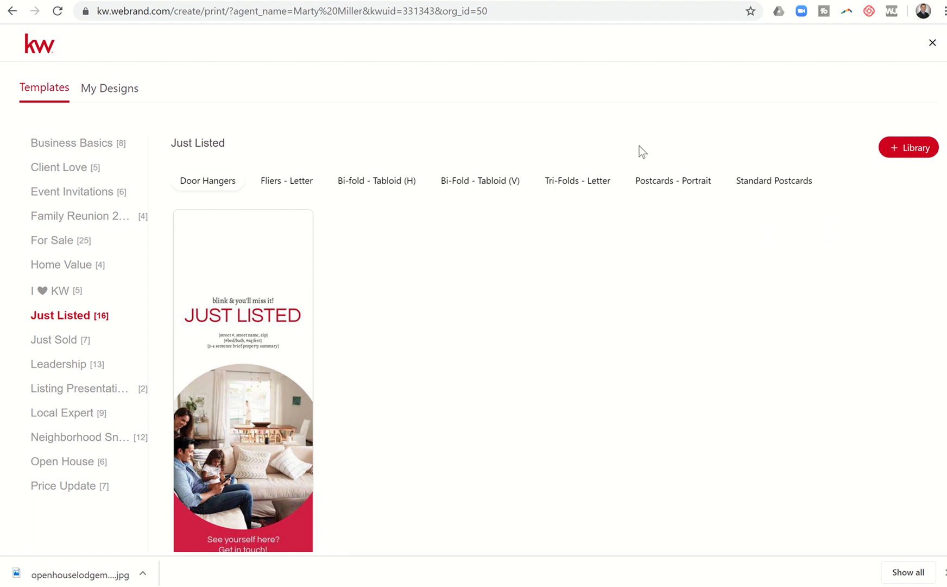
mouse_move(650, 189)
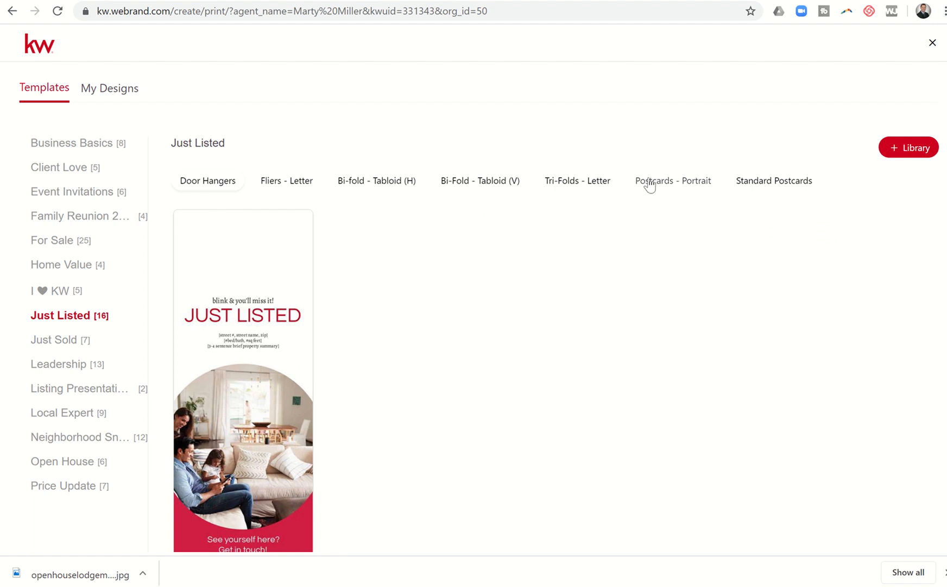
mouse_move(75, 334)
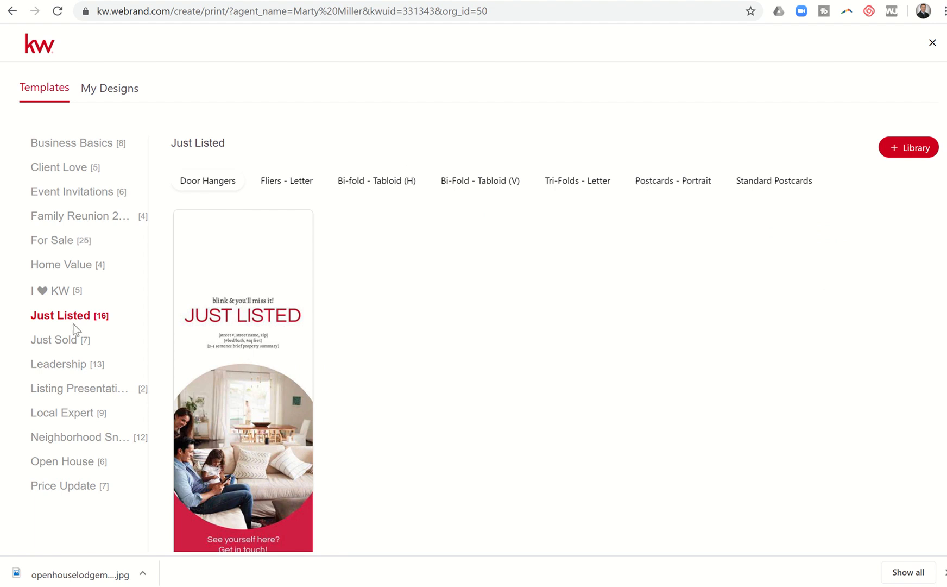
mouse_move(672, 164)
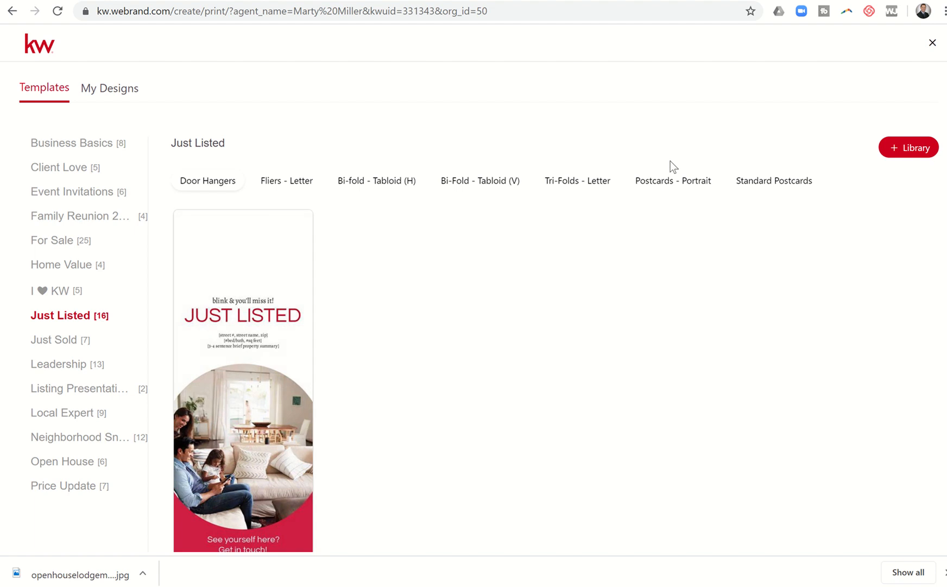
mouse_move(673, 187)
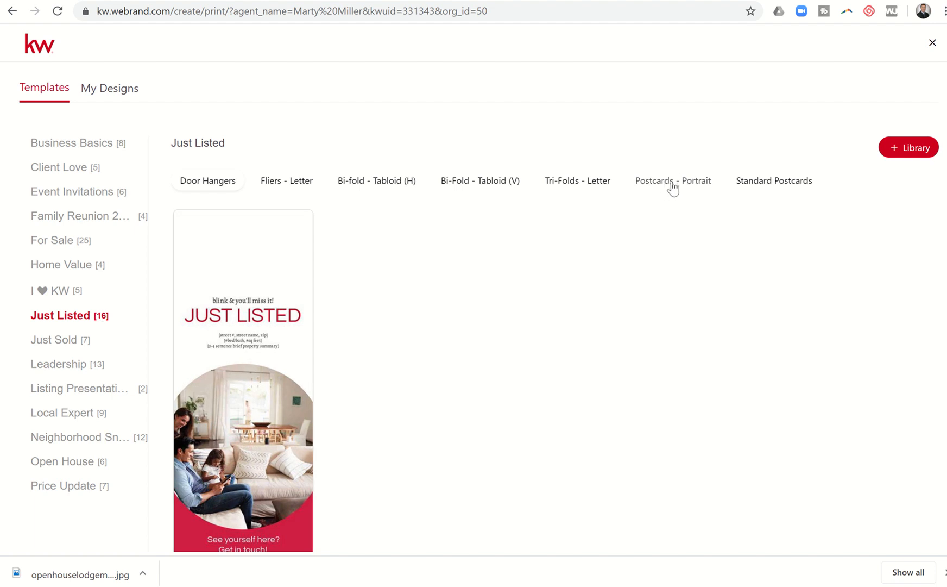
left_click(673, 181)
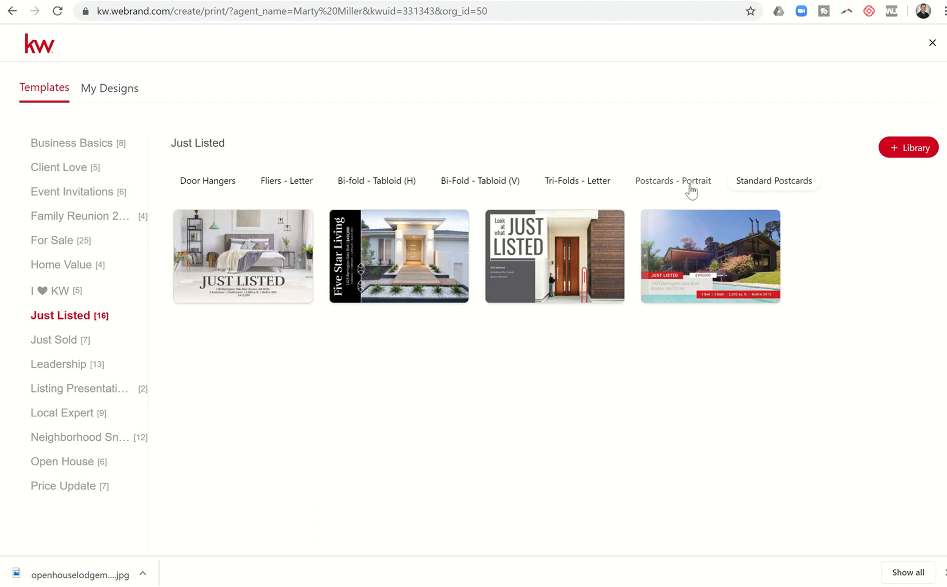
mouse_move(311, 236)
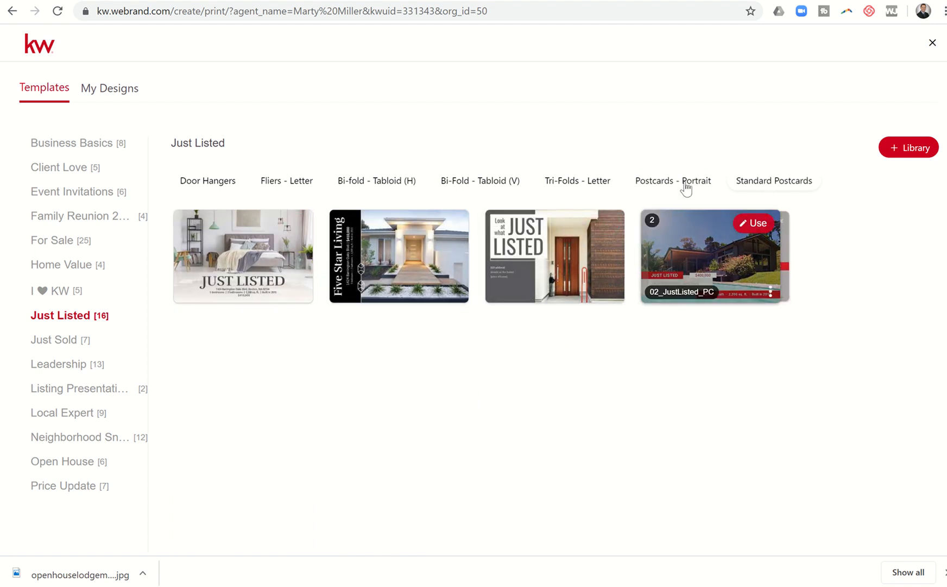
left_click(673, 180)
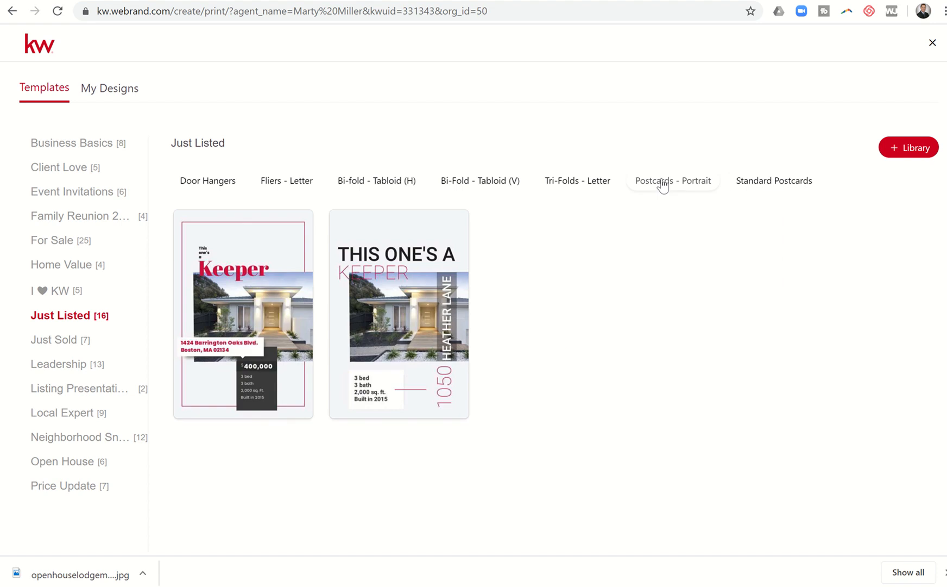
mouse_move(401, 293)
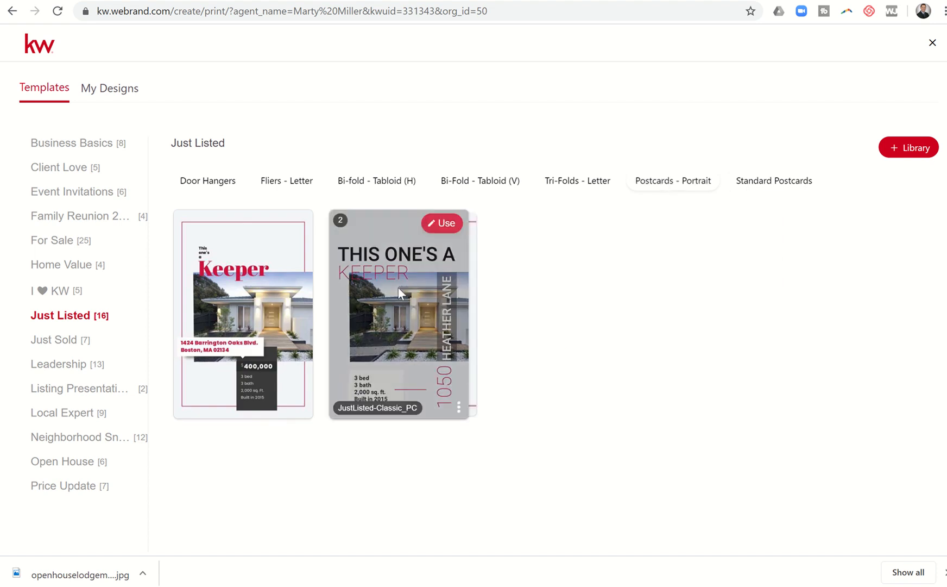
mouse_move(681, 118)
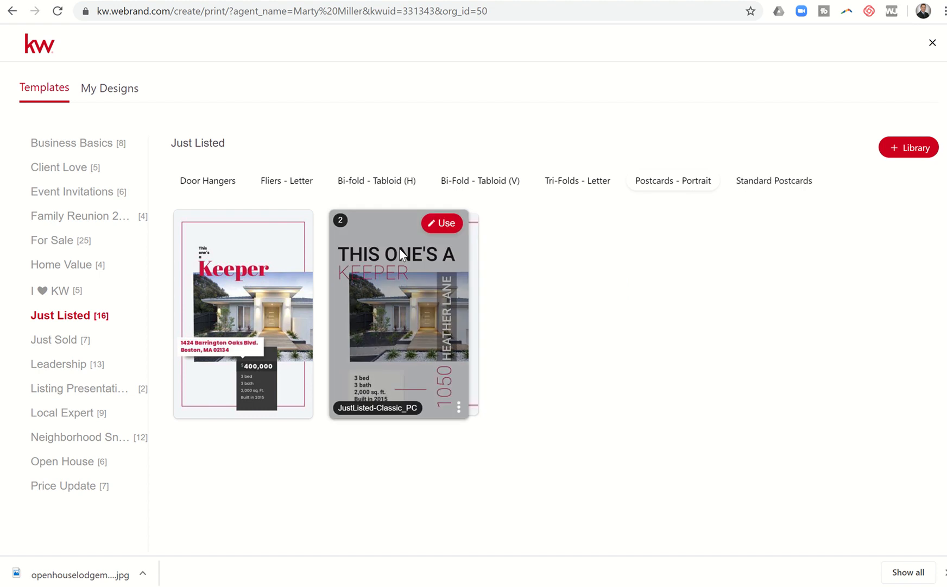
mouse_move(445, 226)
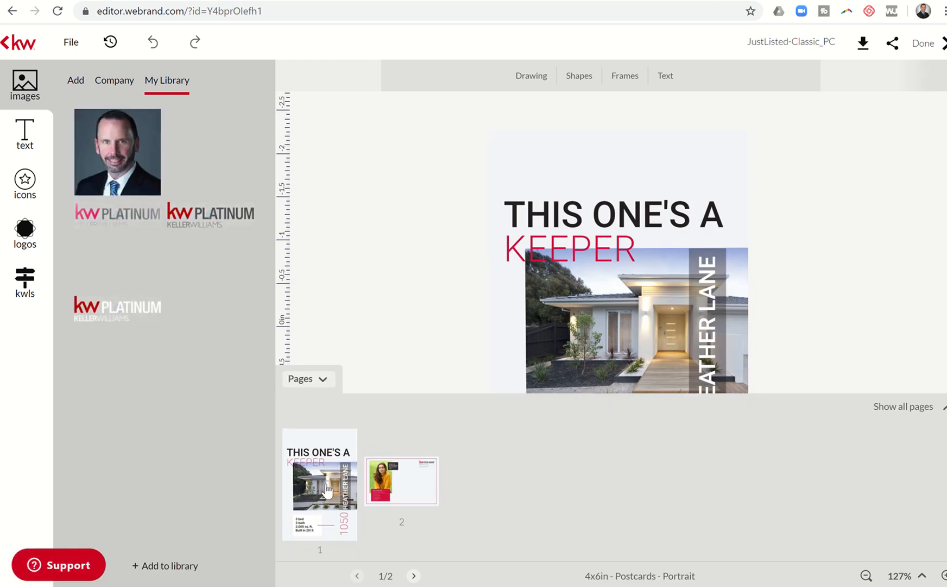
Step: Preview page 2 of the JustListed-Classic_PC postcard, then return to page 1
left_click(401, 481)
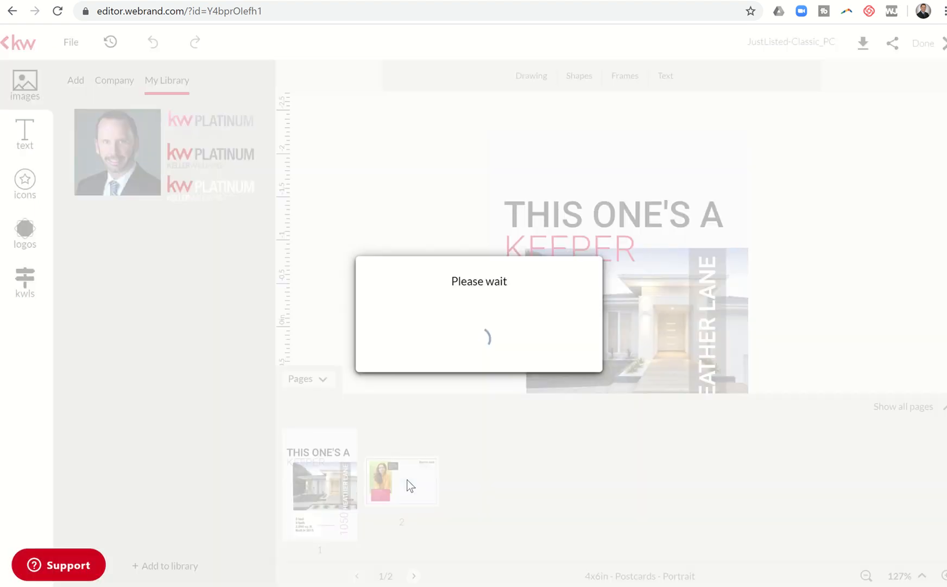
left_click(401, 480)
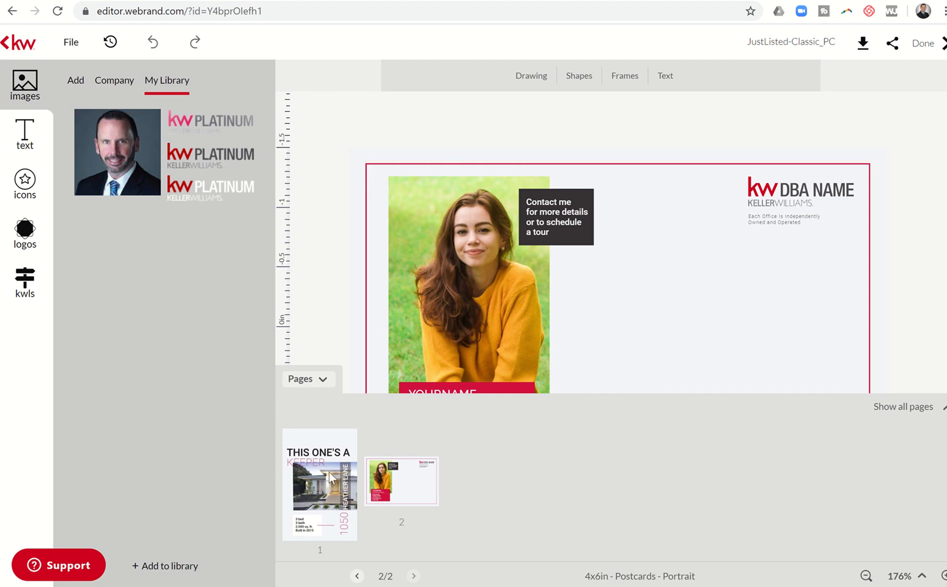
left_click(329, 480)
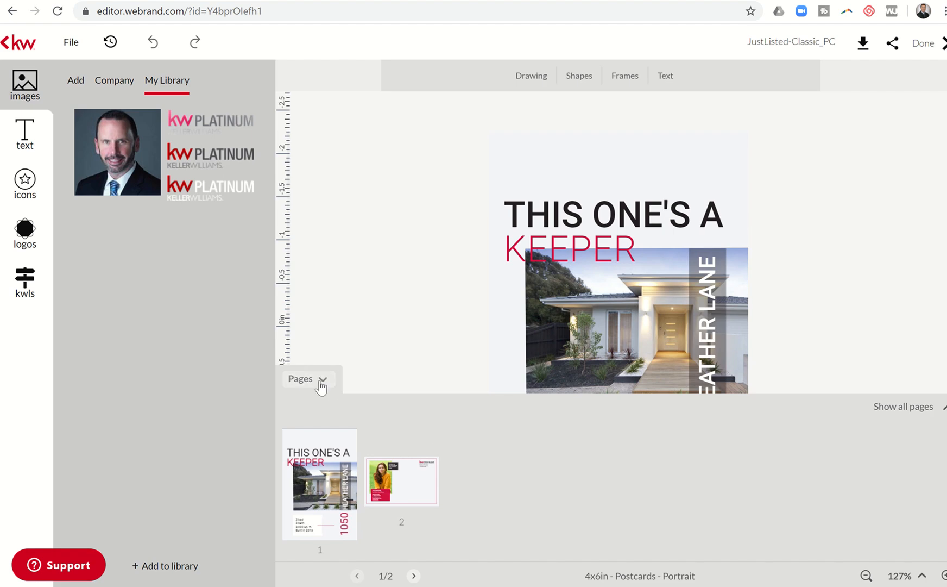
Step: Replace the front page's white modern house photo with the uploaded pool image
left_click(308, 379)
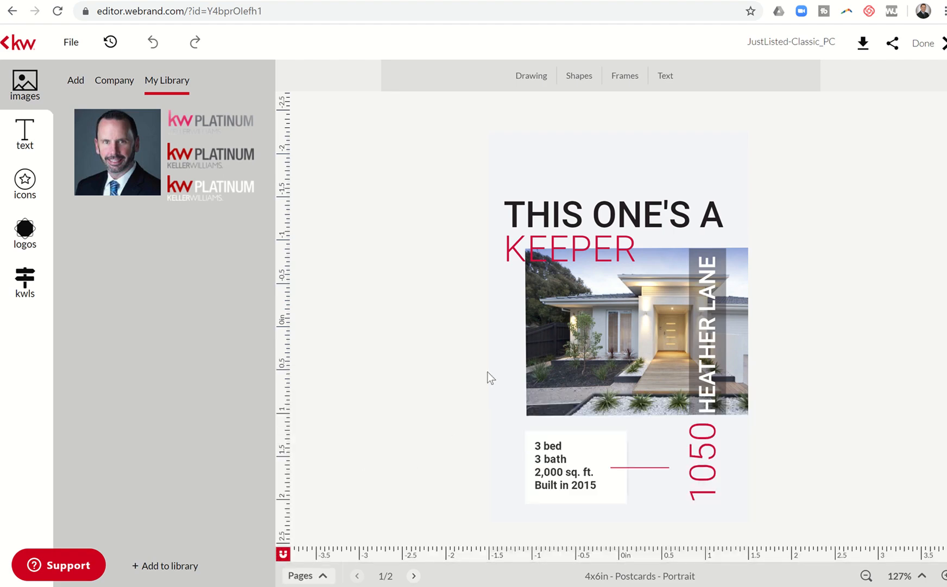
left_click(569, 250)
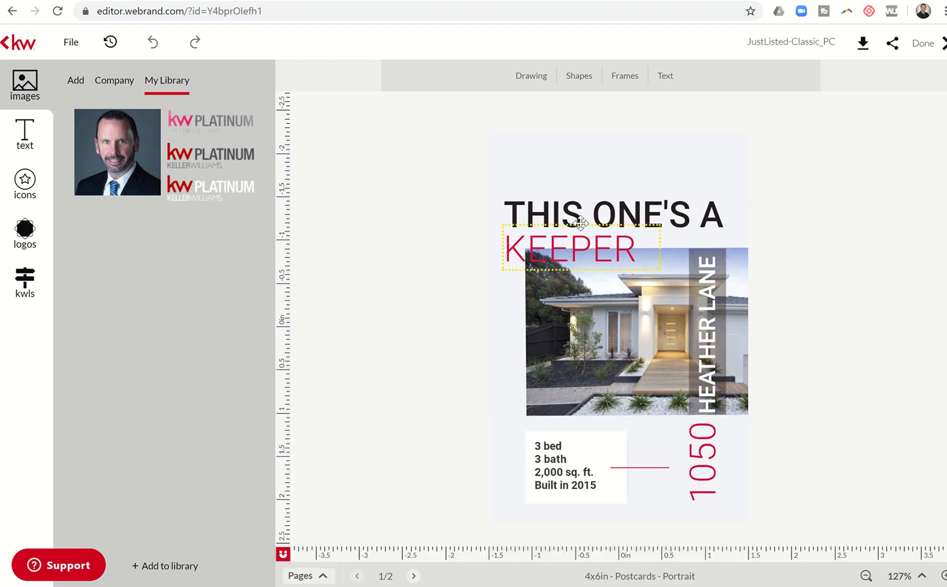
left_click(707, 337)
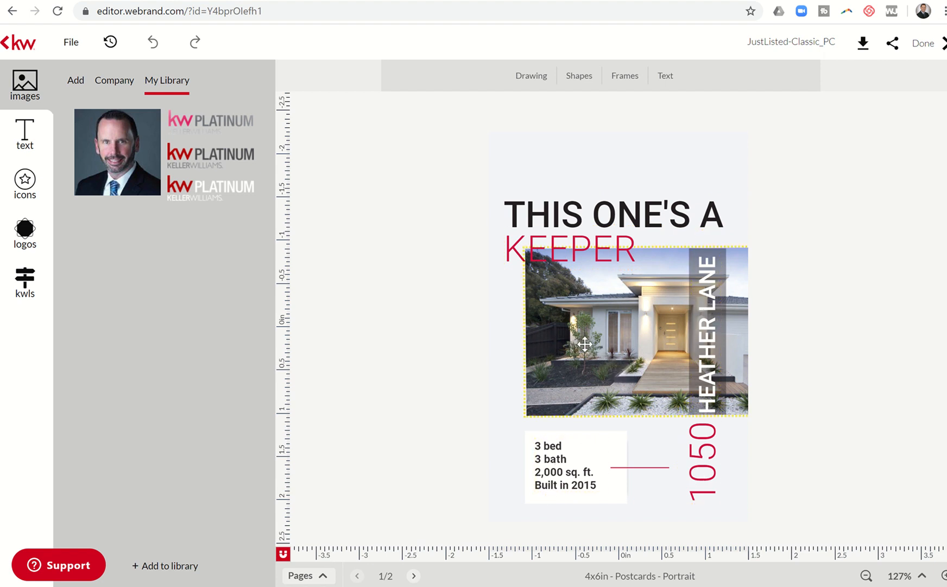
left_click(587, 346)
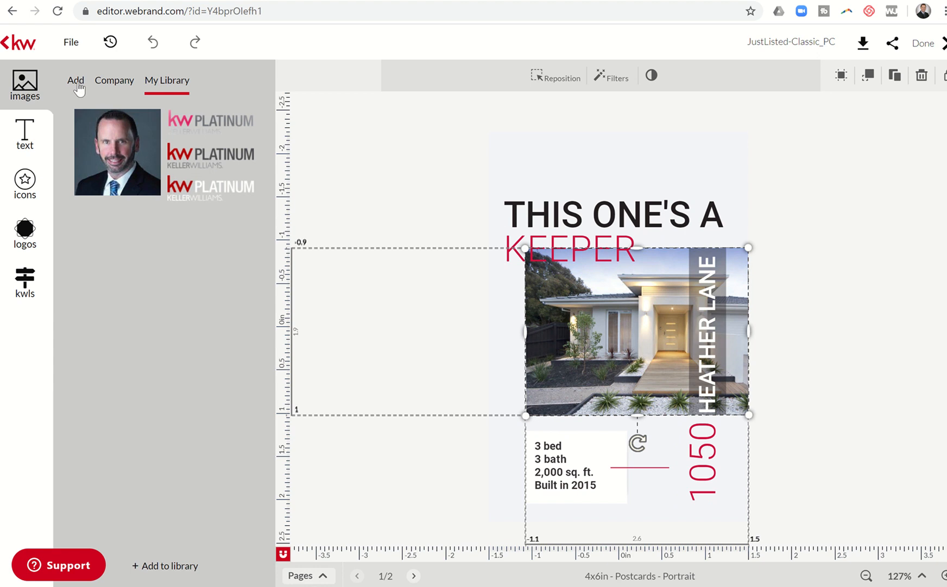
left_click(77, 81)
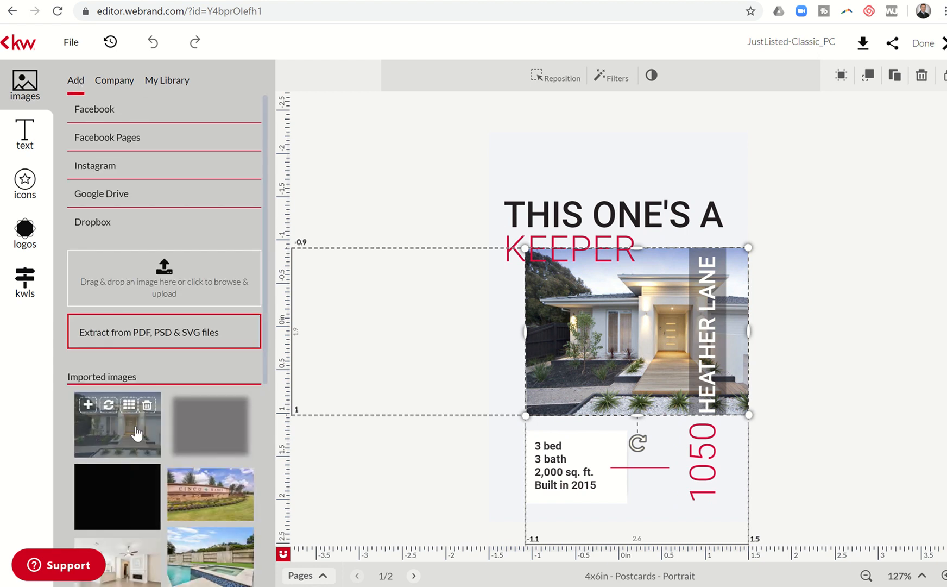
scroll("down", 3)
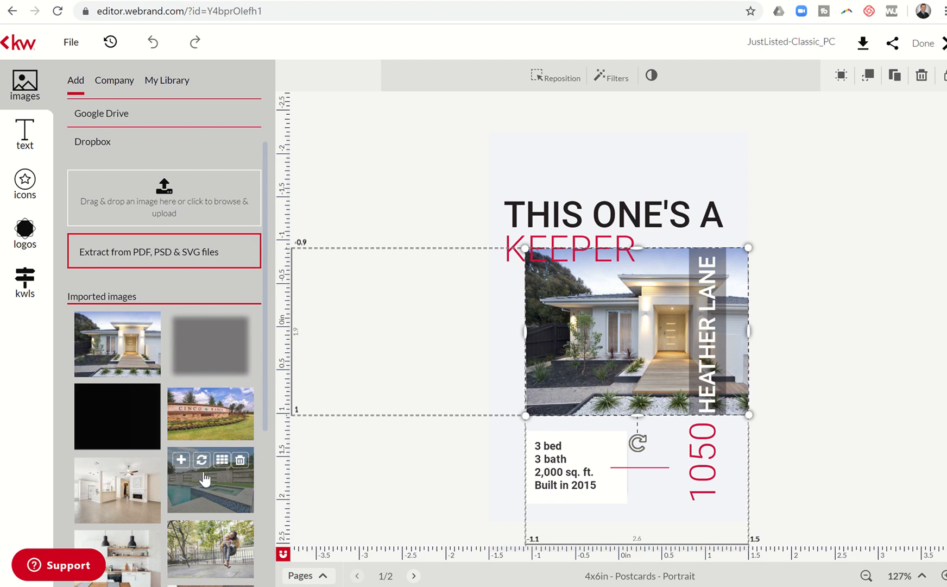
left_click(202, 460)
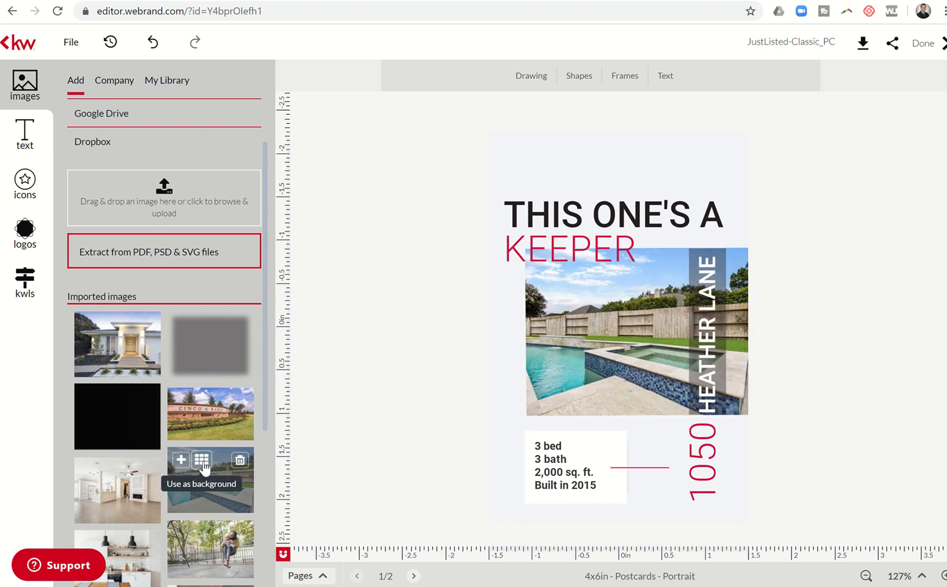
mouse_move(452, 215)
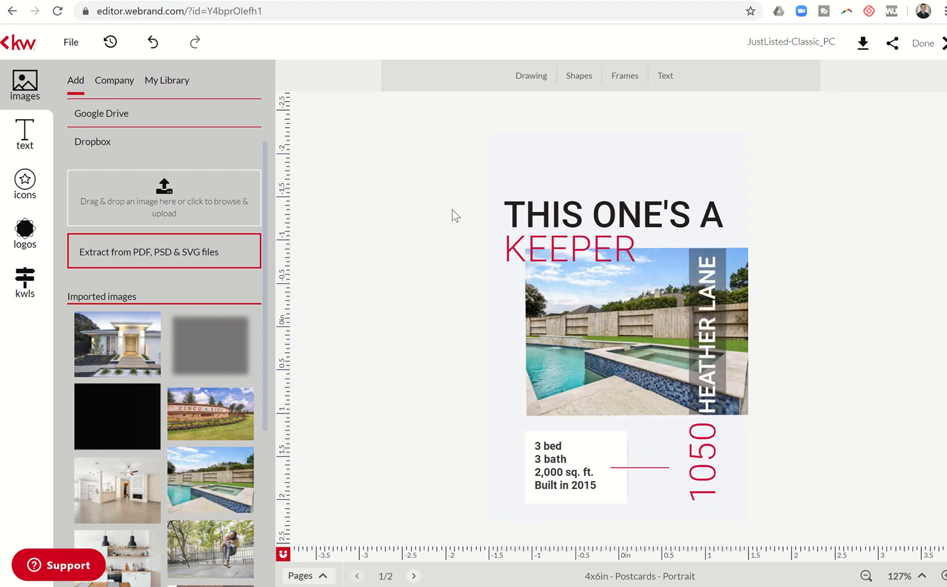
left_click(701, 464)
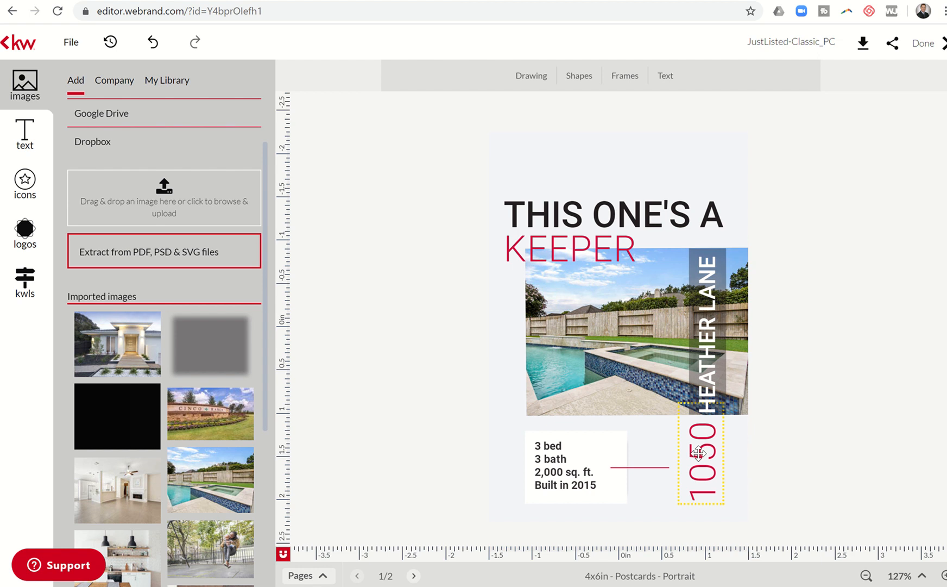
left_click(702, 461)
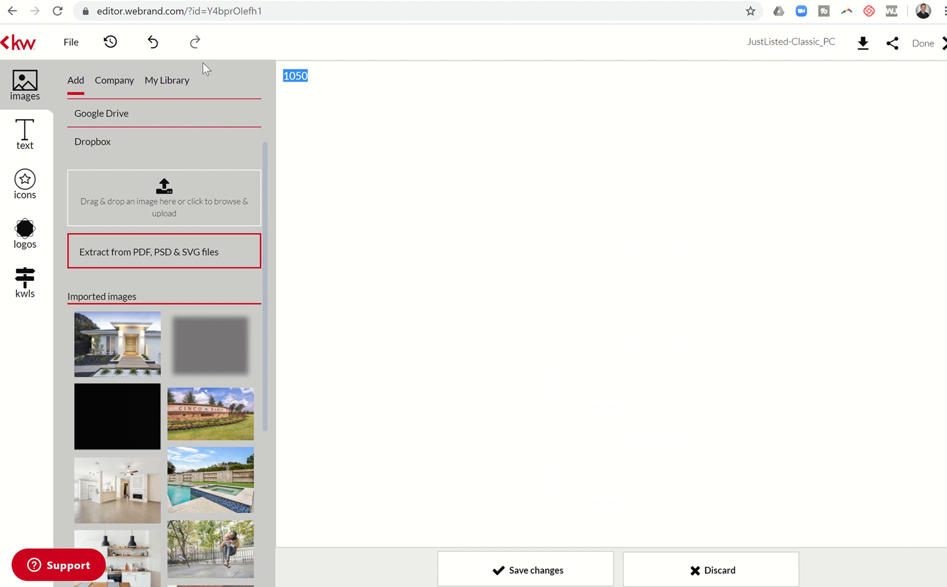
type("23106")
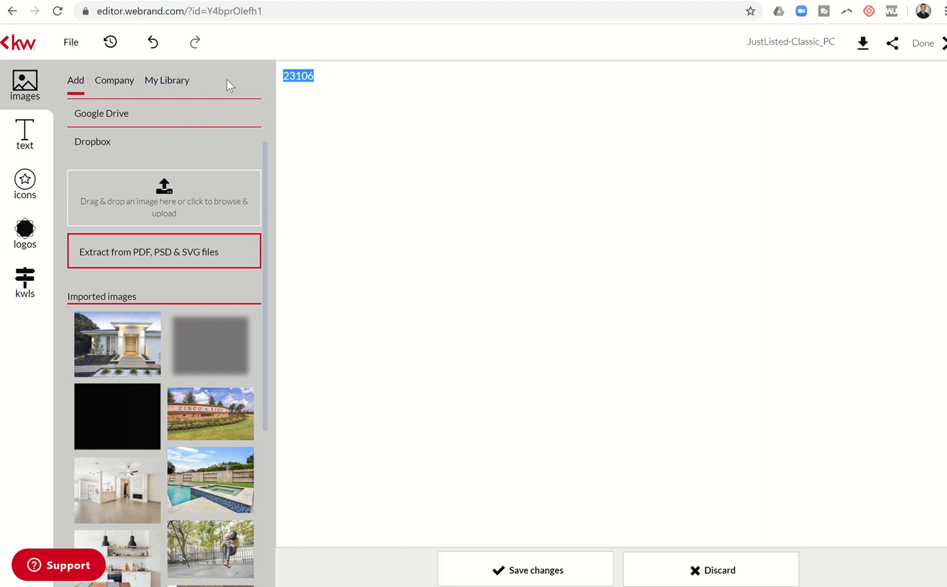
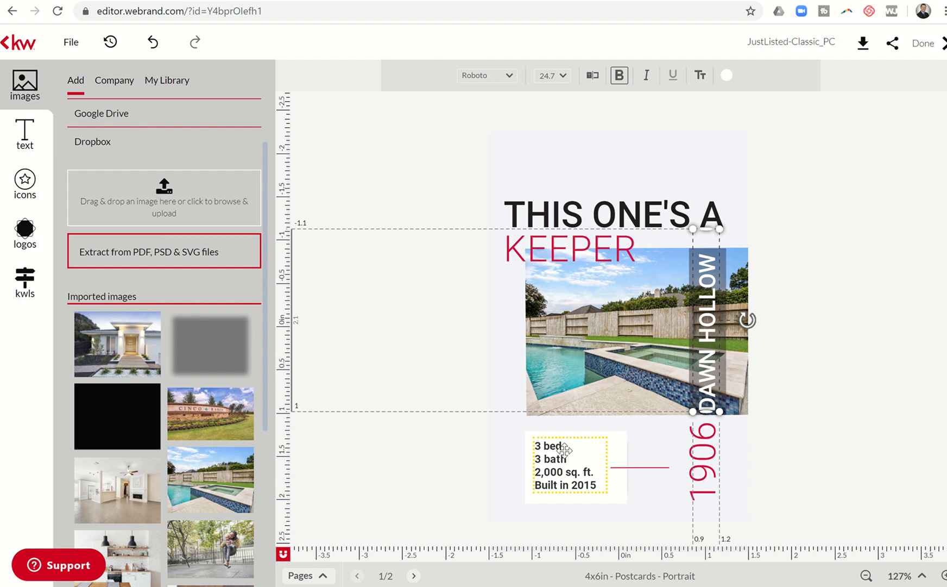
Step: Change the property details' build year from 2015 to 2005
left_click(559, 449)
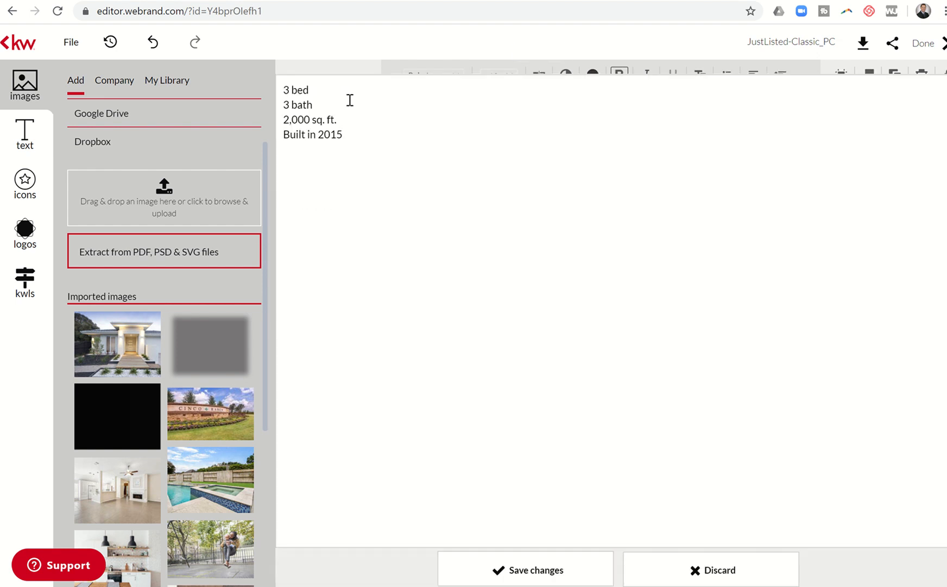
type("2.5")
type("3")
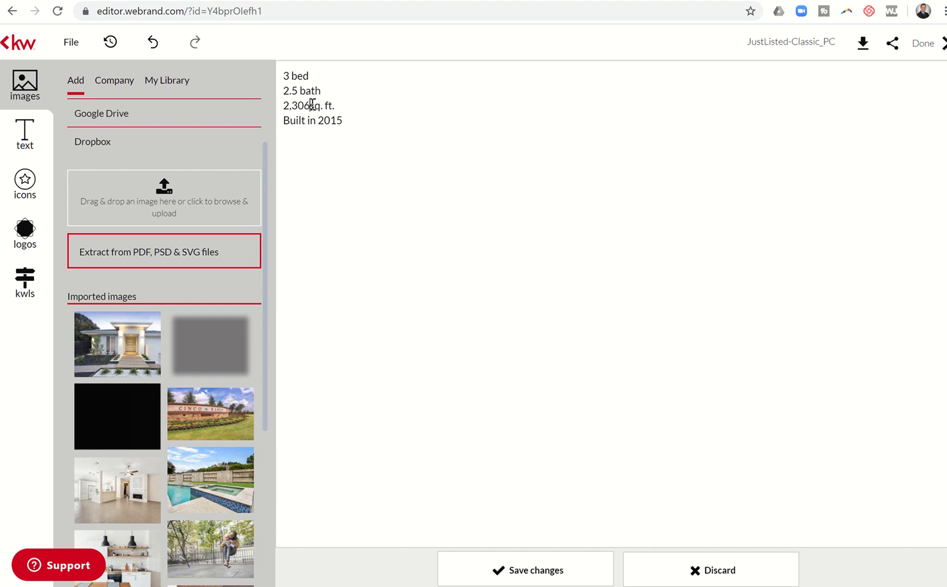
key("Backspace")
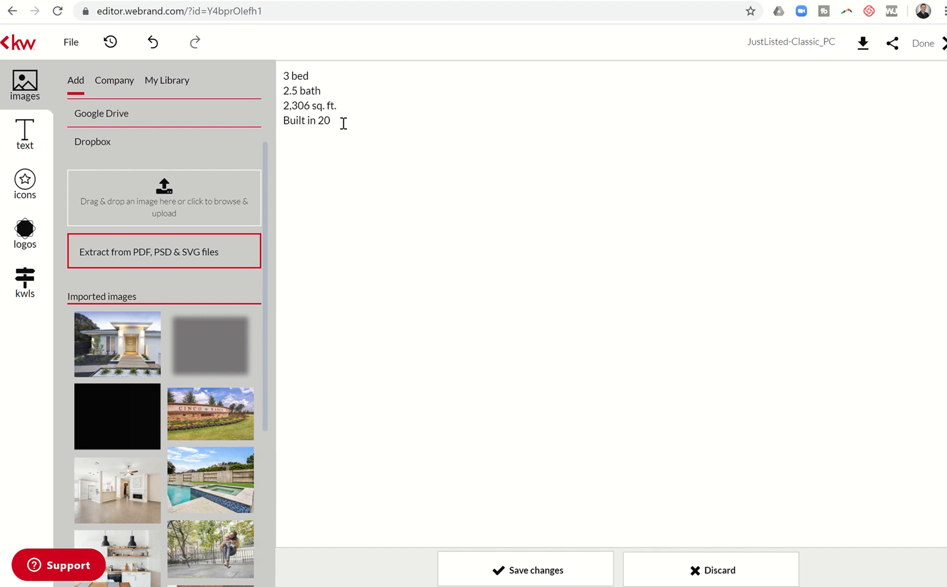
type("05")
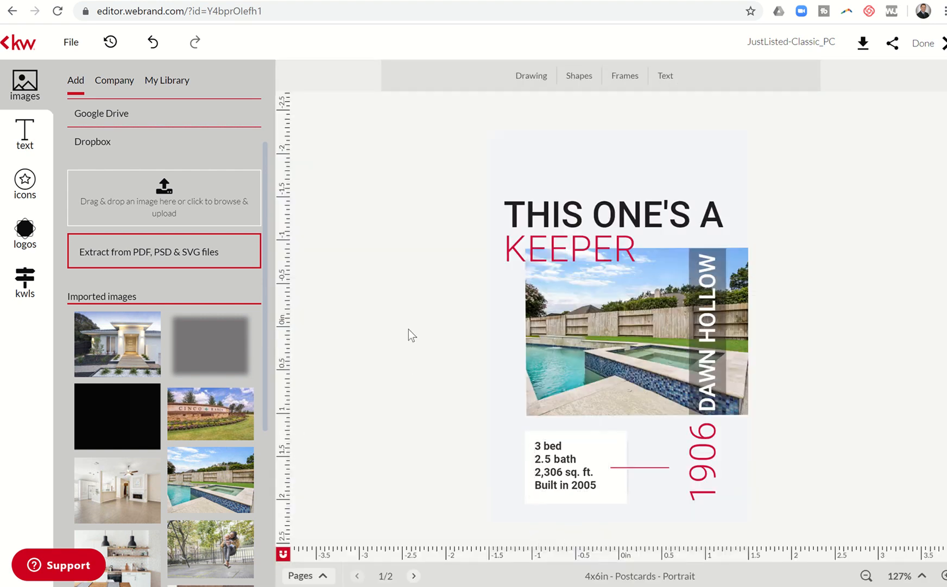
left_click(632, 269)
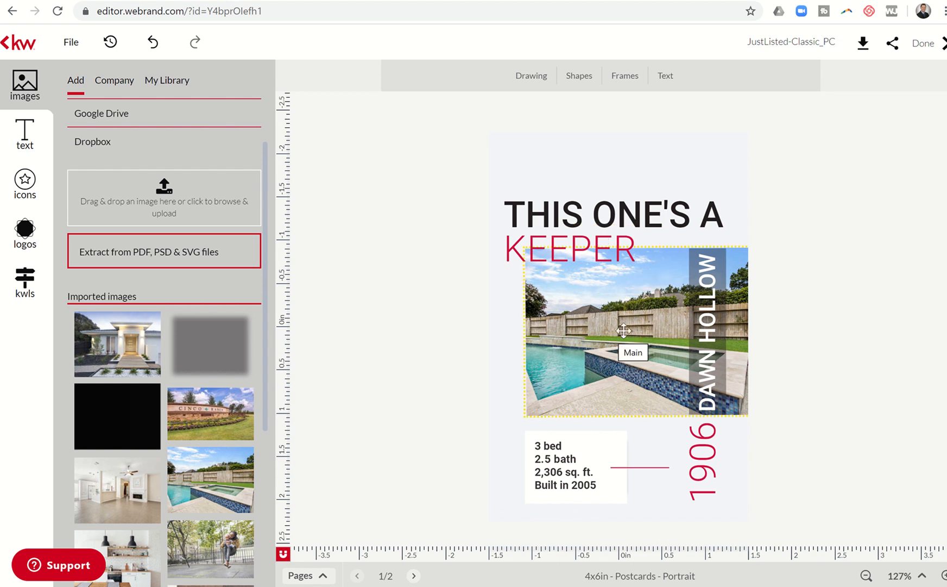
mouse_move(556, 393)
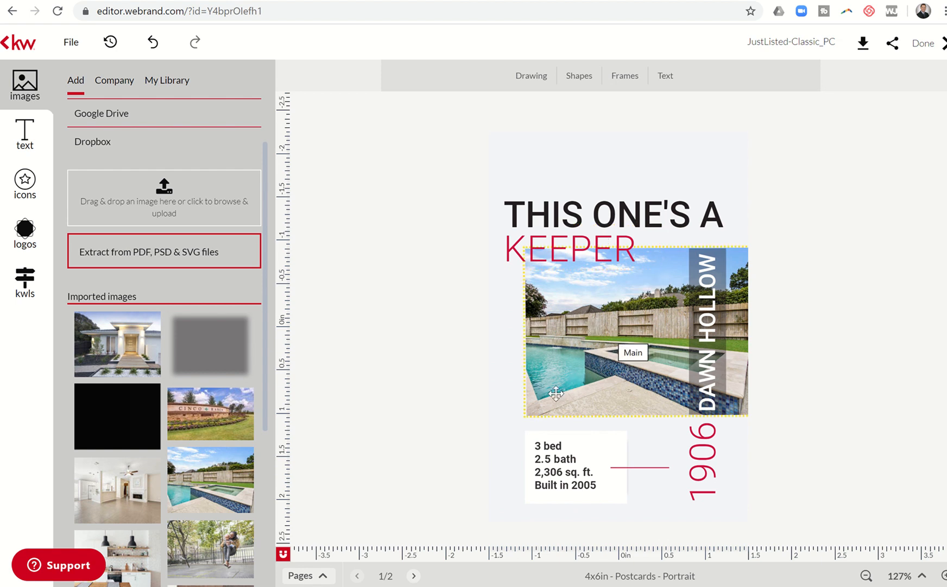
left_click(703, 463)
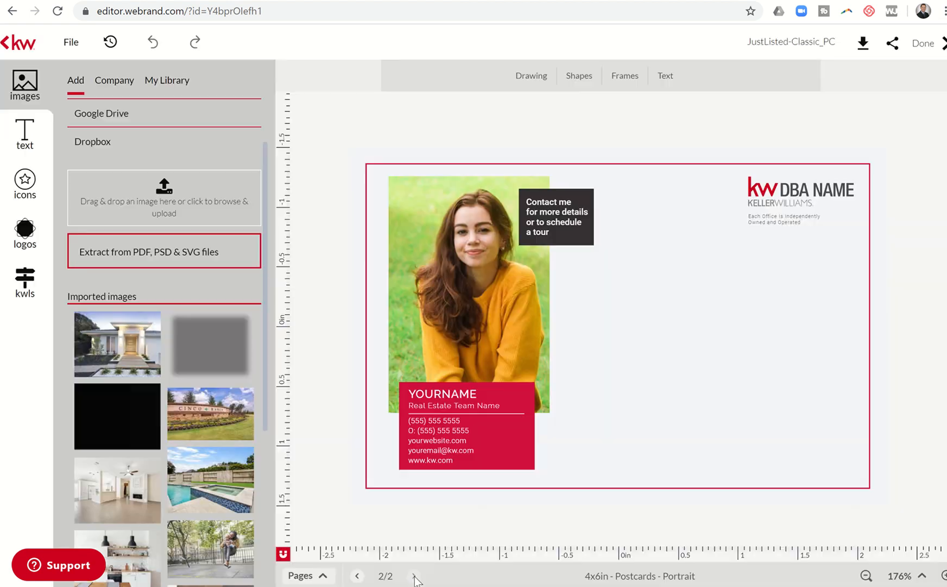
Step: On page 2, select the red border frame and bring up its Arrange options
left_click(517, 277)
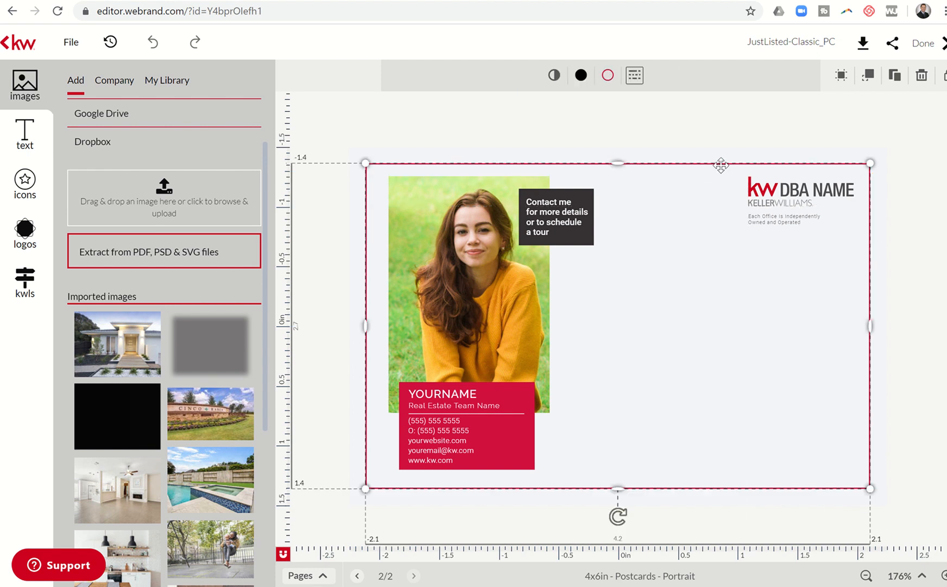
mouse_move(713, 168)
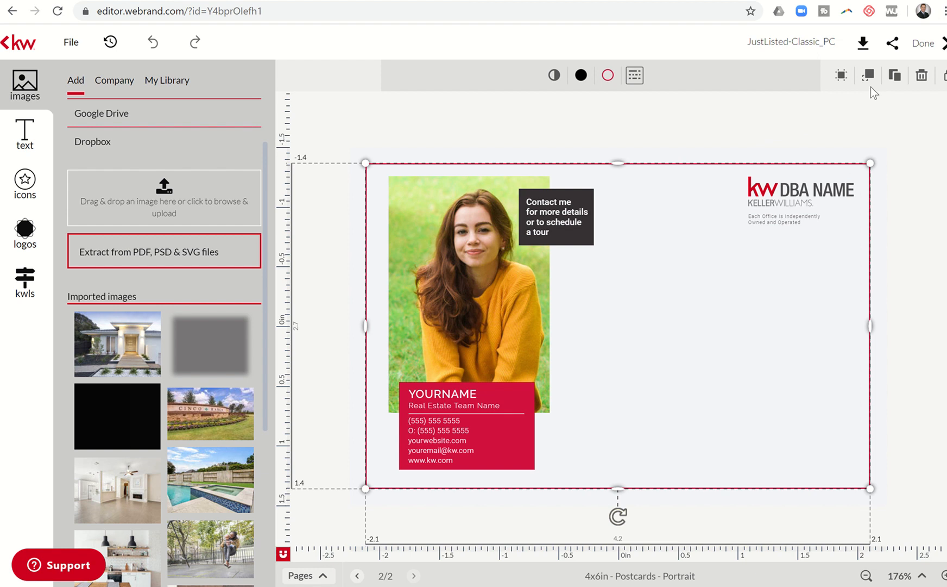
mouse_move(814, 168)
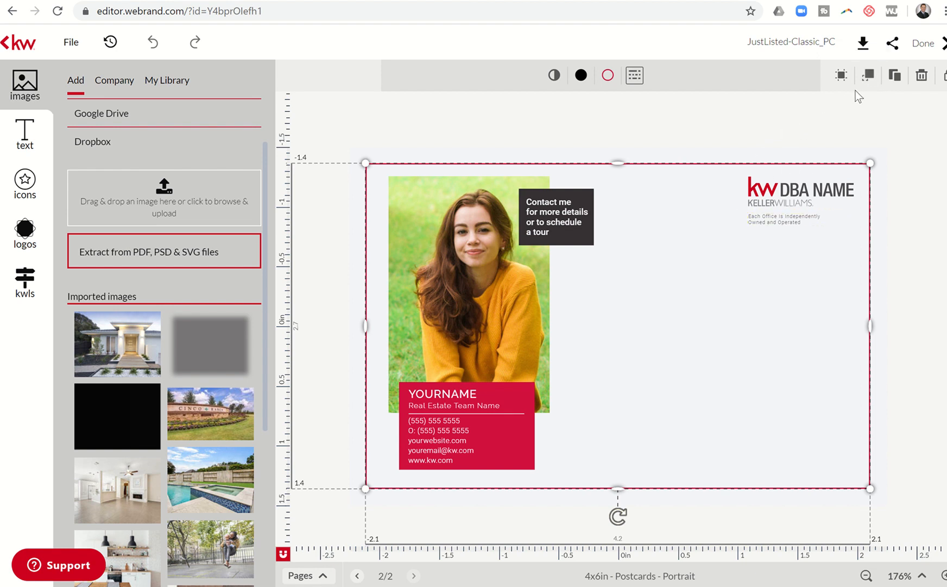
mouse_move(869, 77)
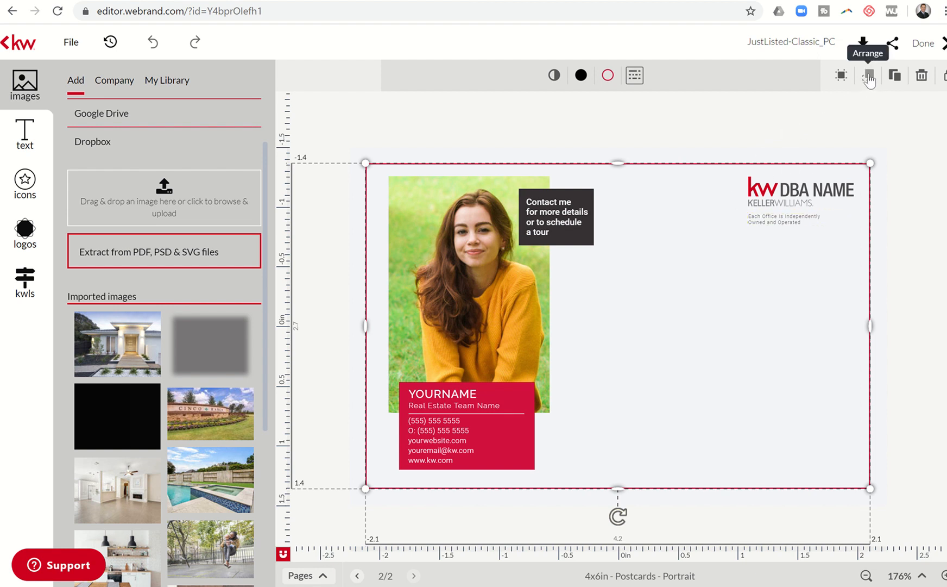
left_click(866, 75)
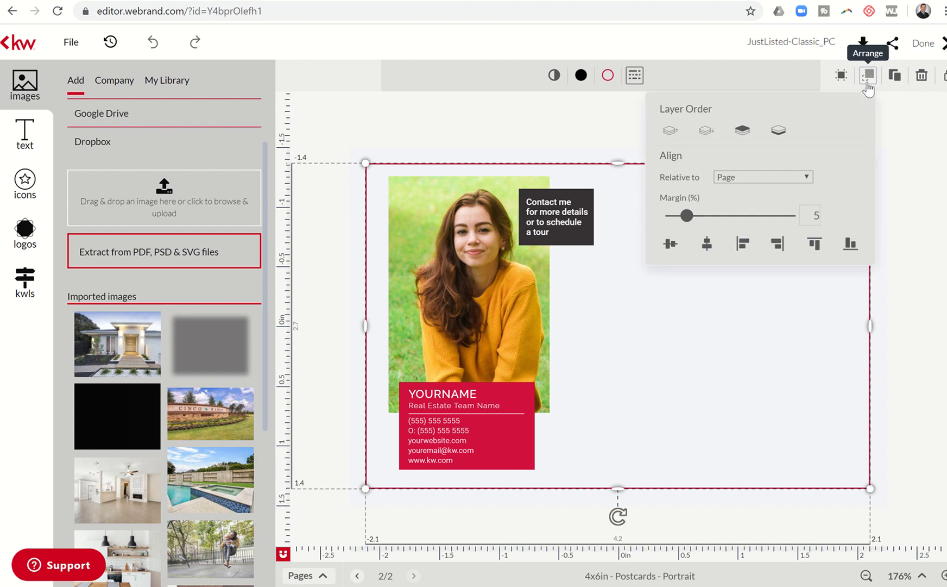
mouse_move(778, 130)
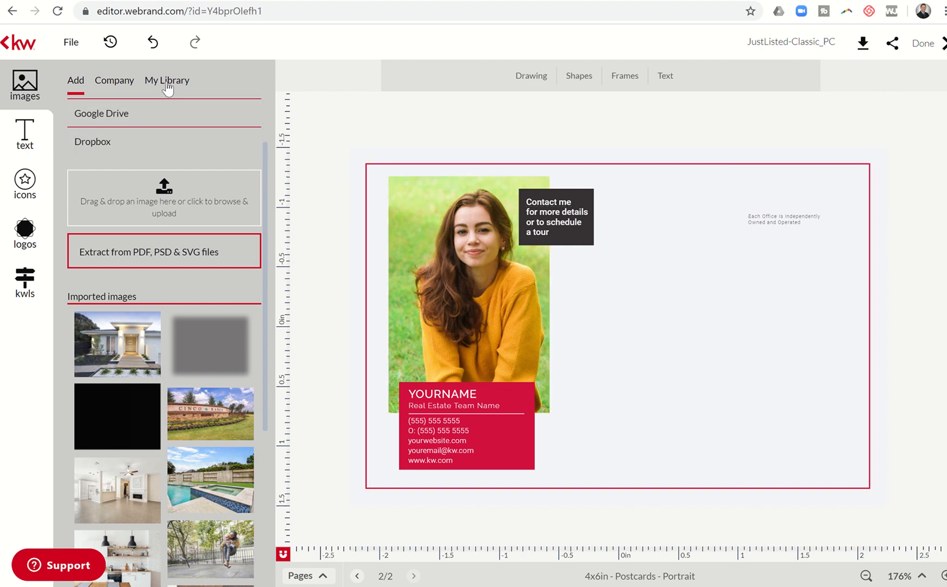
Step: Place the dark KW Platinum logo from My Library in page 2's top-right corner
left_click(167, 81)
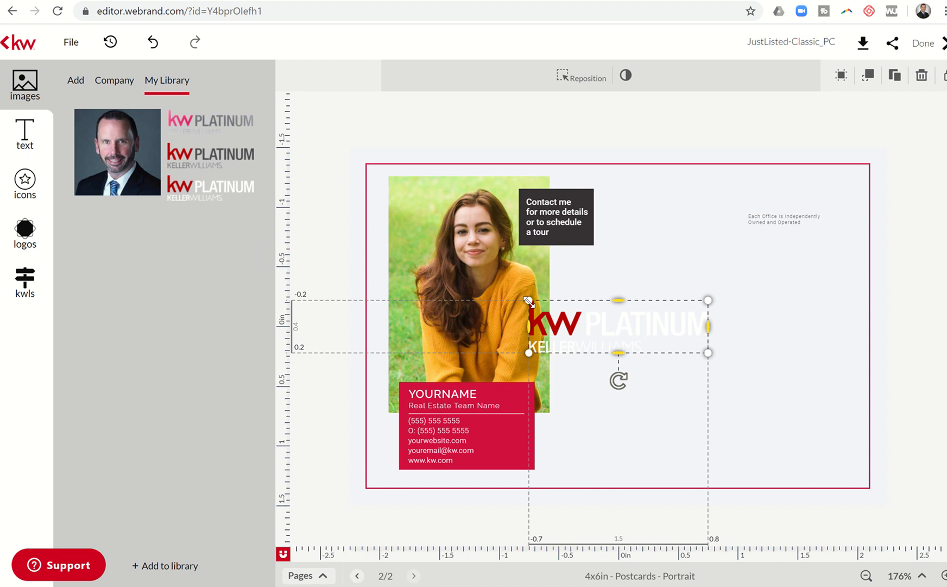
left_click_drag(528, 326, 655, 335)
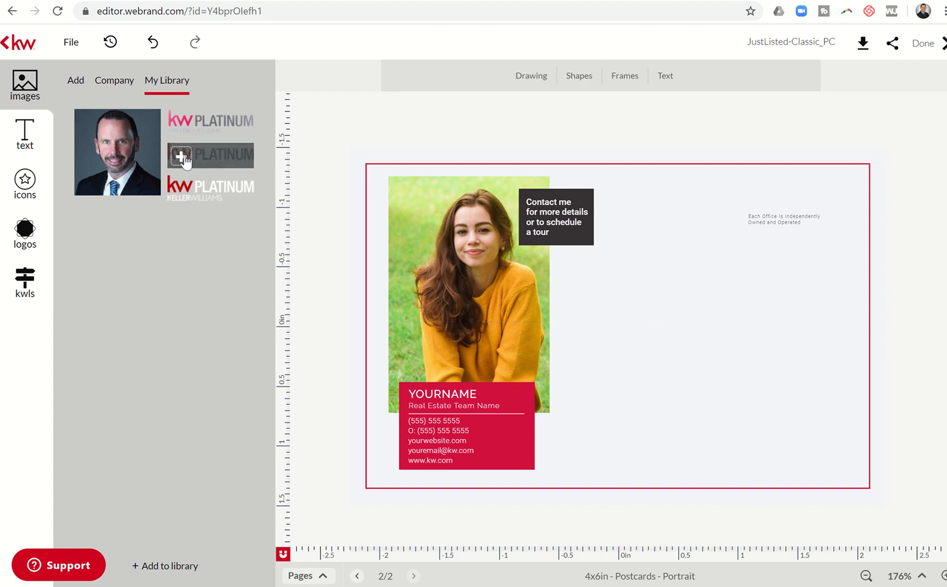
left_click(183, 157)
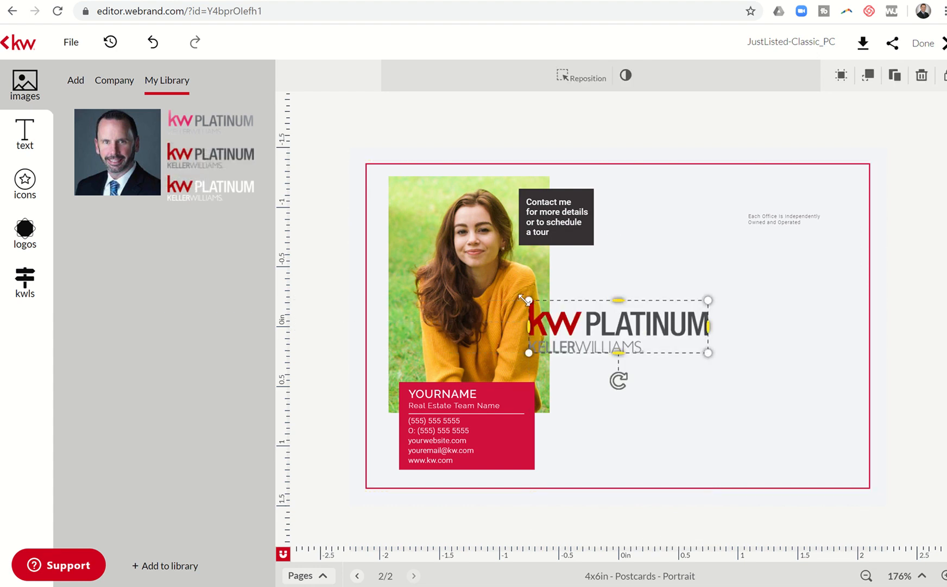
left_click_drag(619, 325, 745, 215)
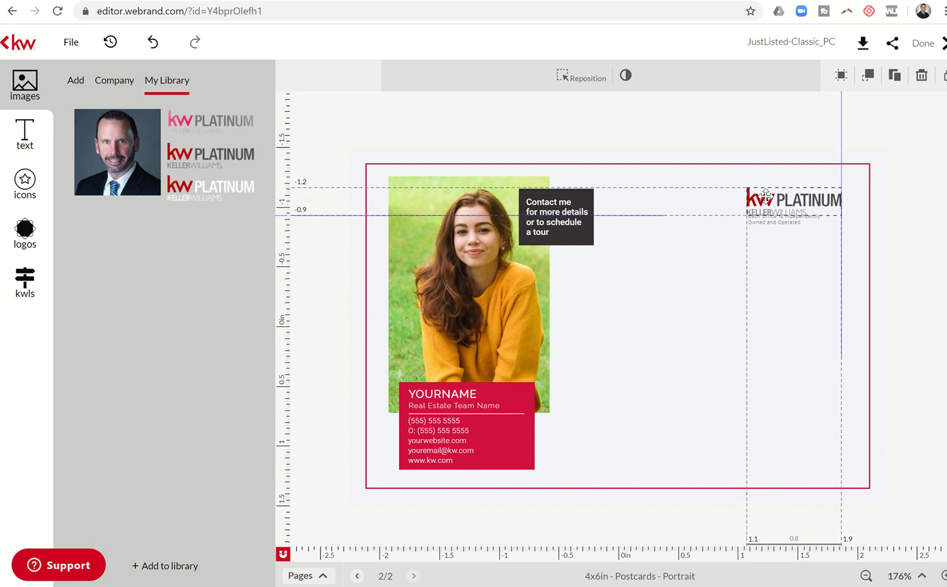
left_click(797, 199)
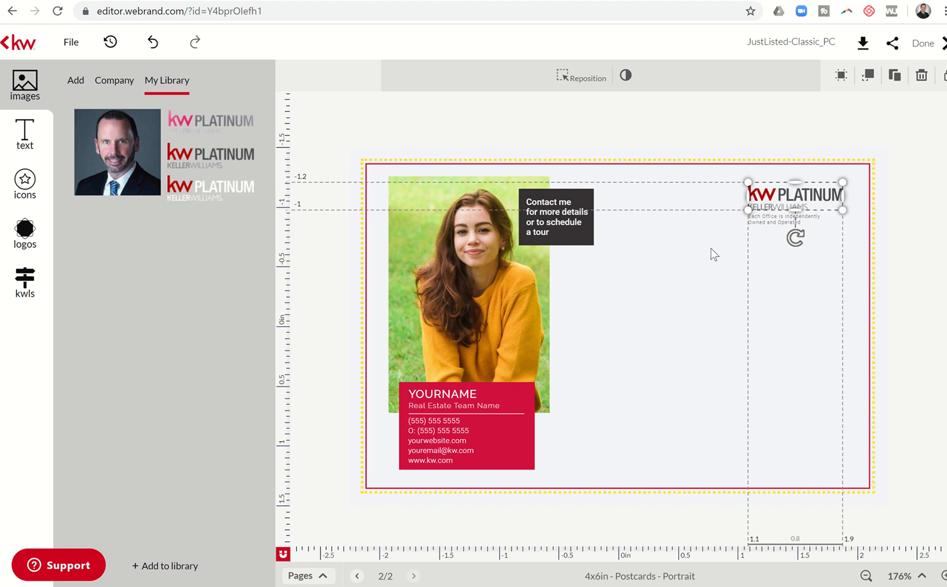
right_click(713, 255)
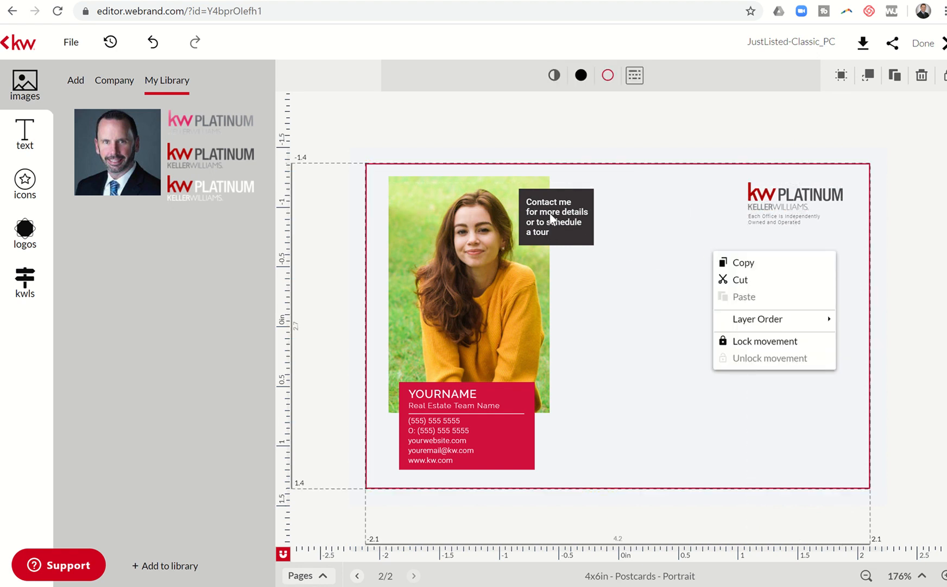
mouse_move(560, 238)
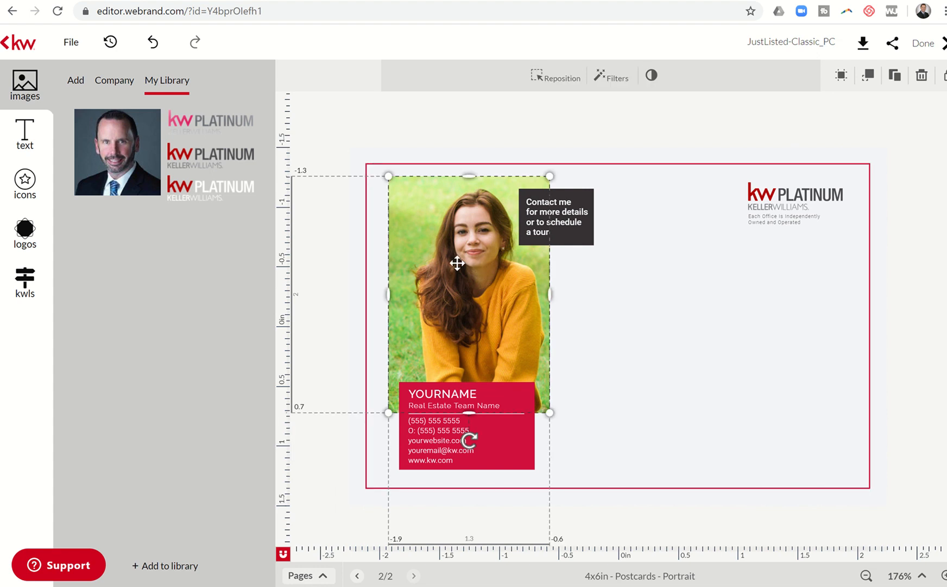
mouse_move(116, 152)
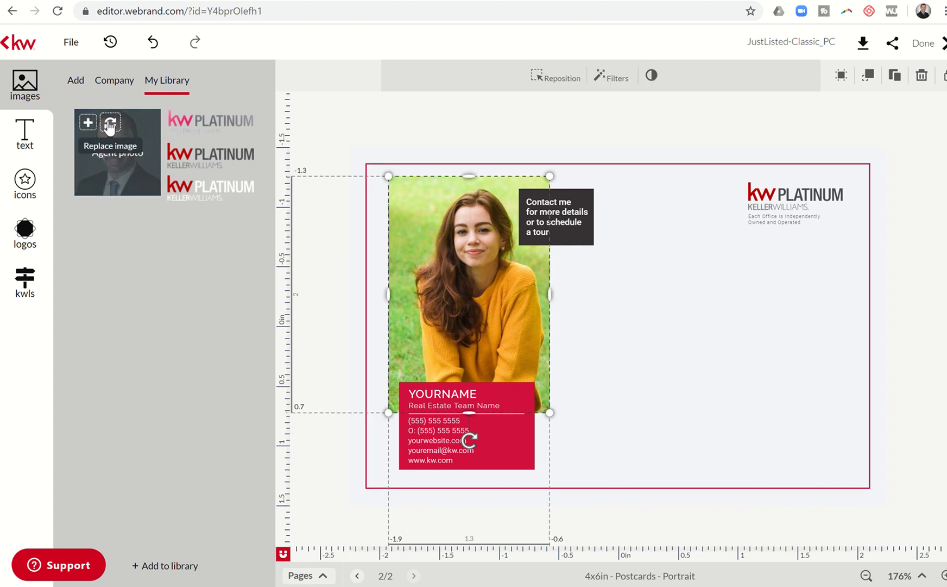
mouse_move(112, 125)
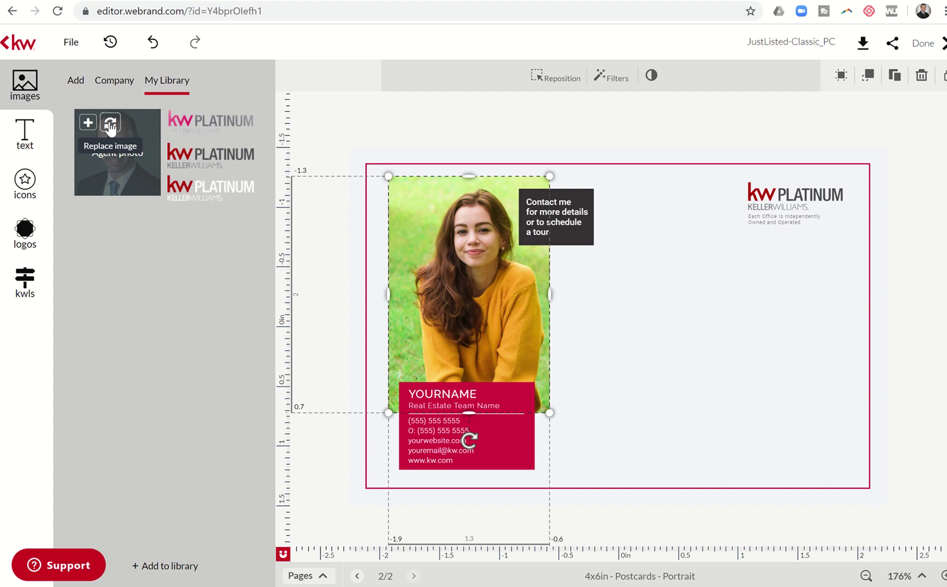
Step: Replace the woman's photo with the man's headshot from the library
left_click(110, 123)
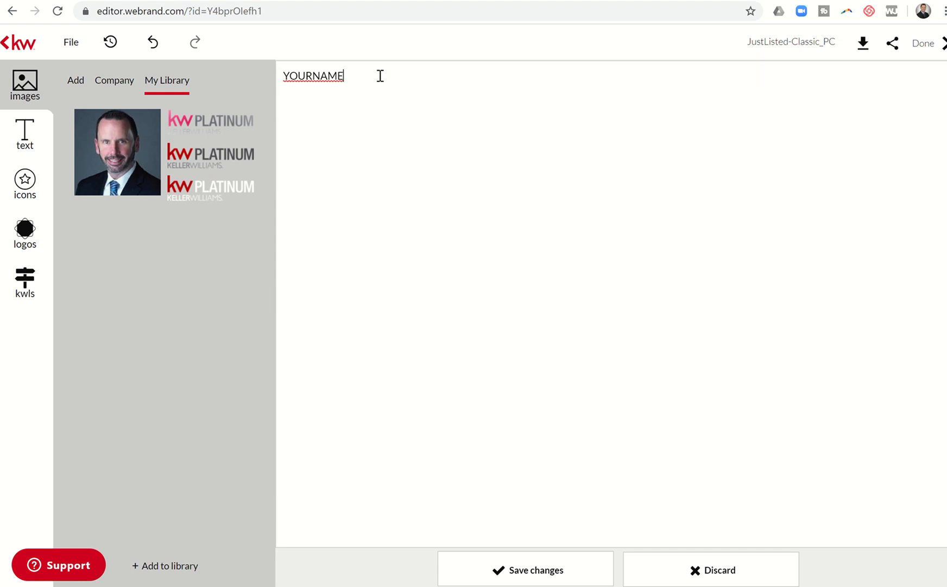
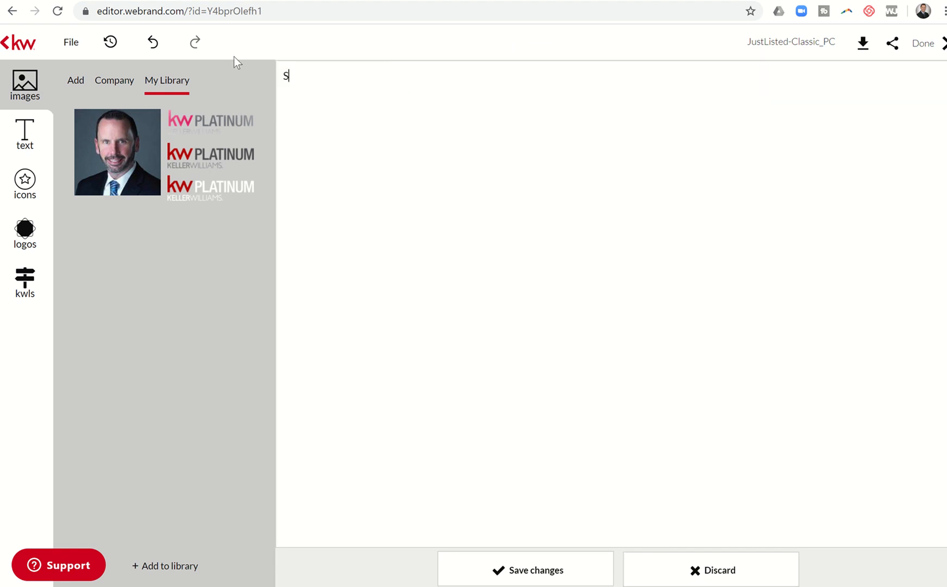
type("ummit Property Group")
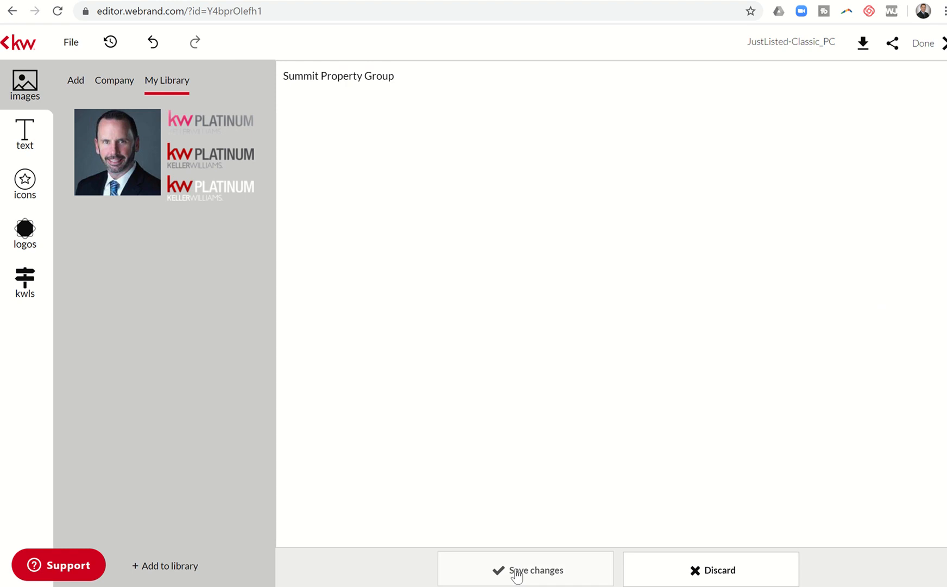
left_click(529, 585)
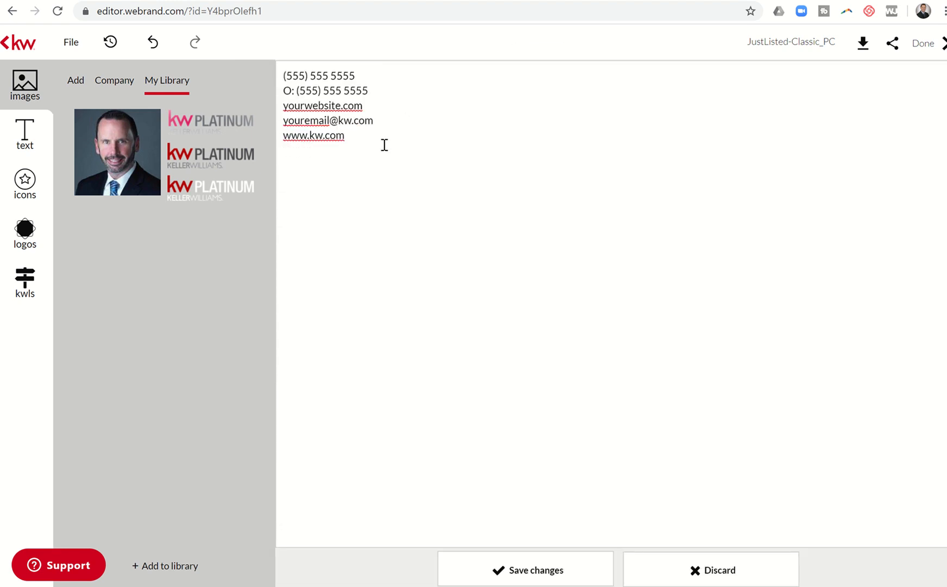
left_click(369, 90)
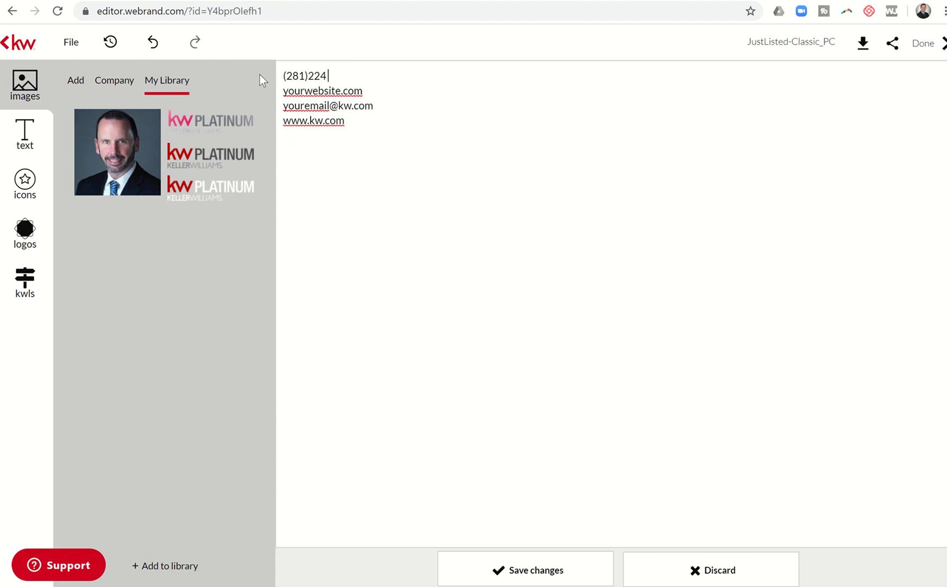
type("-7934")
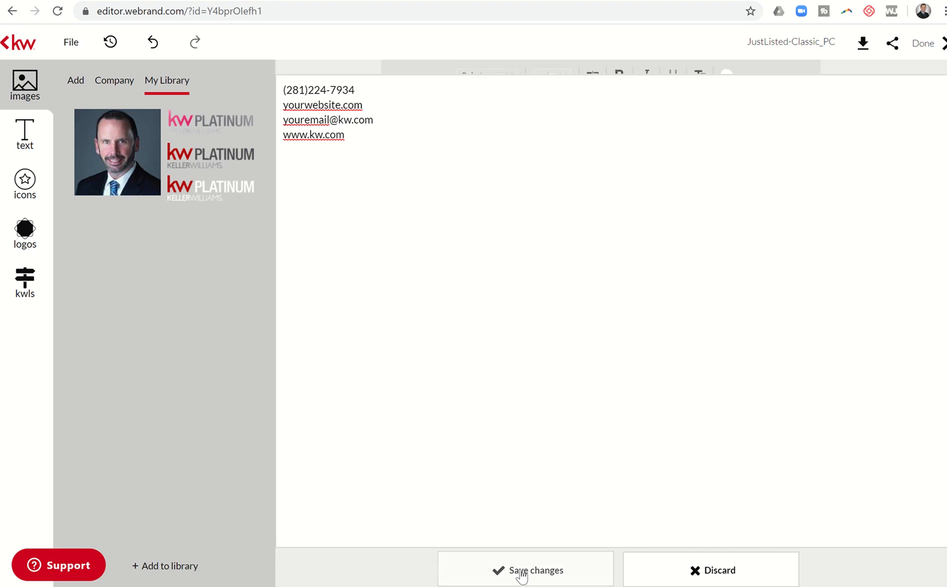
left_click(532, 585)
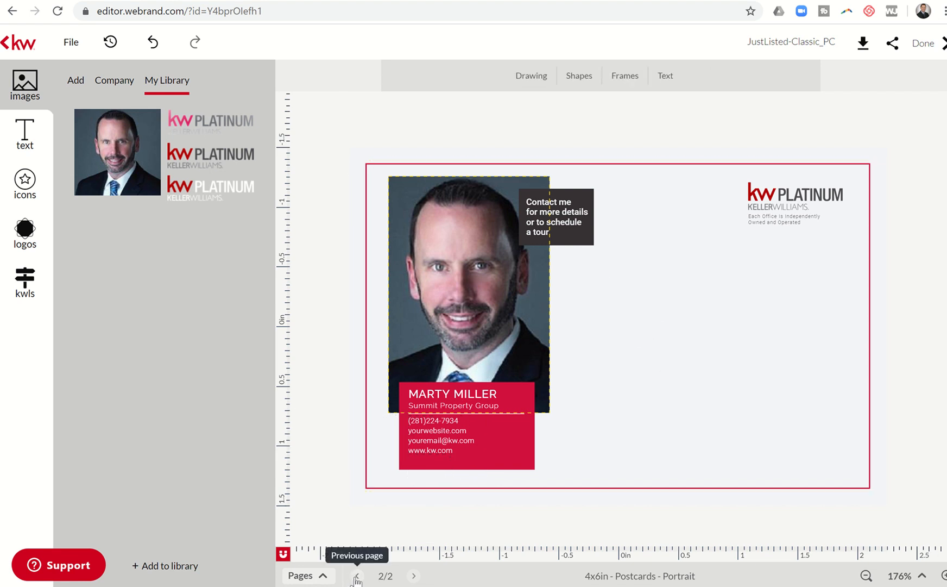
left_click(357, 575)
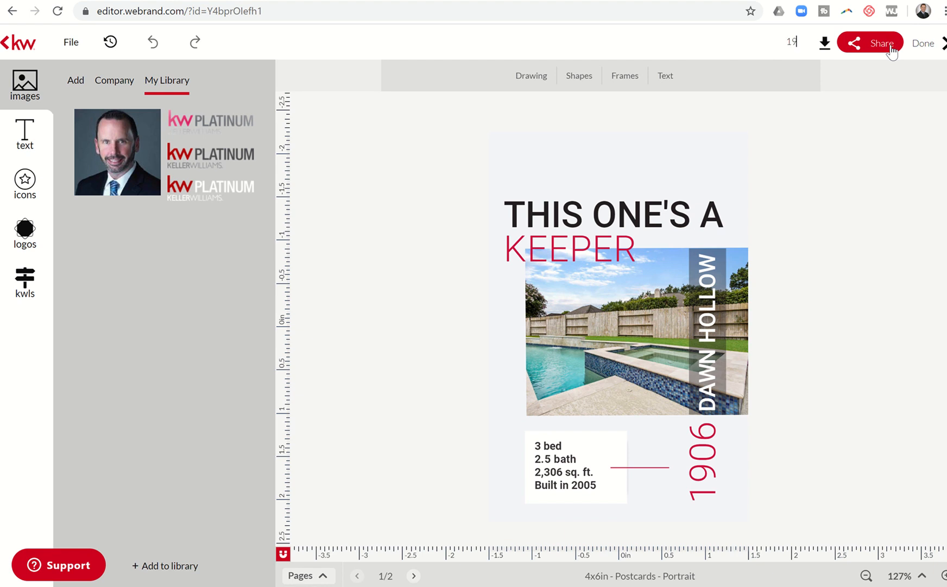
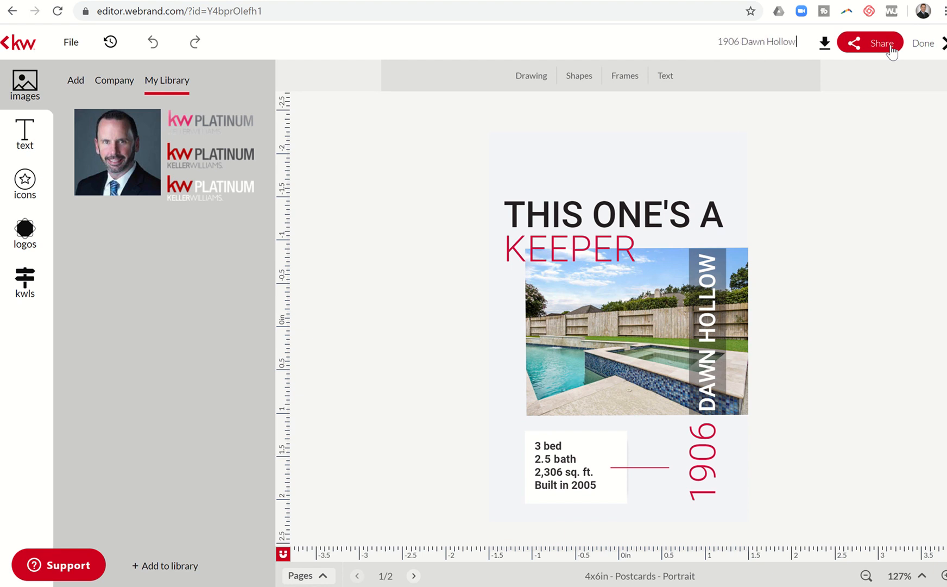
type("Just Listed")
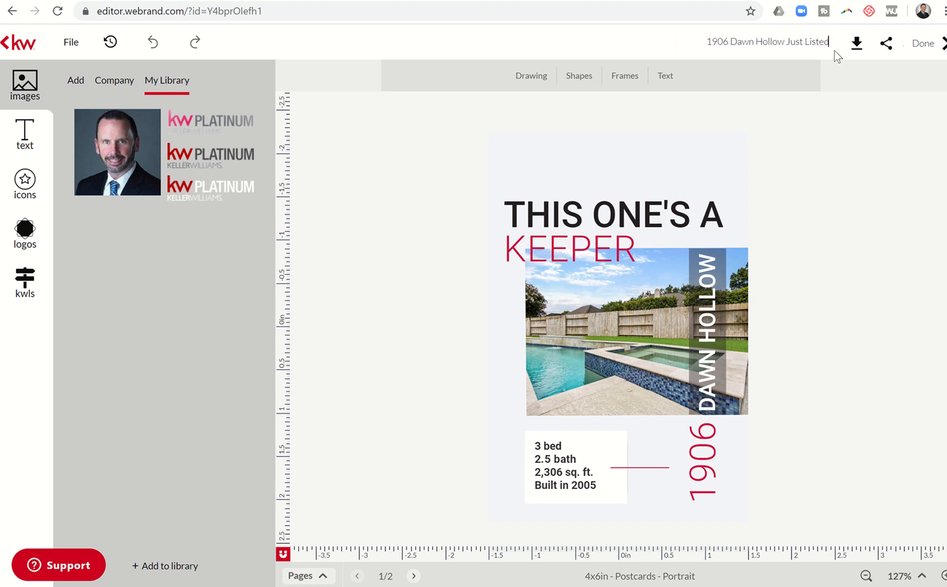
left_click(858, 42)
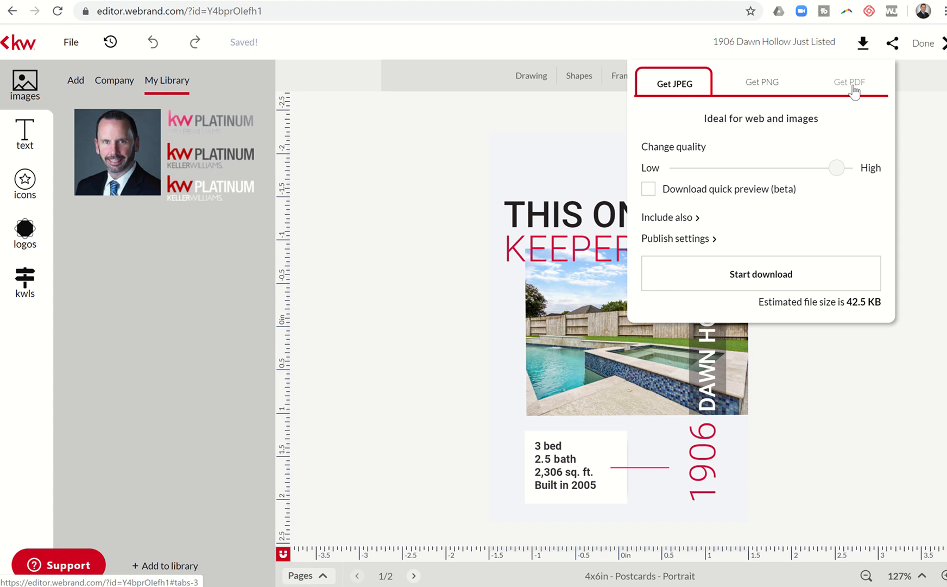
Step: Download page 1 only as a PDF with Use Manual Bleed enabled
left_click(850, 83)
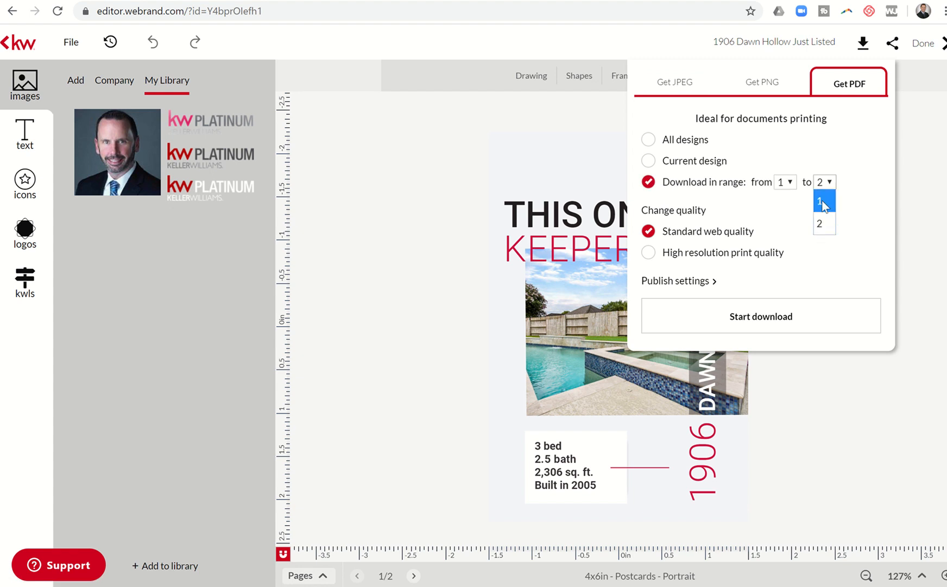
left_click(822, 201)
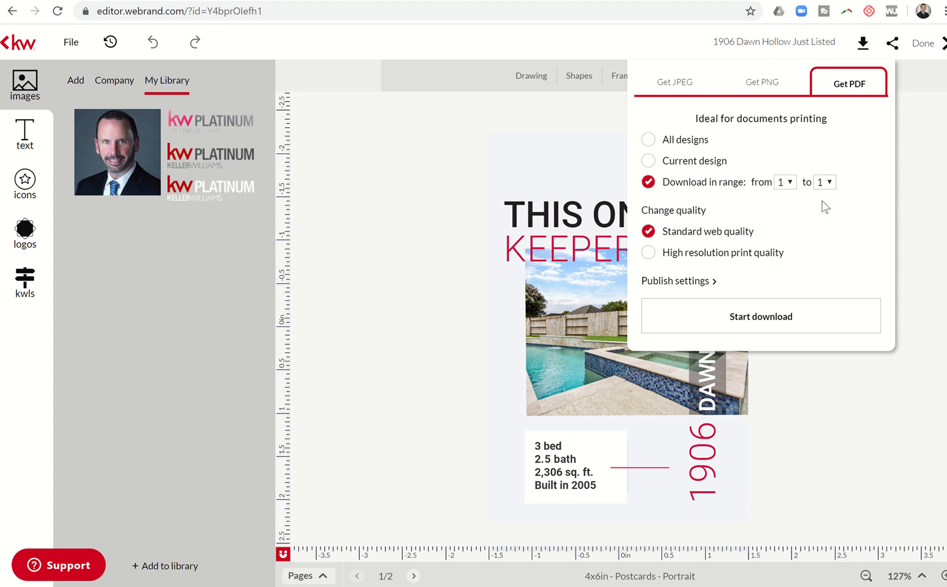
mouse_move(684, 285)
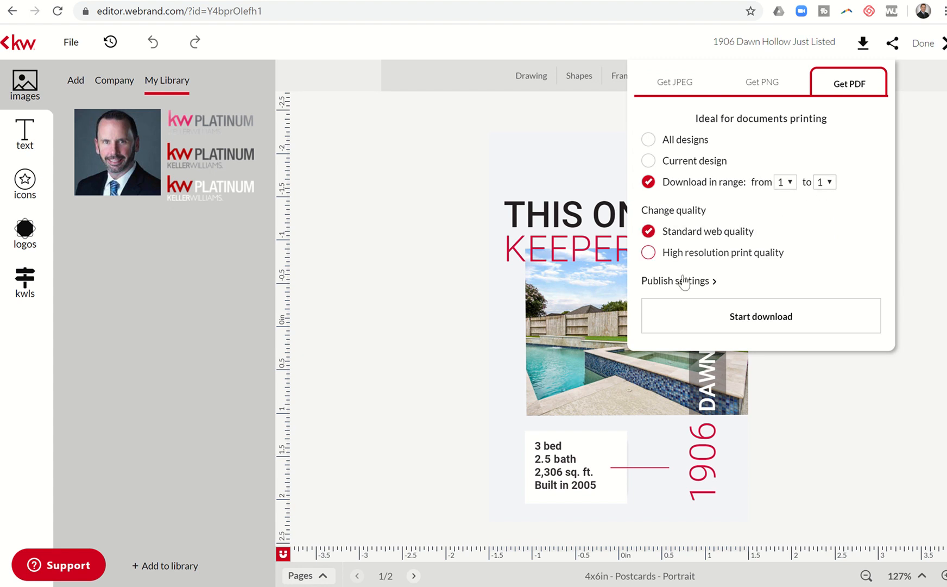
left_click(674, 281)
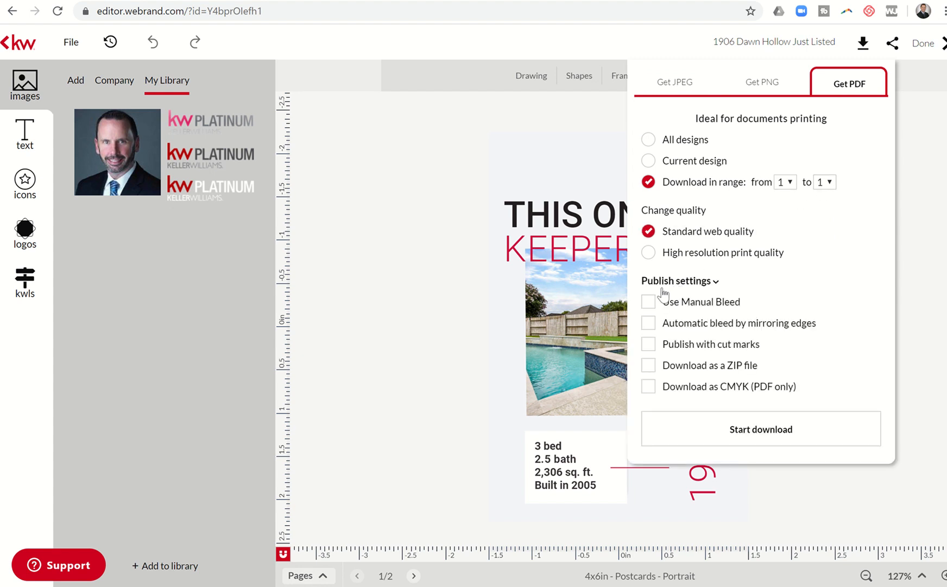
left_click(648, 302)
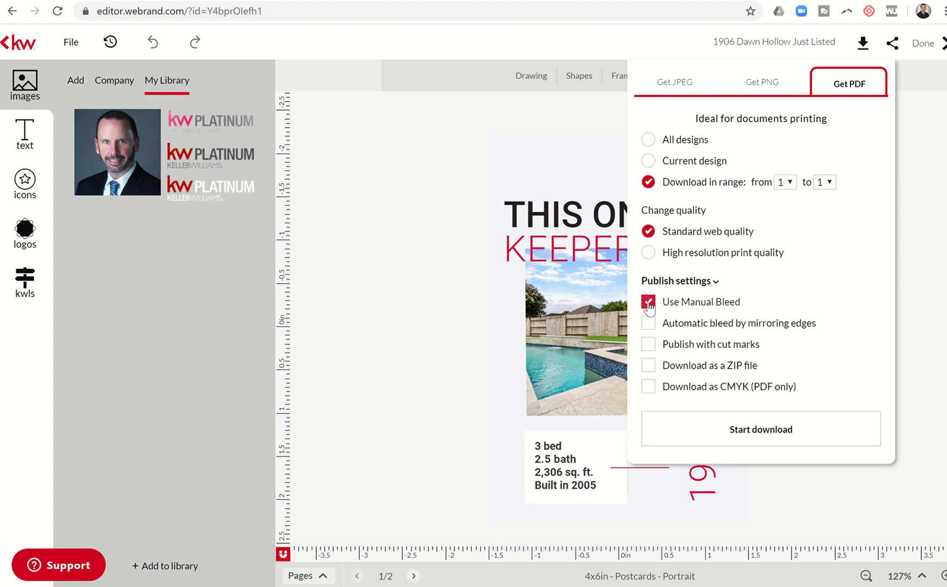
left_click(649, 302)
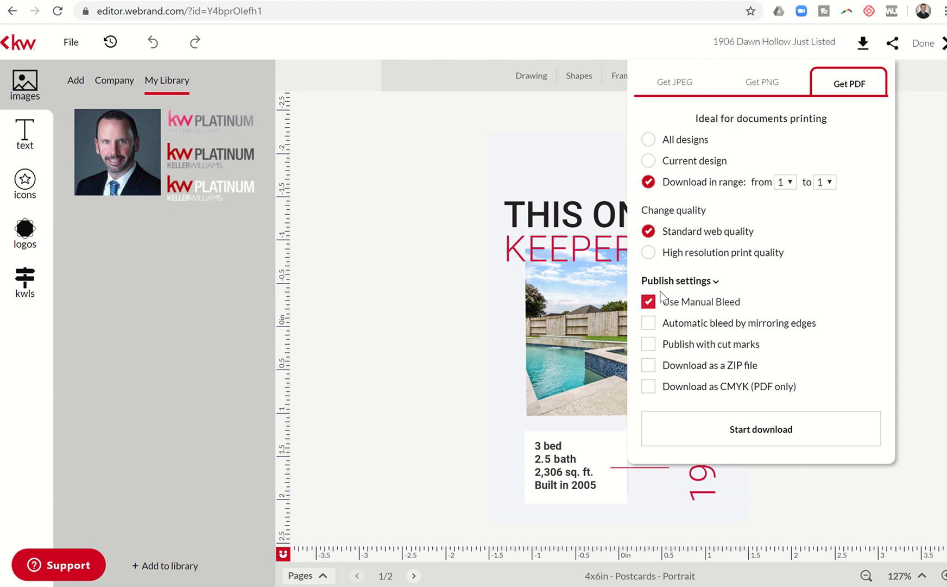
mouse_move(713, 314)
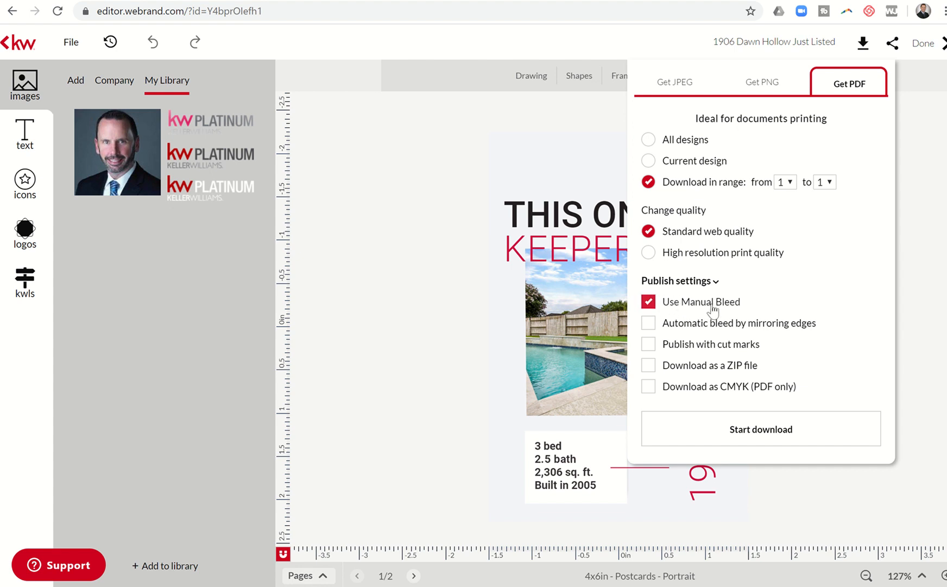
mouse_move(750, 434)
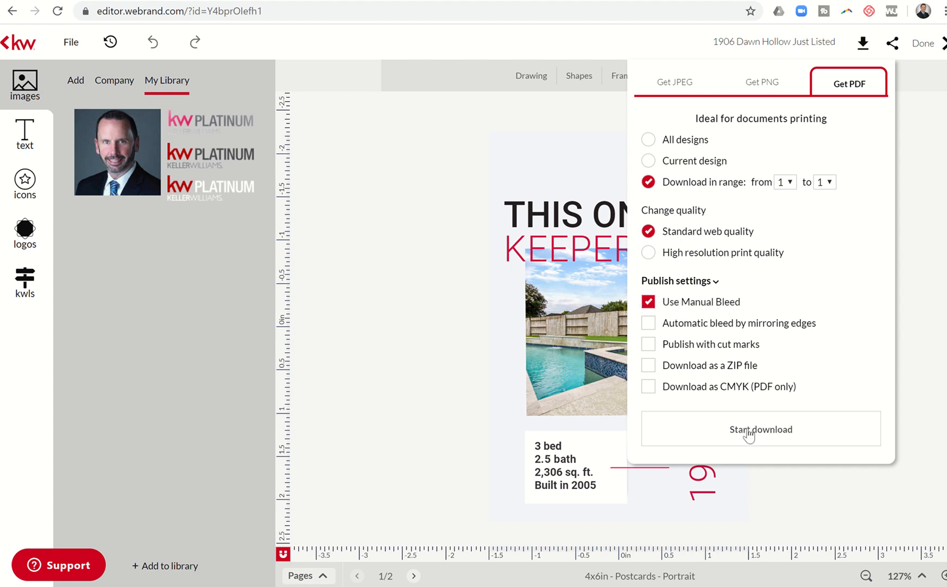
left_click(762, 429)
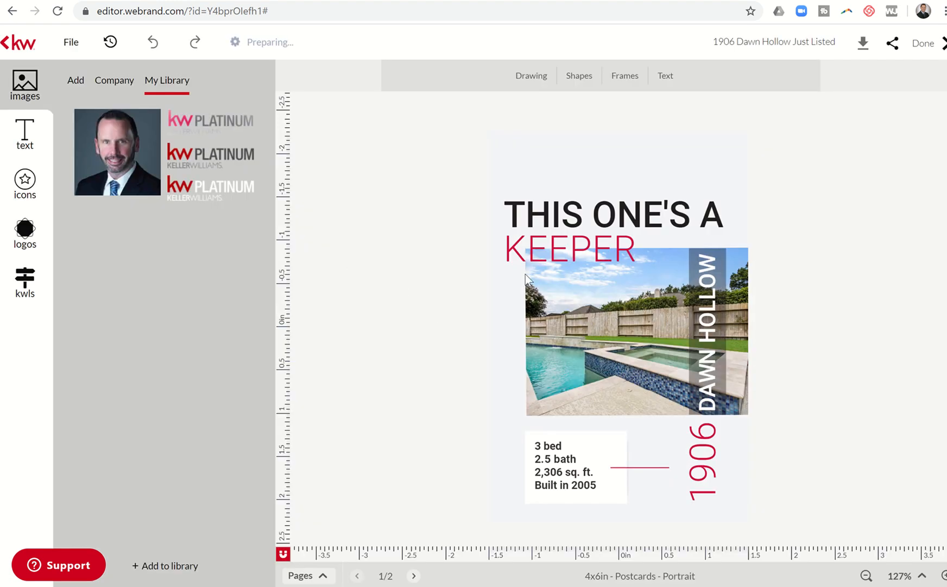
mouse_move(414, 576)
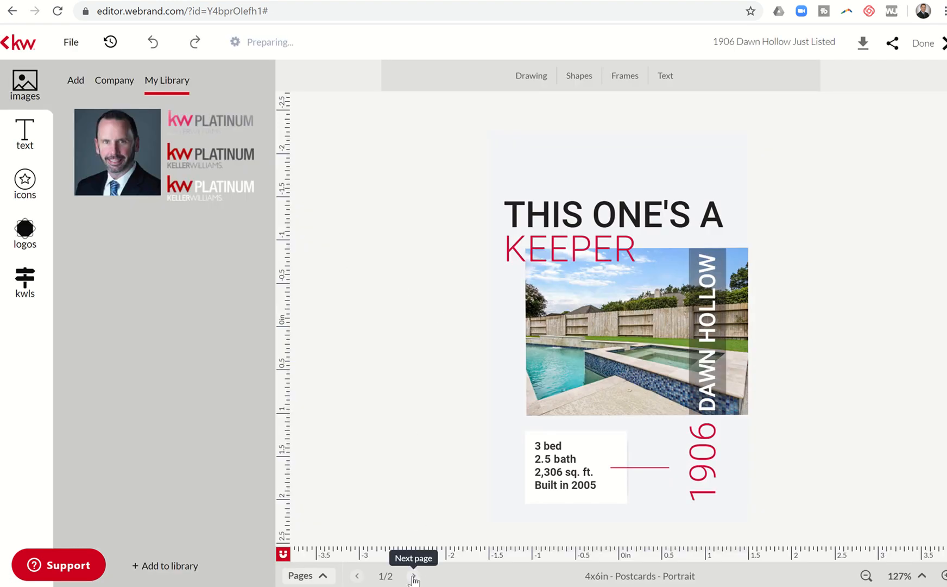
Step: Download page 2 as a high-resolution print-quality PDF
left_click(413, 575)
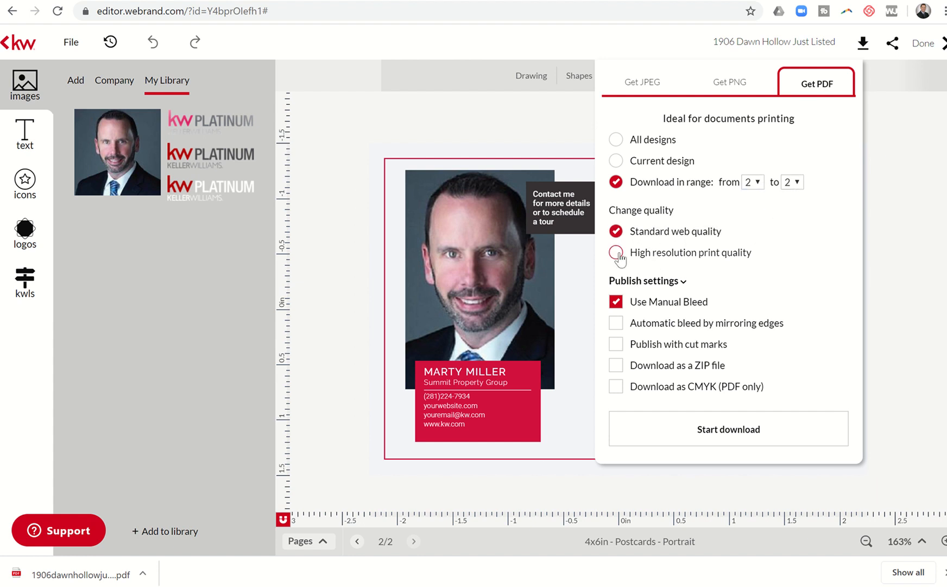
left_click(616, 252)
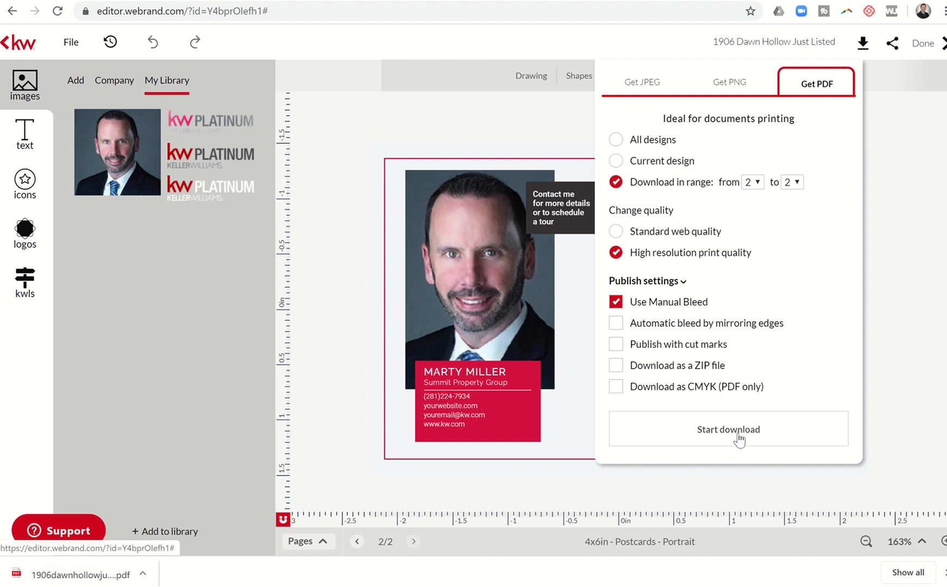
left_click(729, 428)
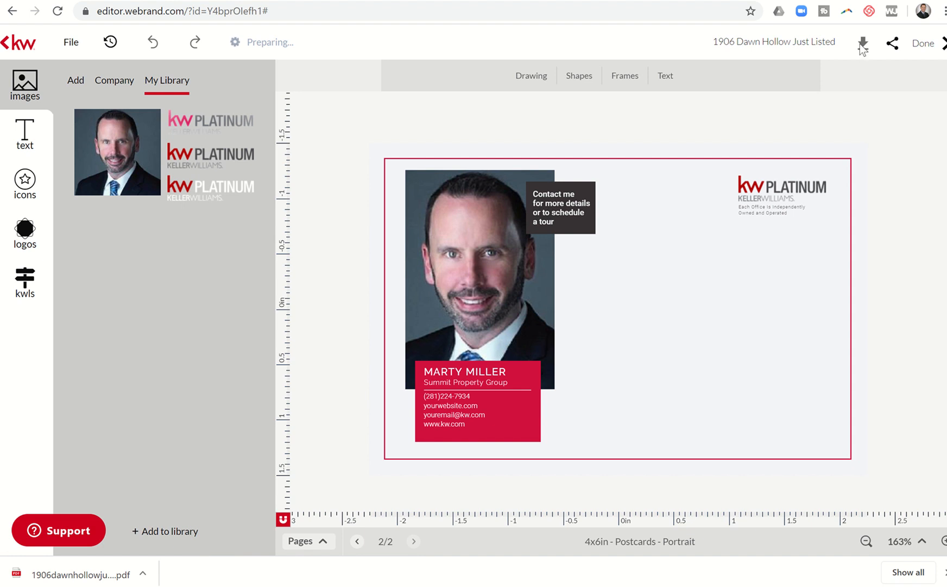
mouse_move(861, 53)
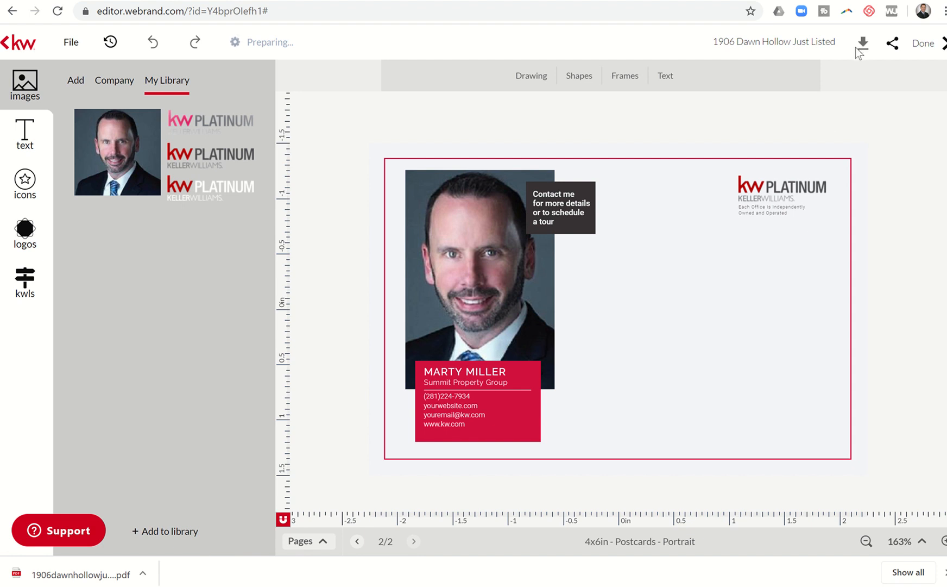
Step: Re-export page 1 alone as a high-resolution PDF
left_click(864, 43)
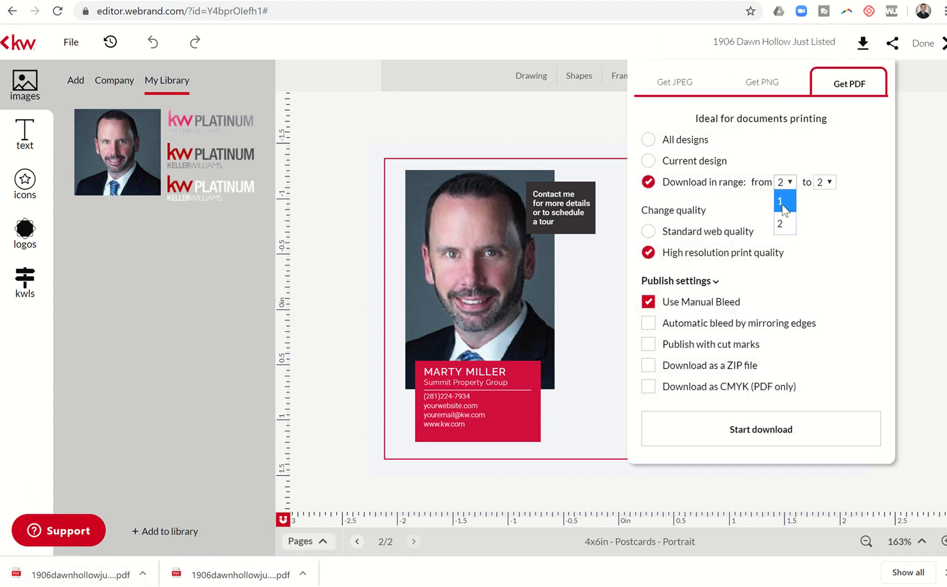
left_click(780, 200)
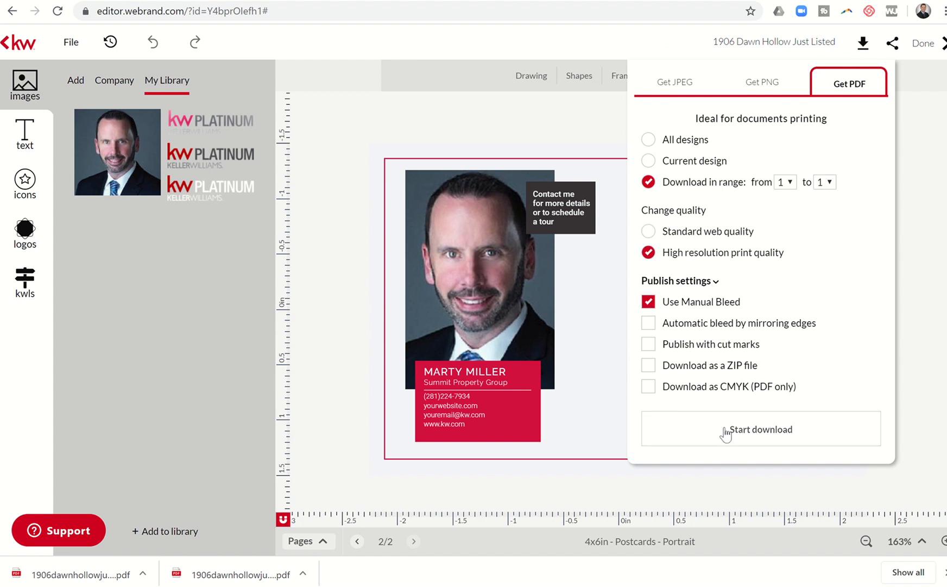
left_click(761, 429)
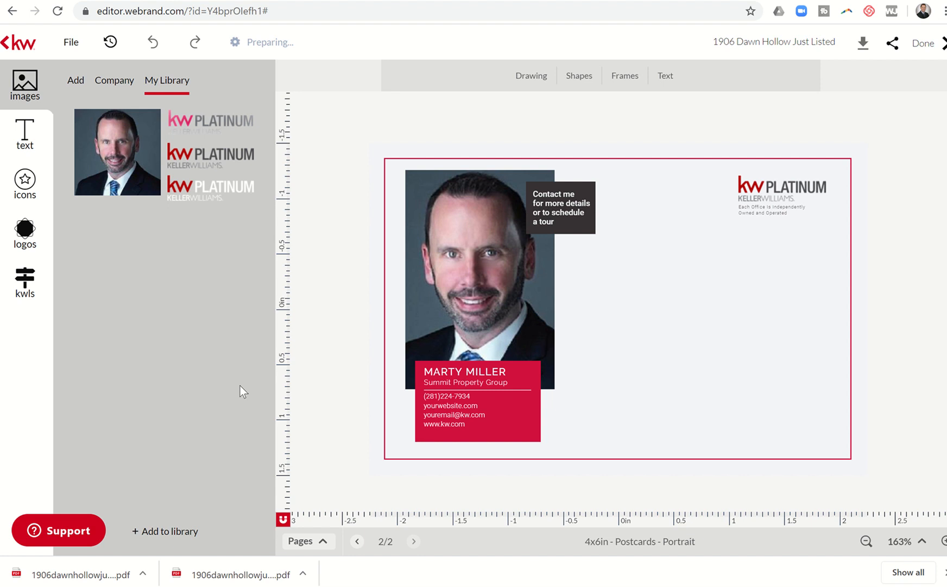
Step: Reopen the download options while the high-resolution page 1 PDF finishes downloading
left_click(864, 43)
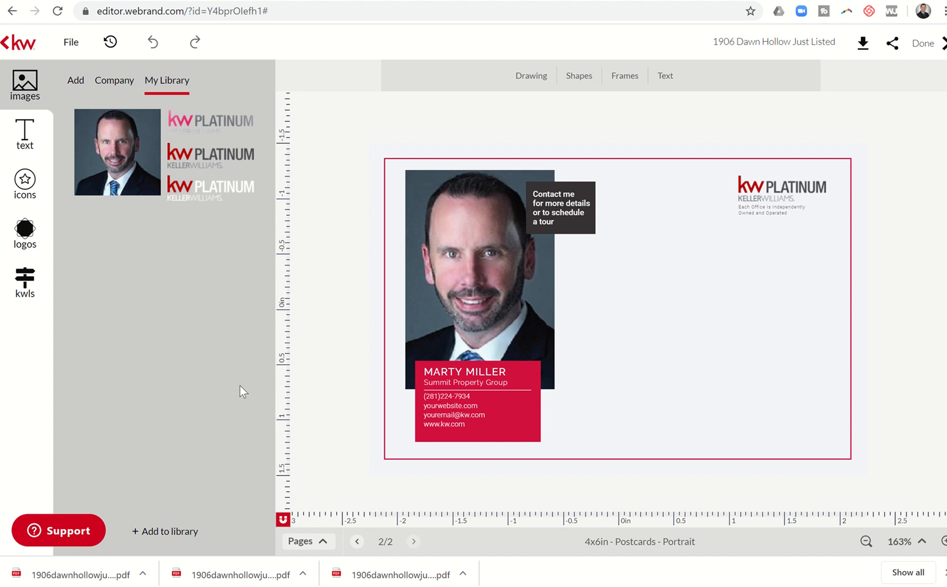
mouse_move(355, 484)
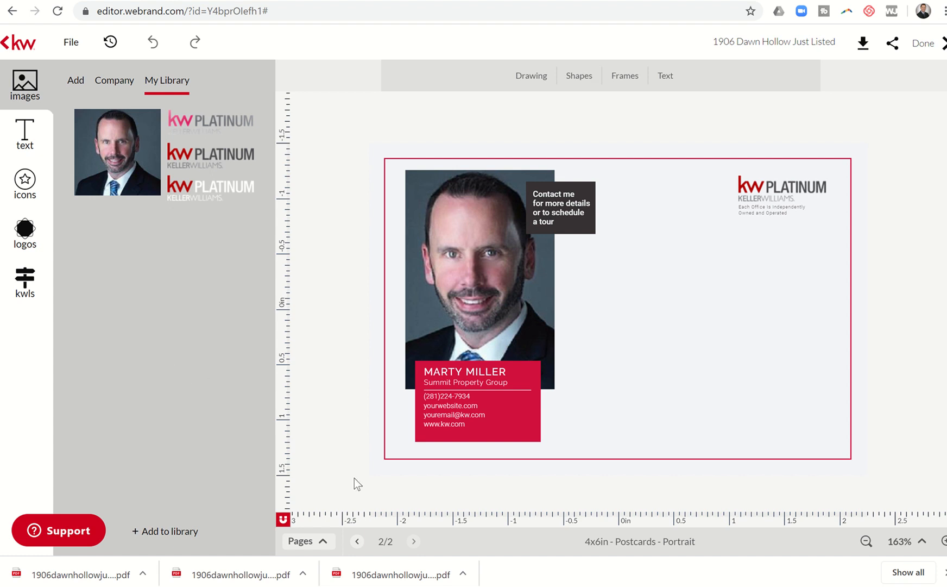
mouse_move(318, 379)
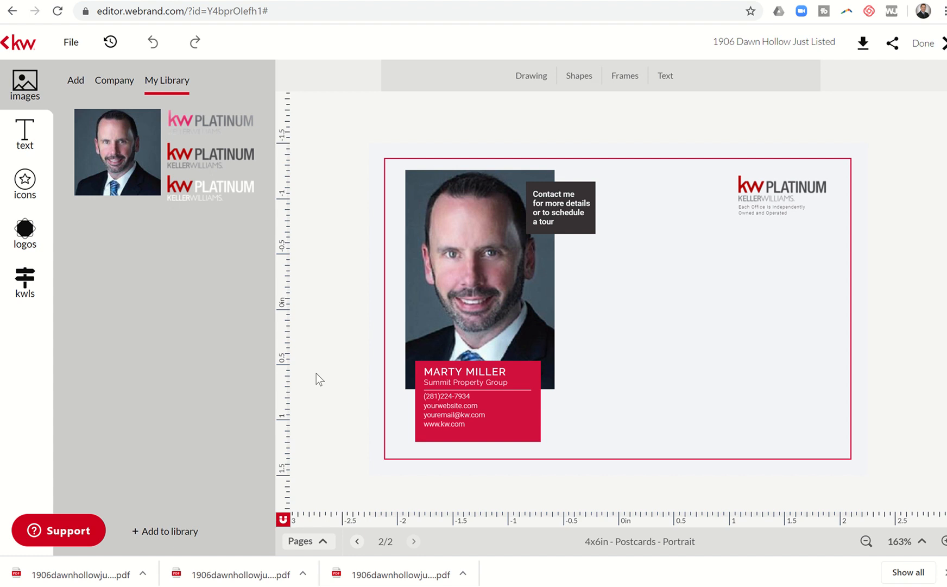
mouse_move(142, 335)
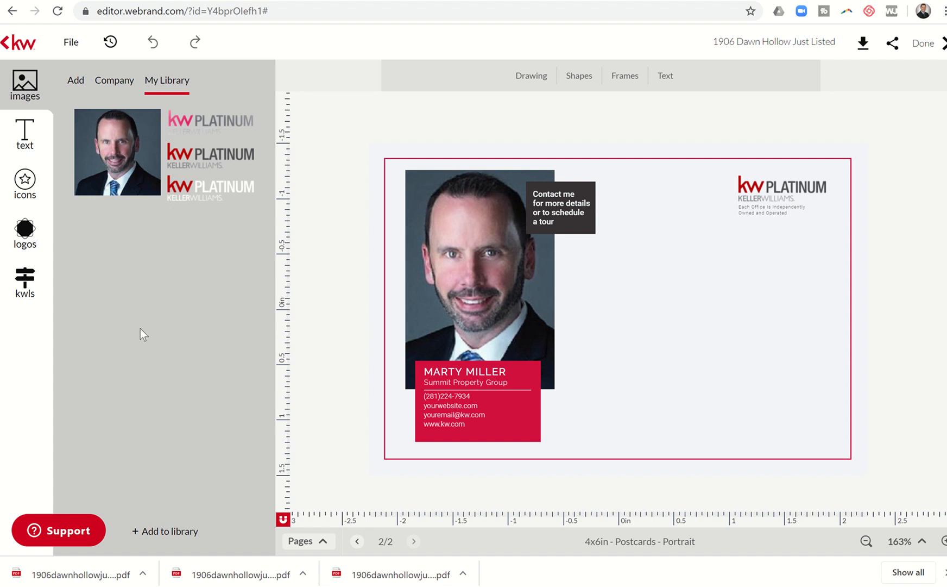